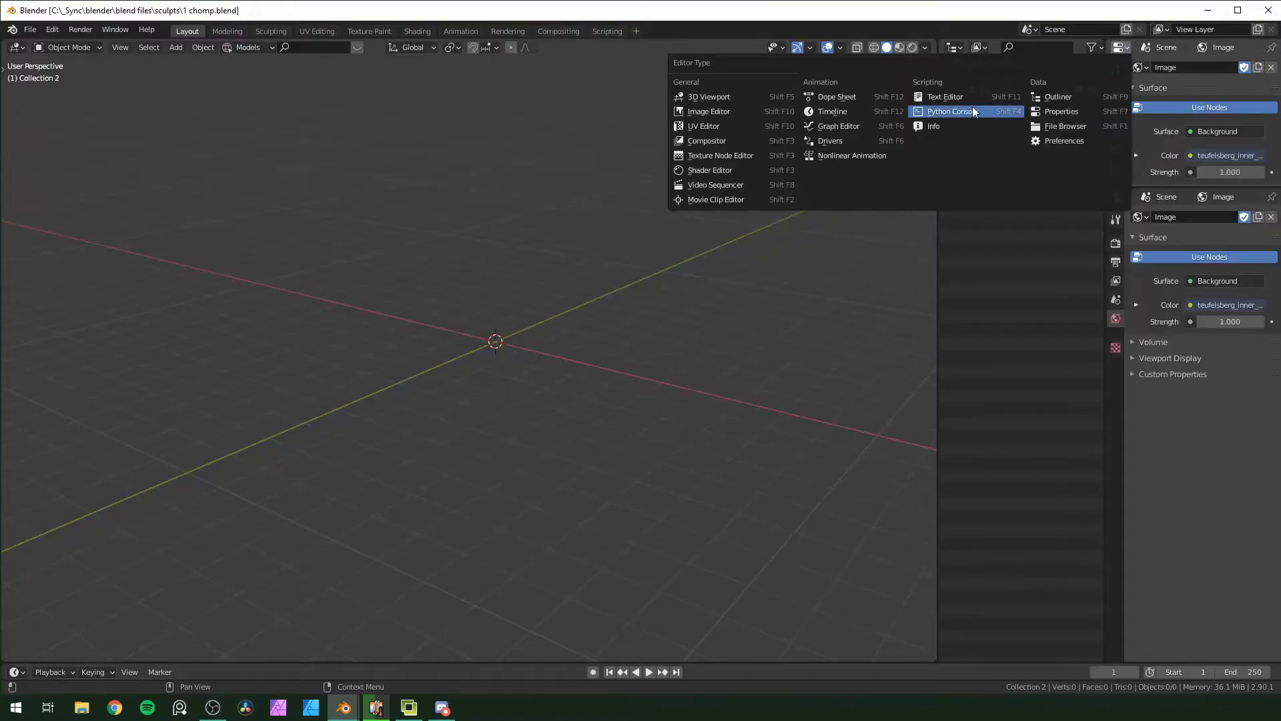
- Extrude a skin-modified vertex skeleton for the body and legs, scale its radii, and add a UV sphere head
click(709, 111)
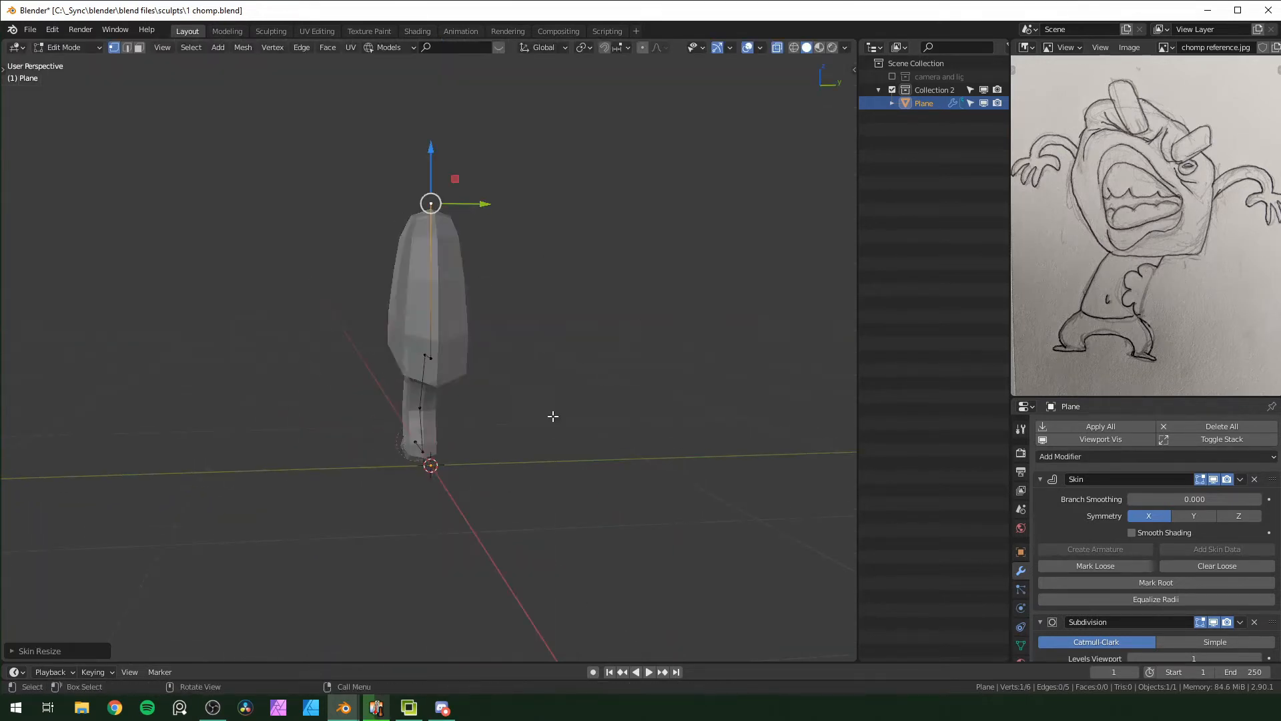
key(s)
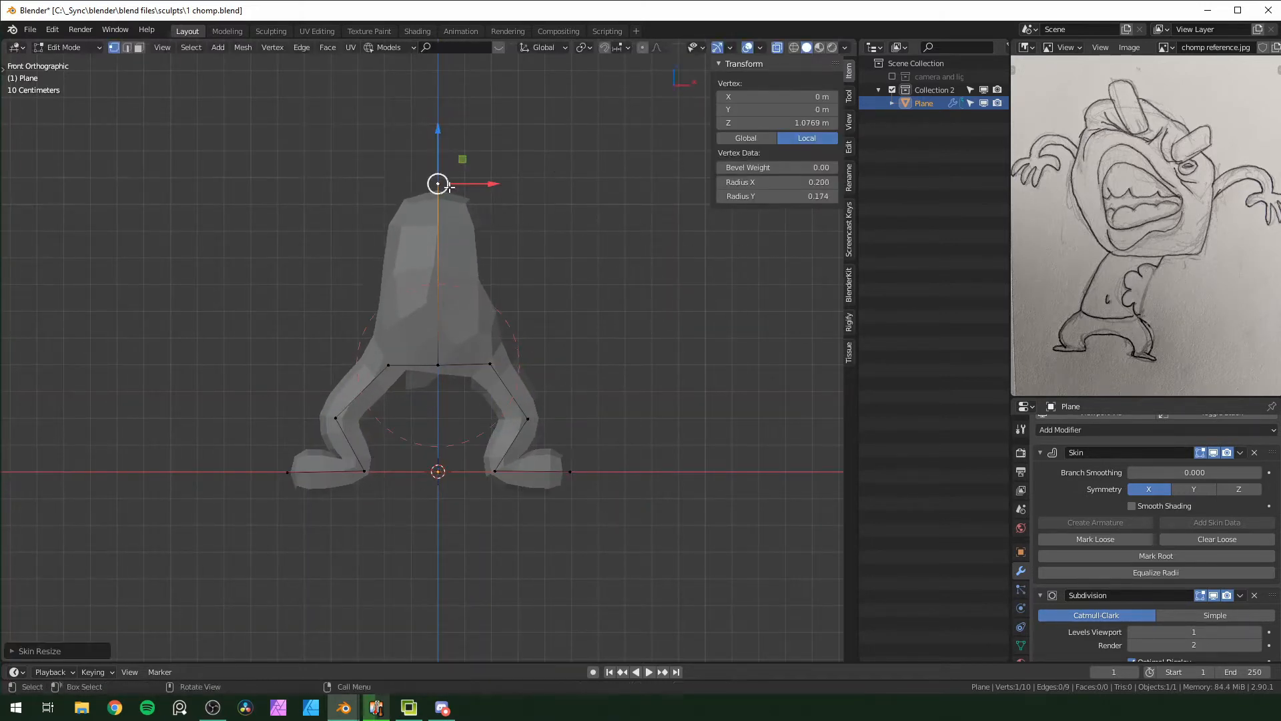
key(s)
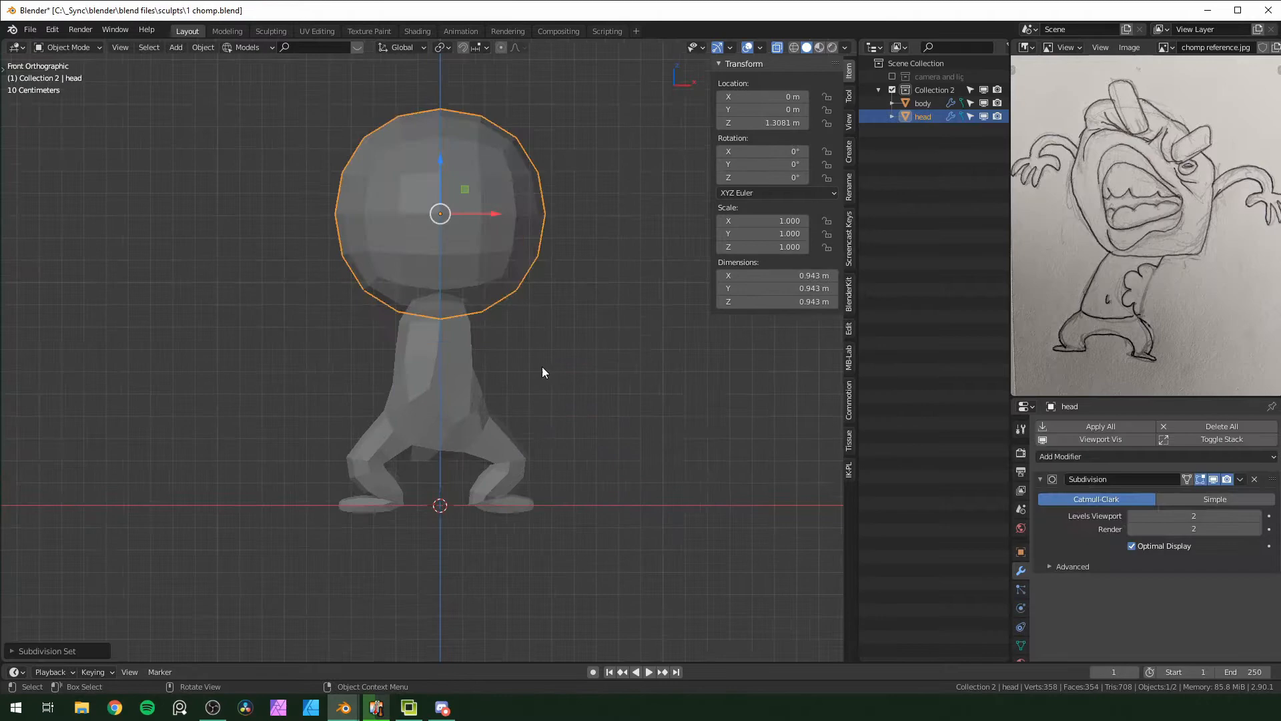
- In Edit Mode extrude thin arms with finger vertices and scale the head into an egg shape
key(Tab)
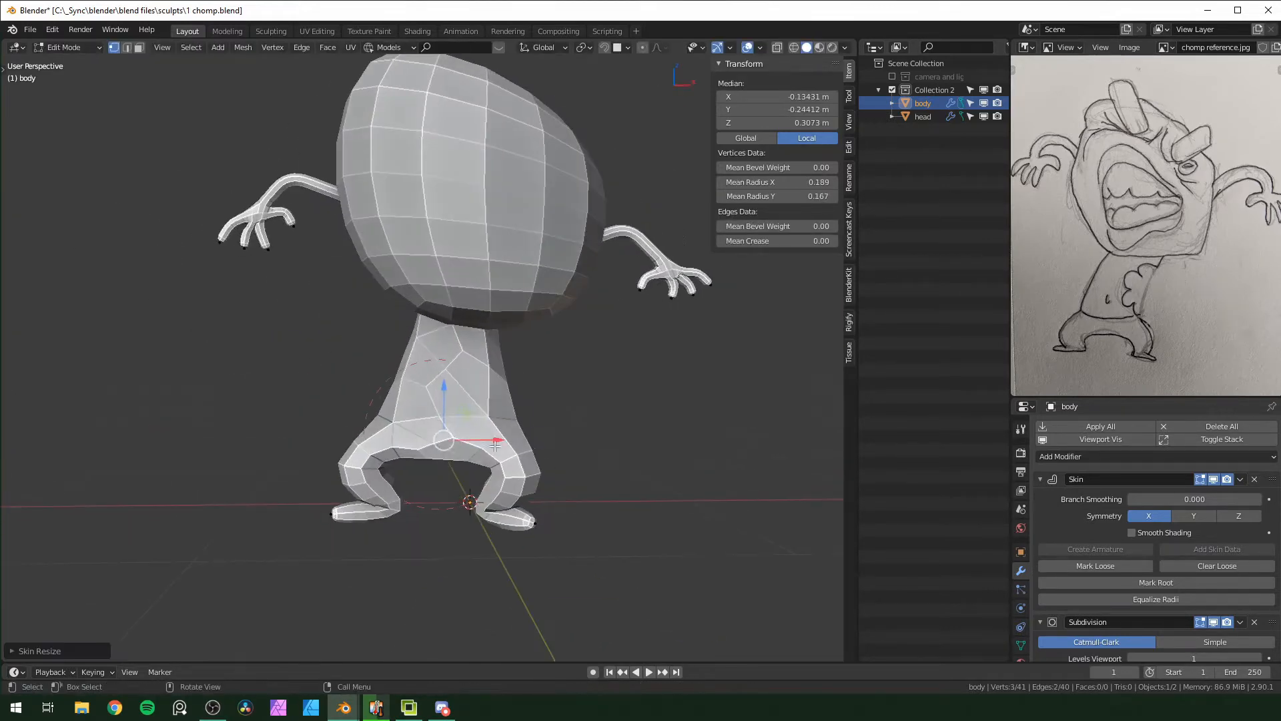
key(Tab)
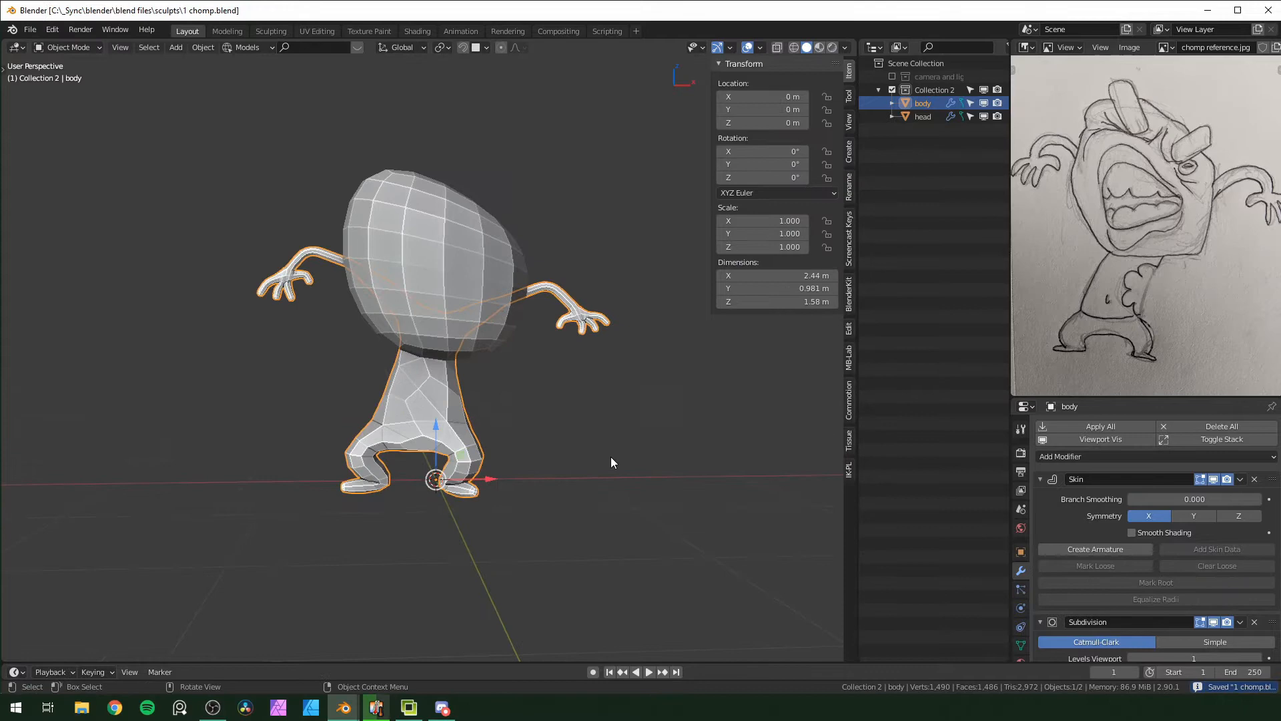
- In the Sculpting workspace with Dyntopo on, carve the mouth opening using Clay Strips
click(341, 31)
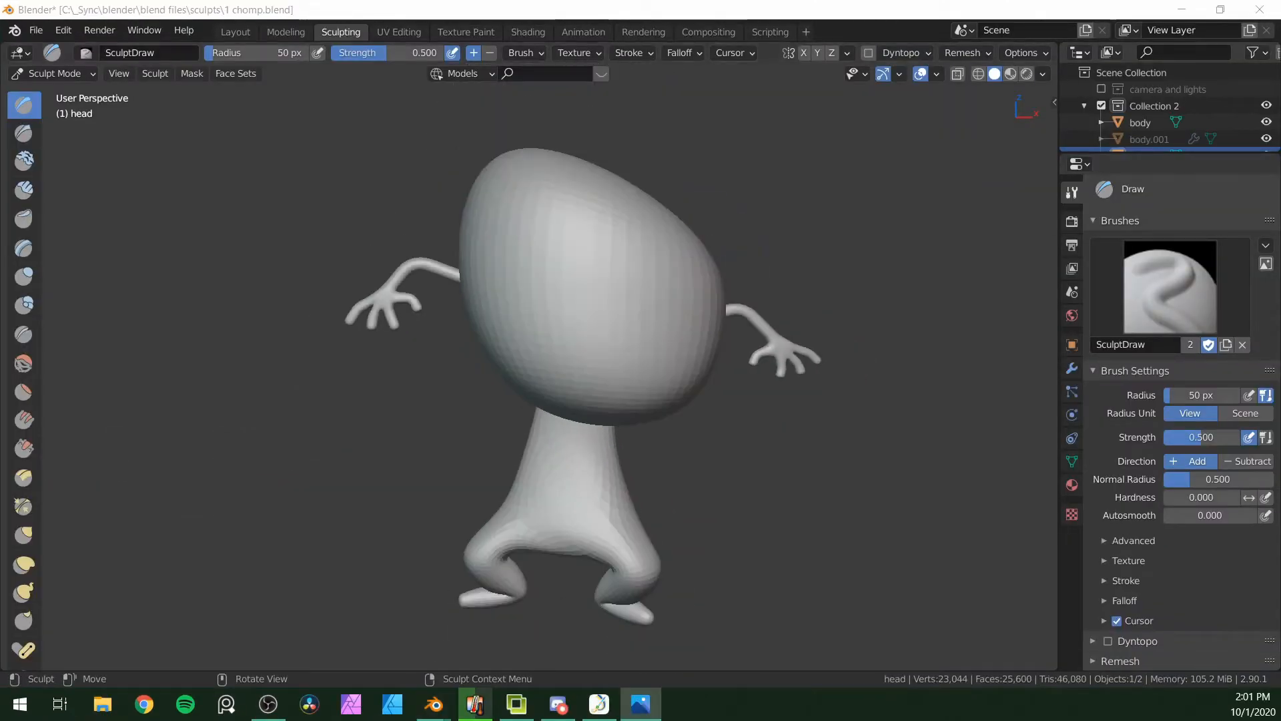
click(24, 189)
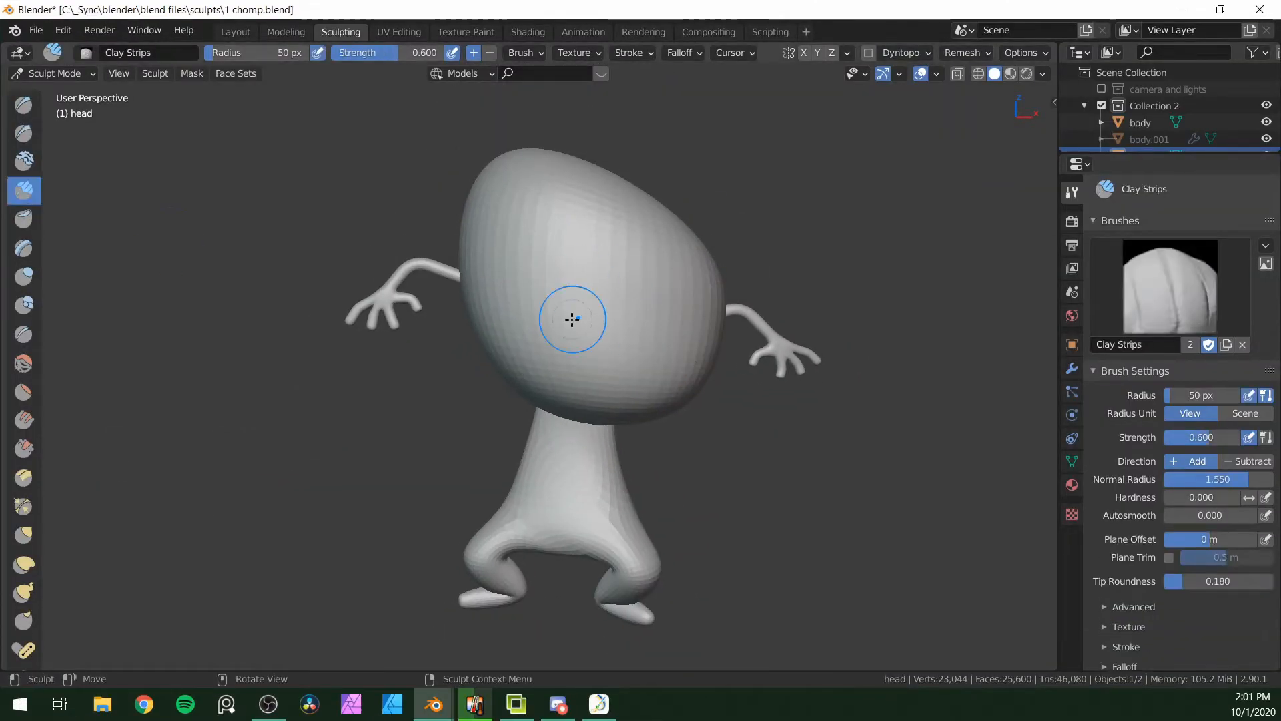
click(928, 52)
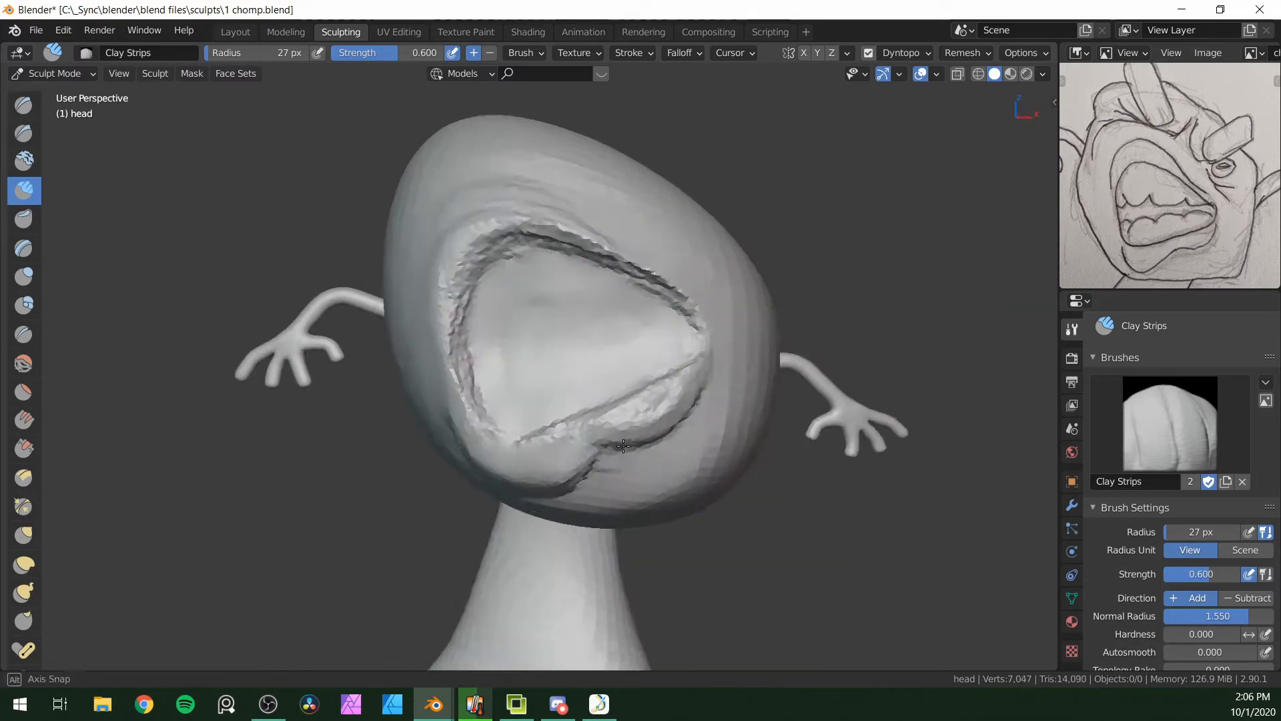
click(674, 270)
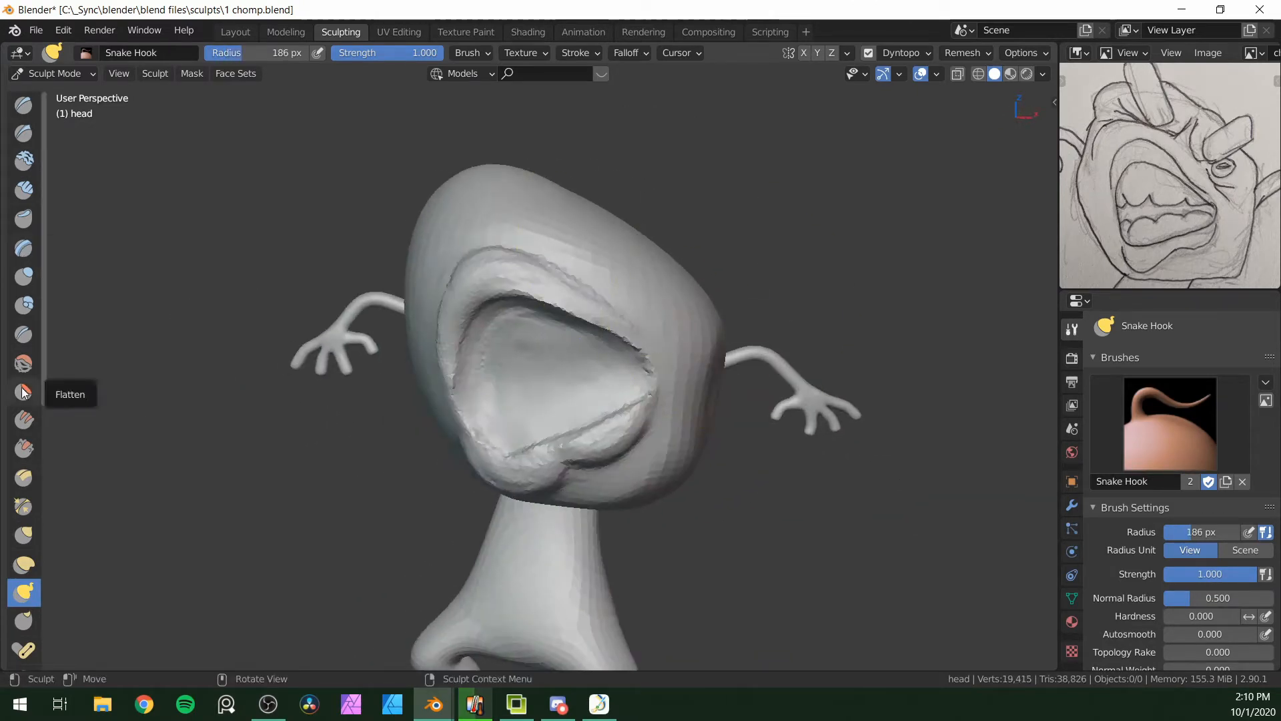
- Flatten and rebuild the lips around the mouth with the Flatten and Clay Strips brushes
click(23, 391)
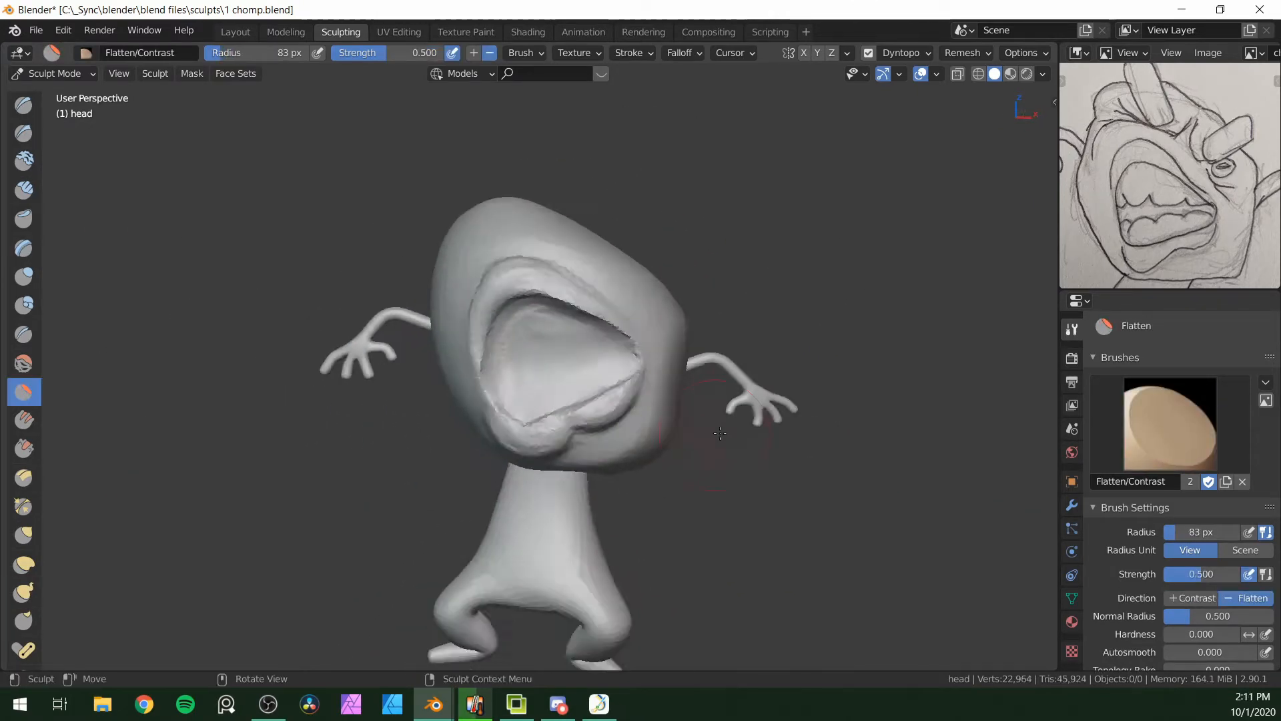
click(24, 592)
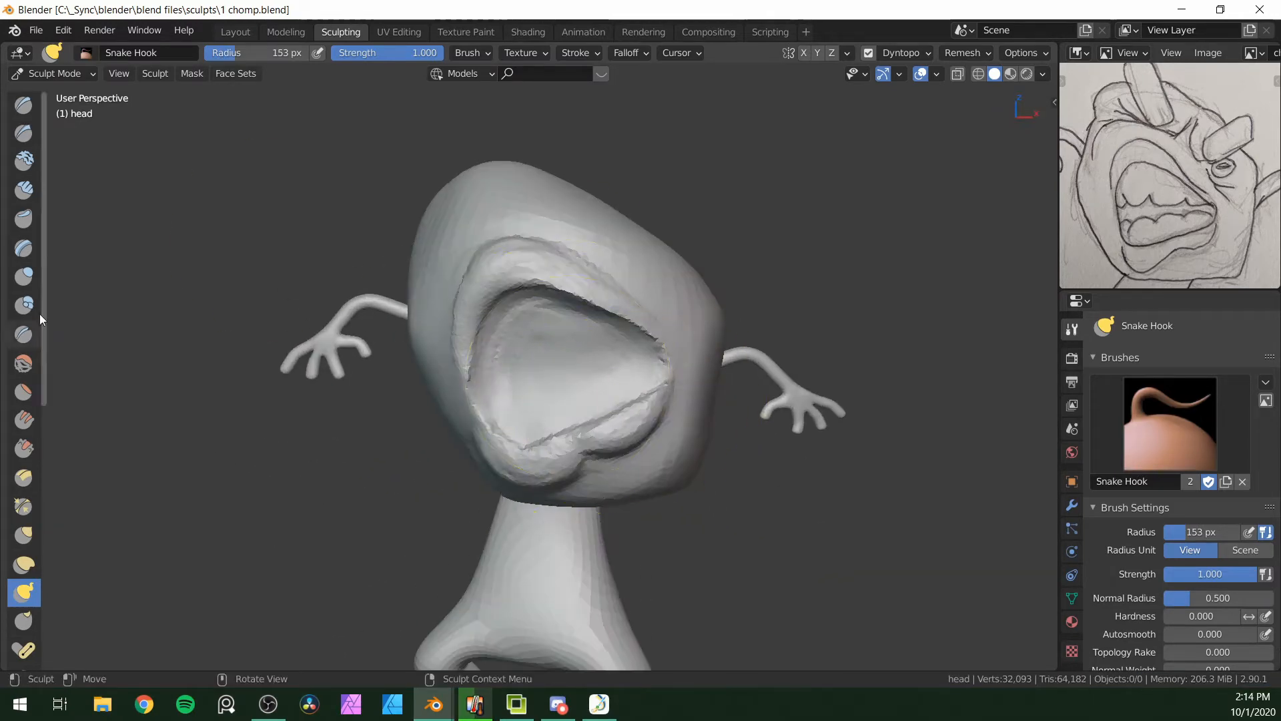
click(24, 190)
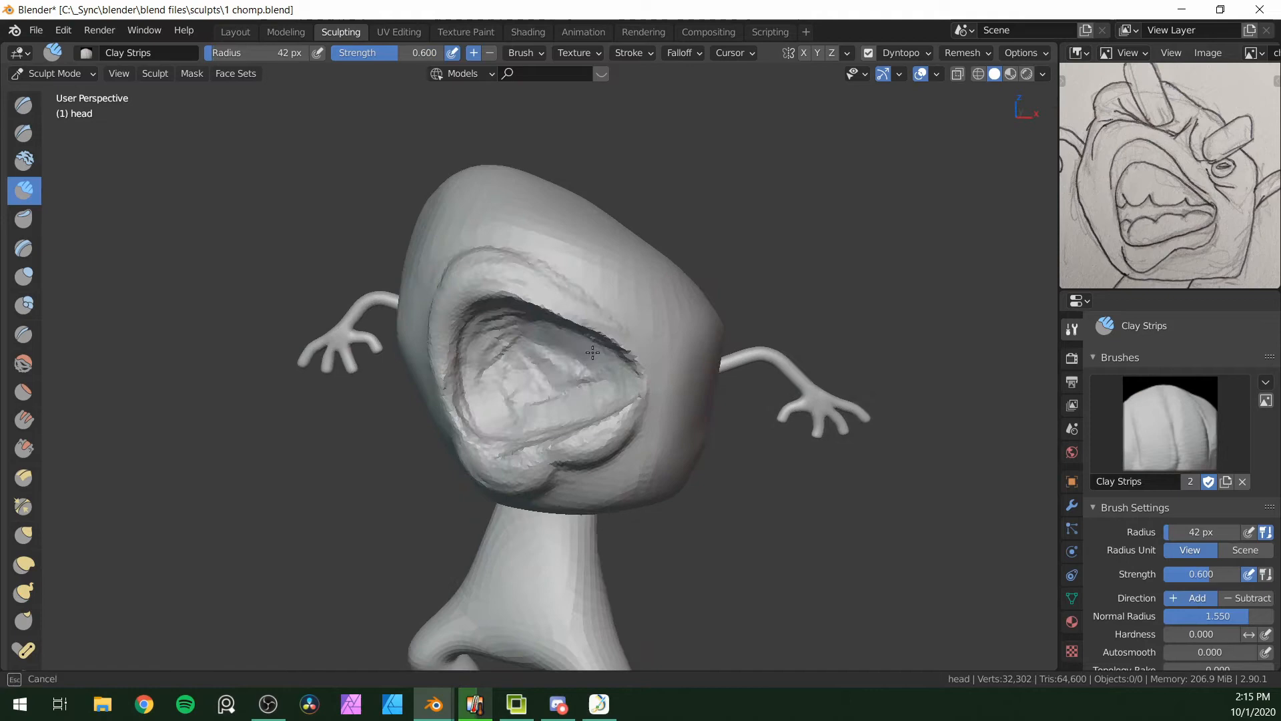
click(24, 593)
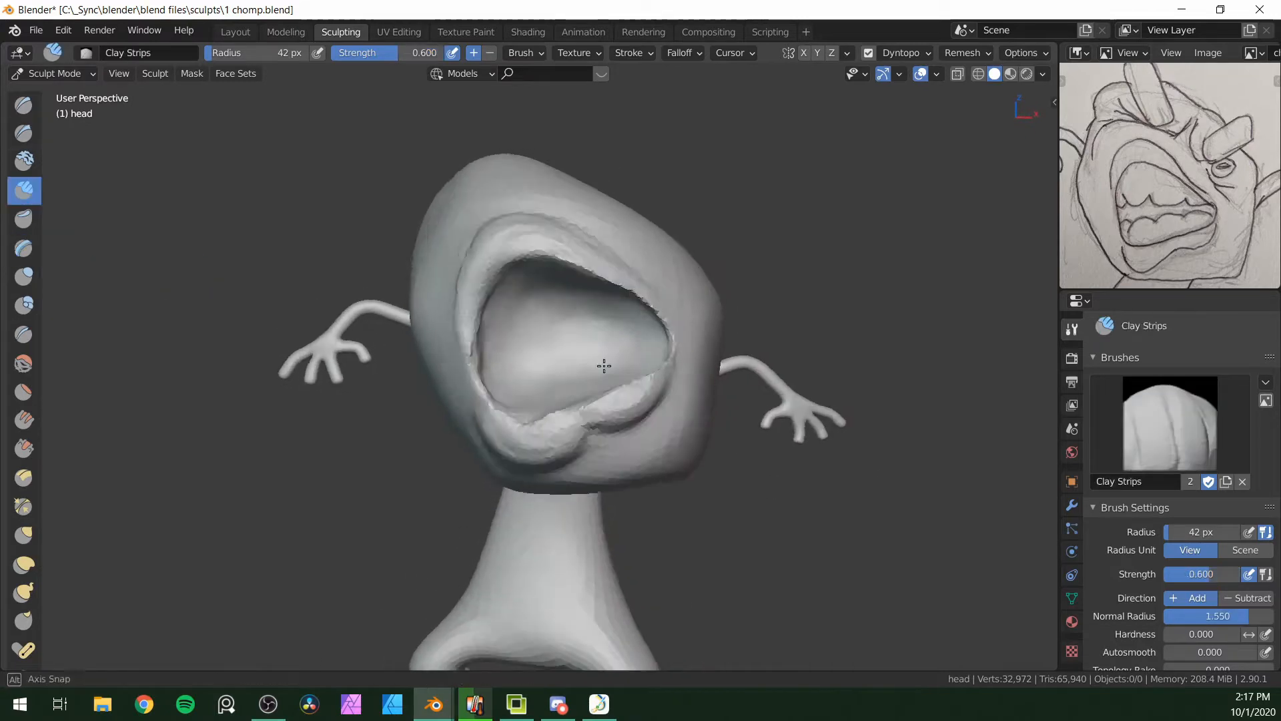
- Add a teeth mesh, extrude rough upper and lower tooth rows, and return to sculpting
click(235, 31)
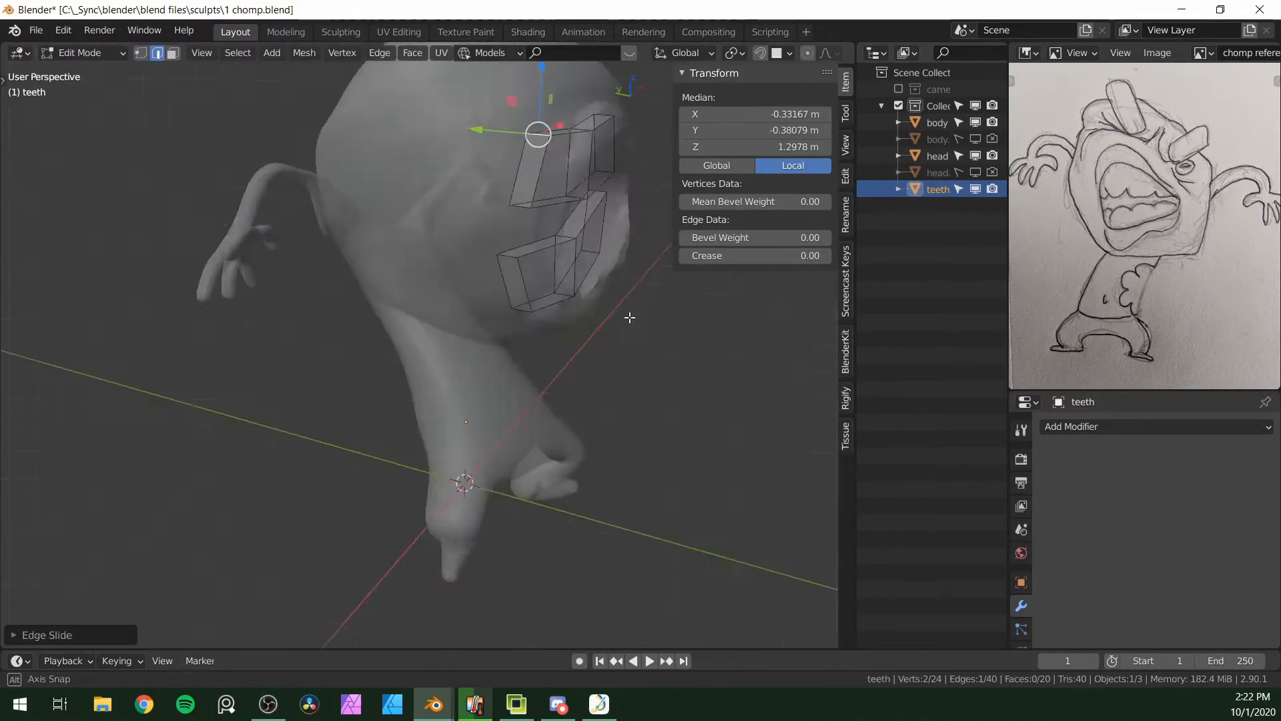
click(341, 31)
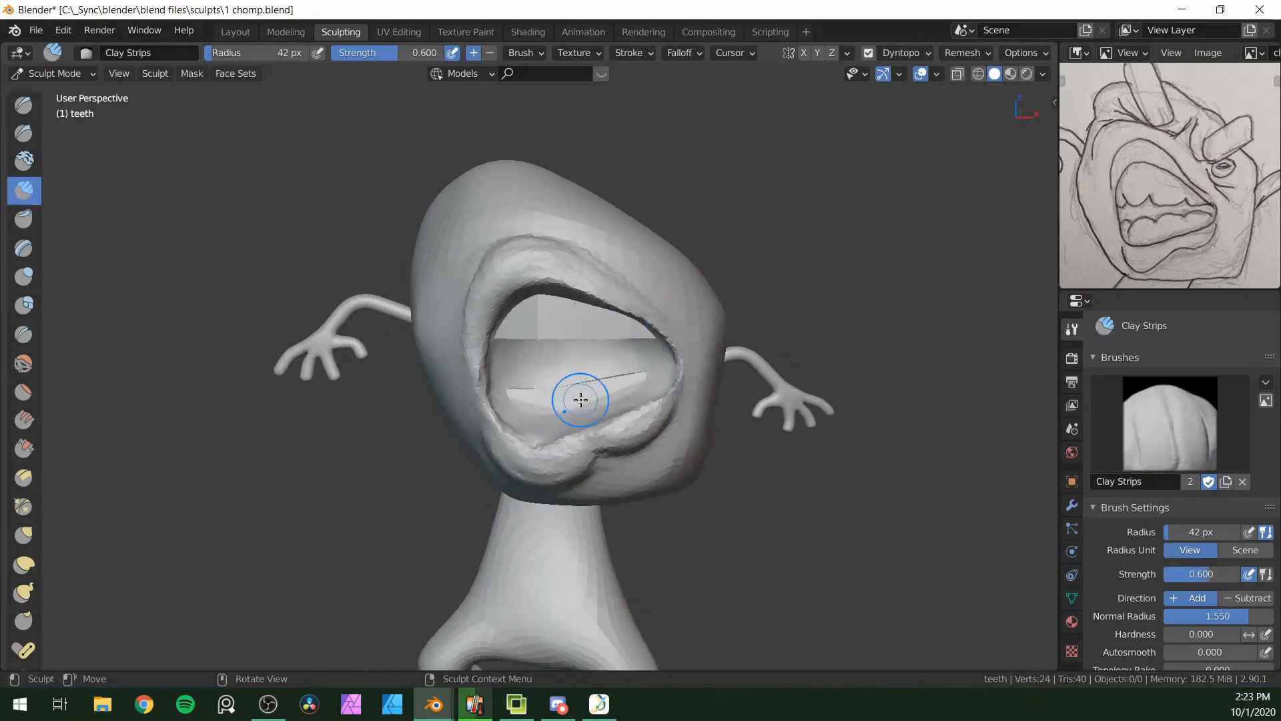
- Detail Flood Fill the teeth via Dyntopo settings and sculpt them into lumpy upper and lower rows
click(929, 52)
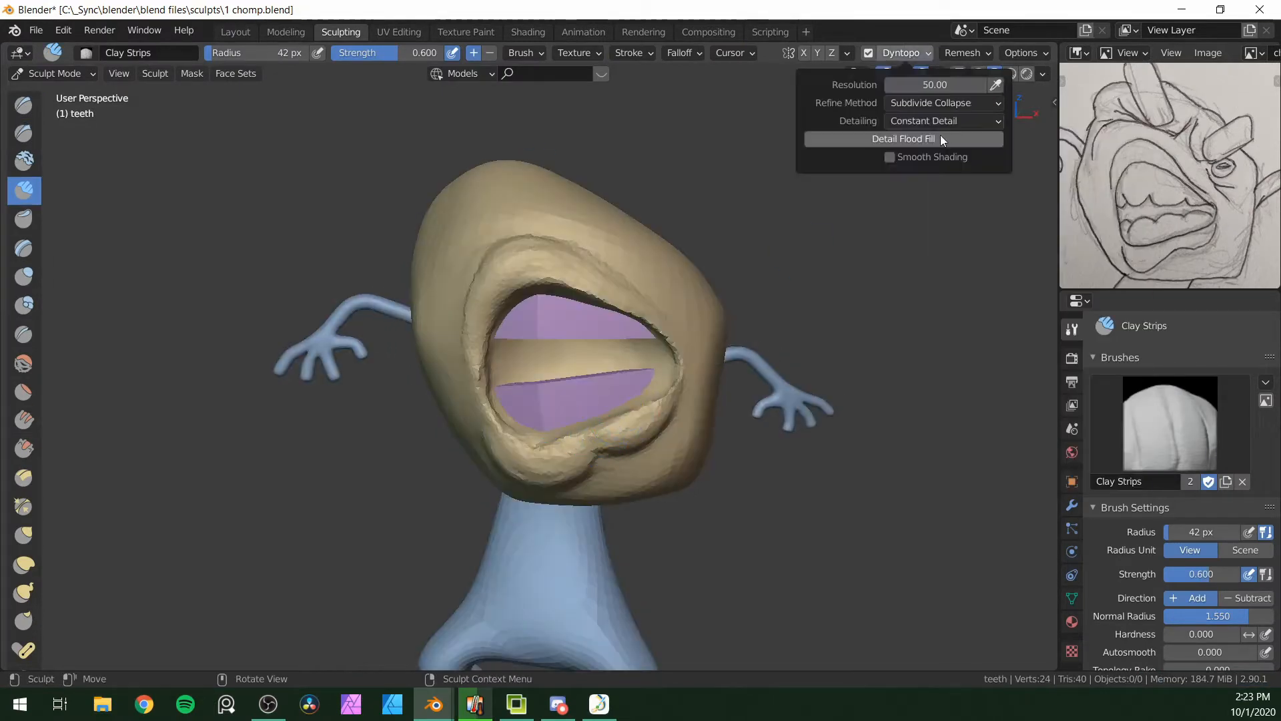
click(903, 138)
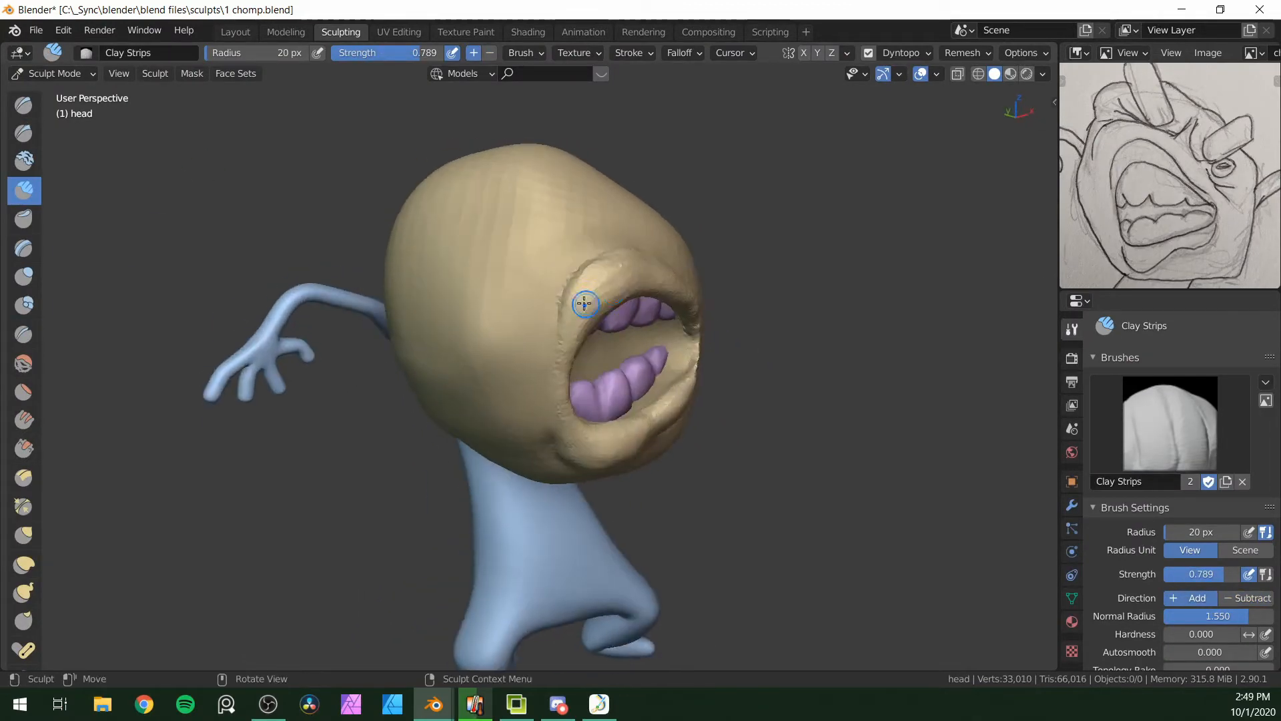
click(24, 334)
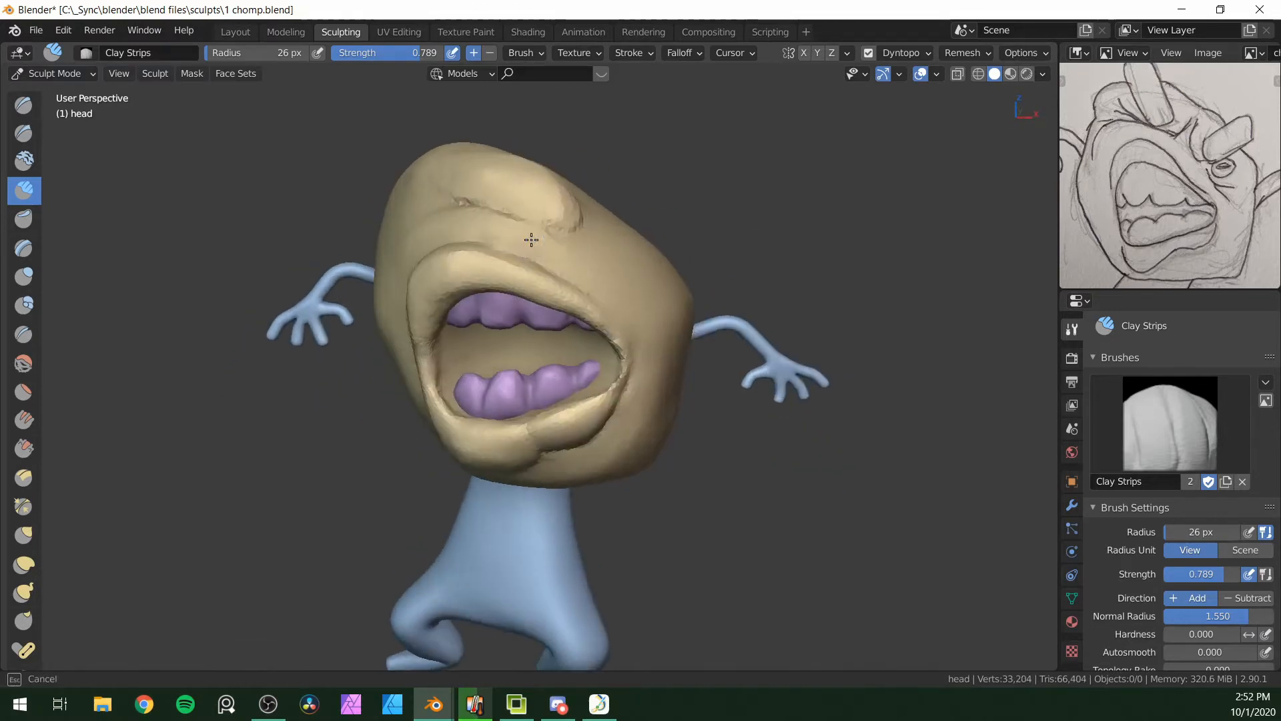
- Build heavy brow ridges with Clay Strips, then cut a small eye socket with the Crease brush
drag(532, 239, 466, 204)
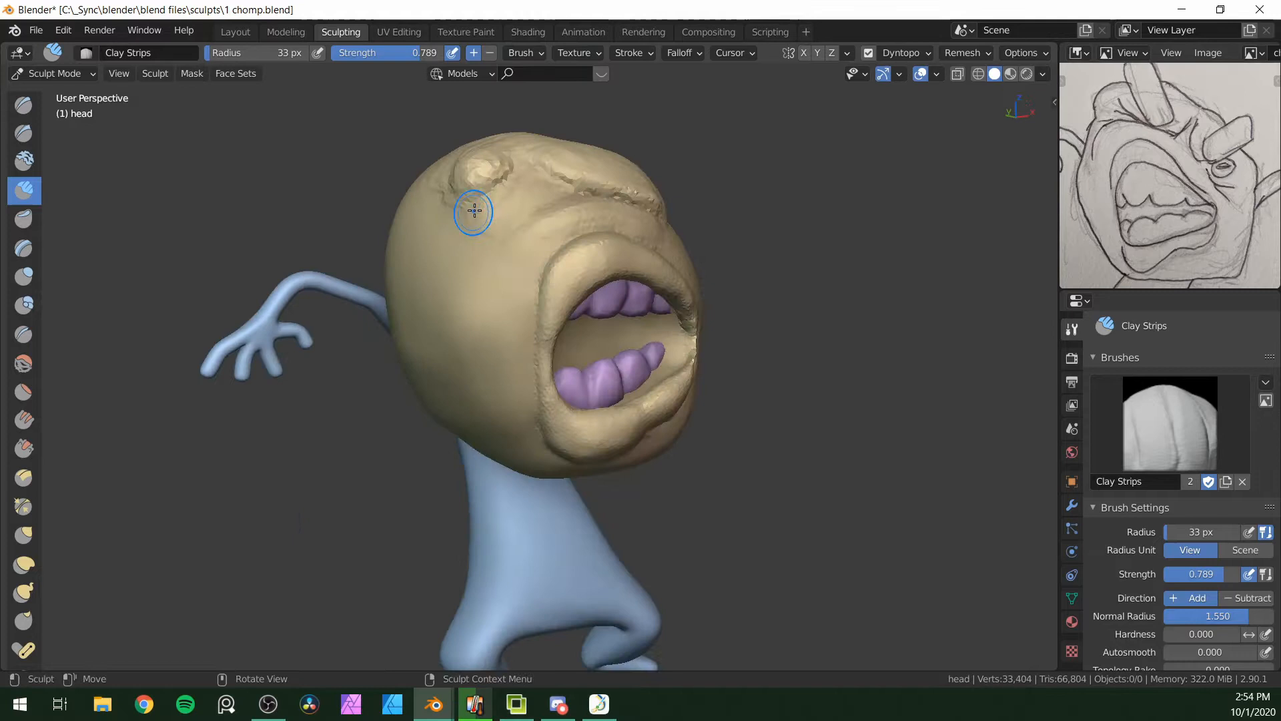
drag(473, 212, 407, 172)
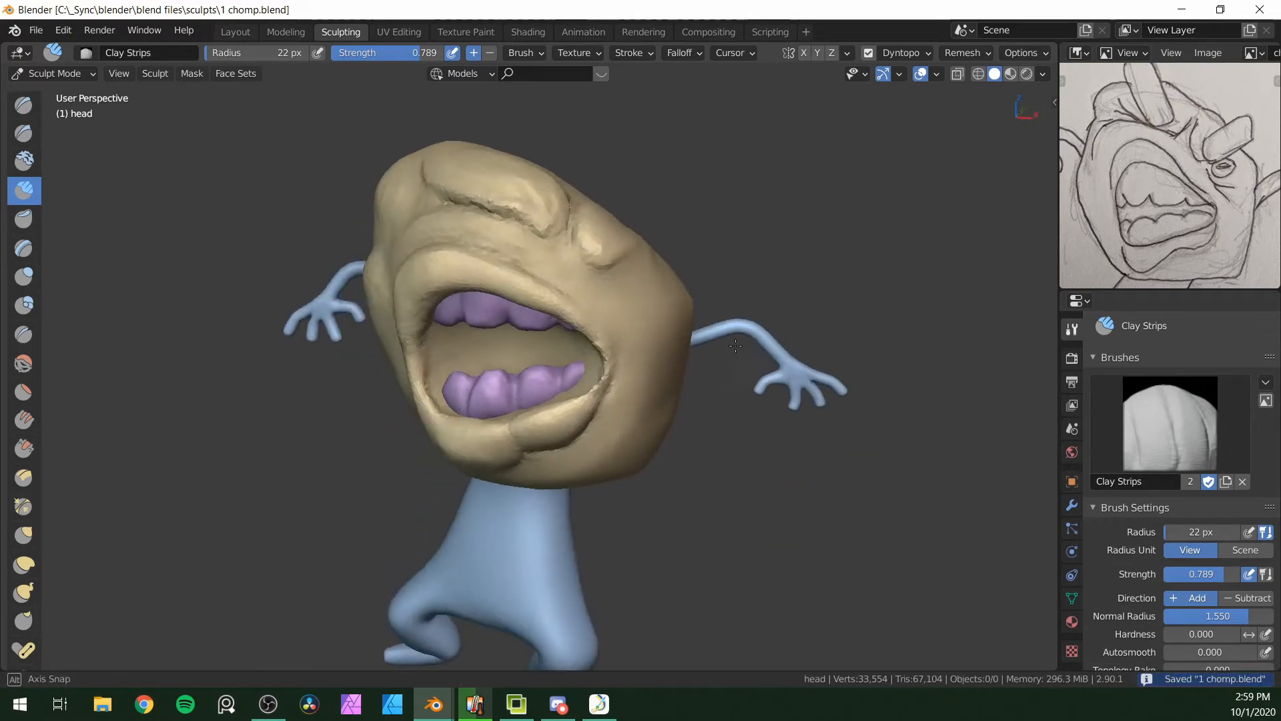
click(24, 334)
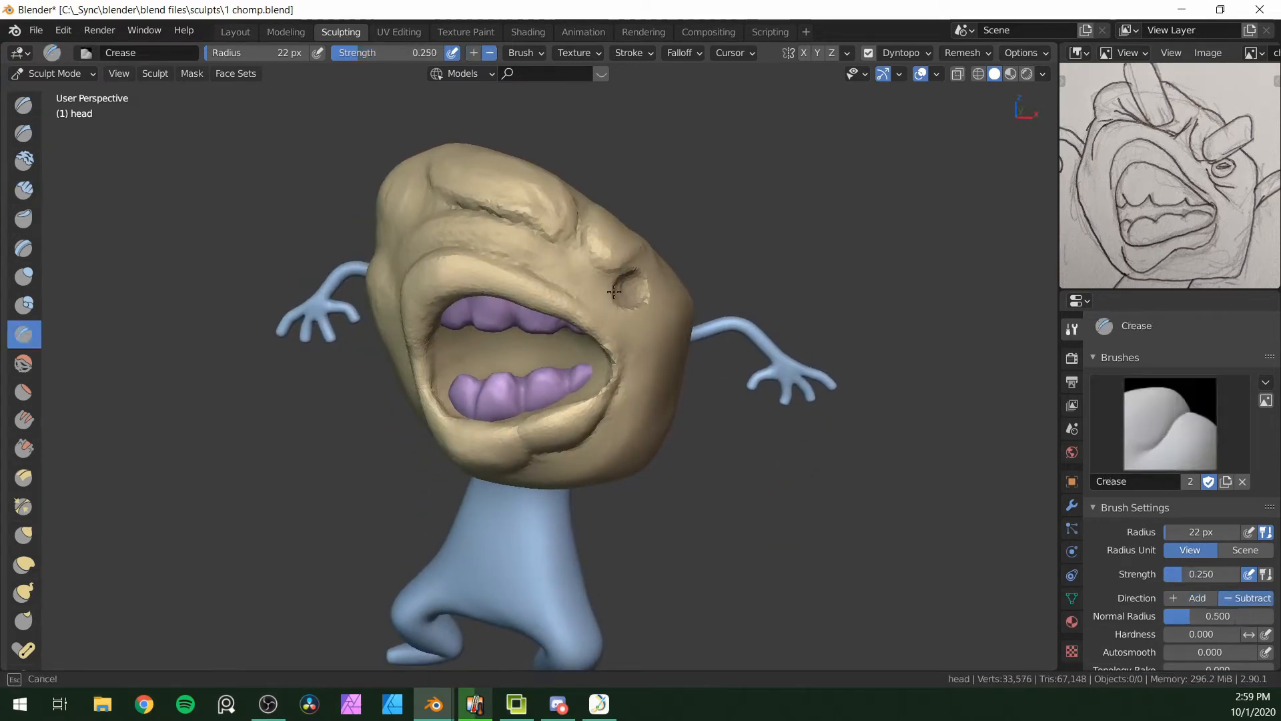
click(587, 271)
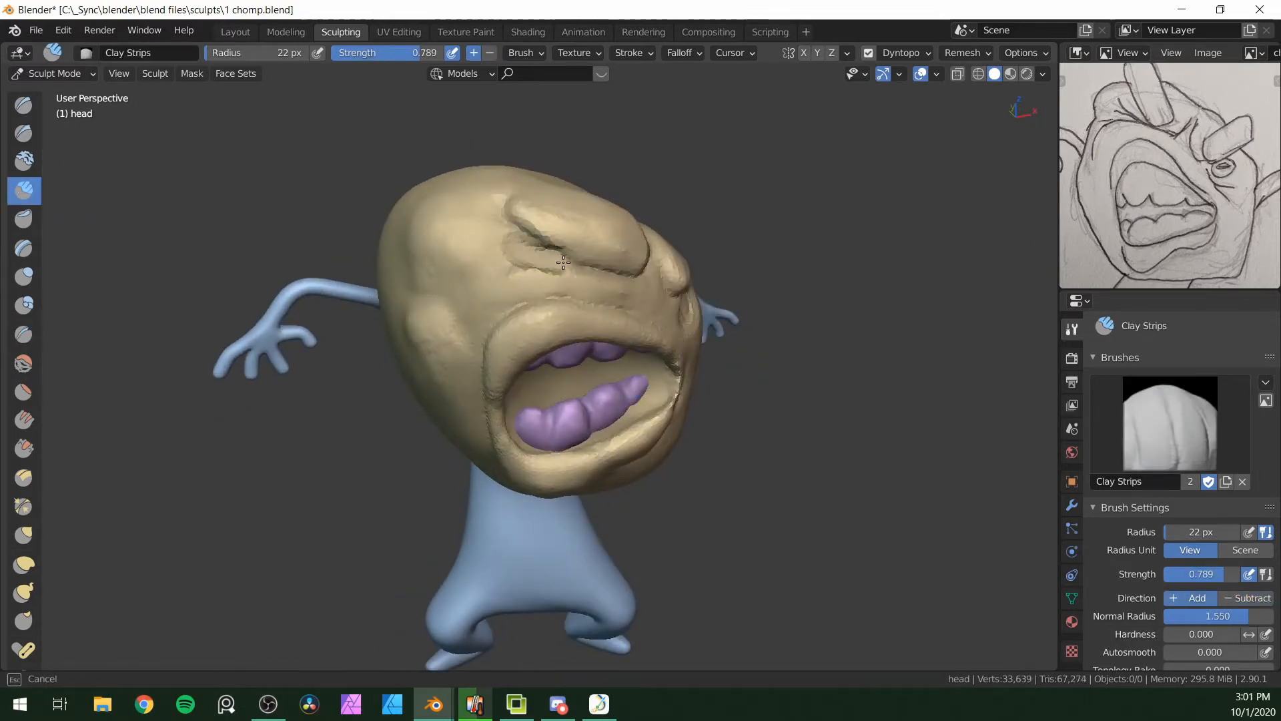
- Isolate the head in Local View and sculpt raised brow knobs and a thick lumpy jaw
click(24, 333)
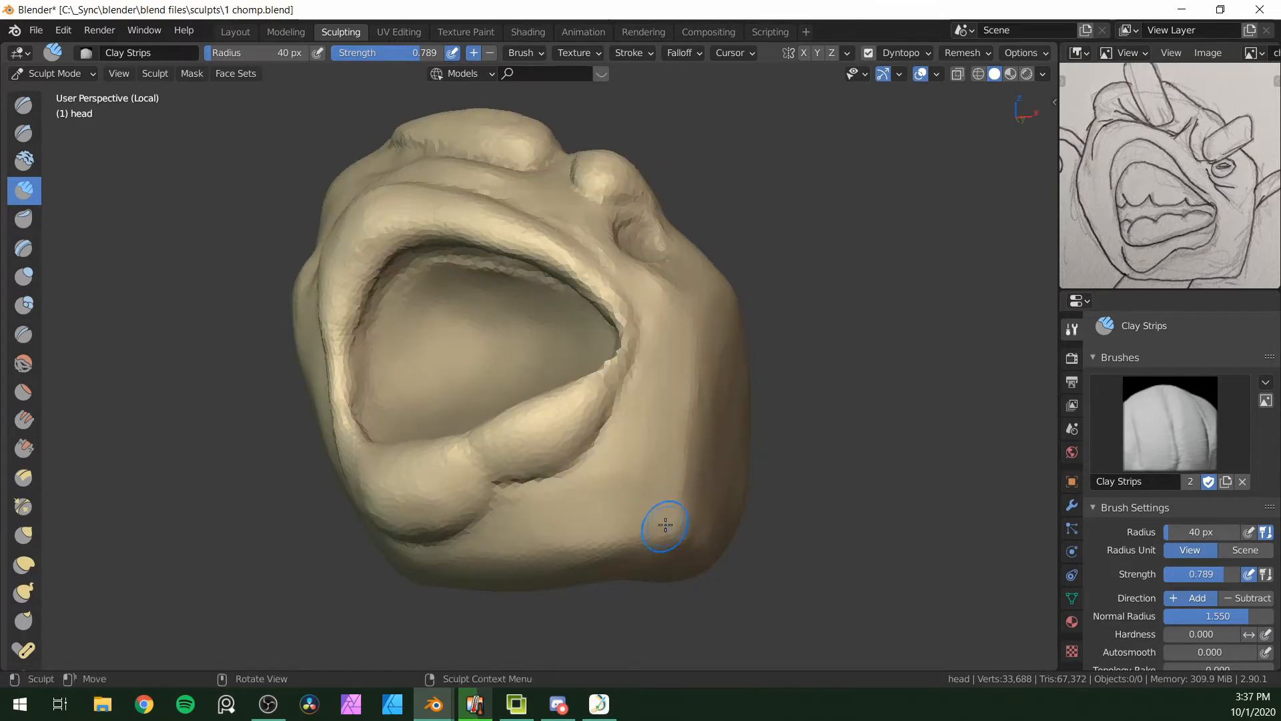
- Deepen wrinkles and brow folds with Grab and Clay Strips, then return to the Layout workspace
click(24, 534)
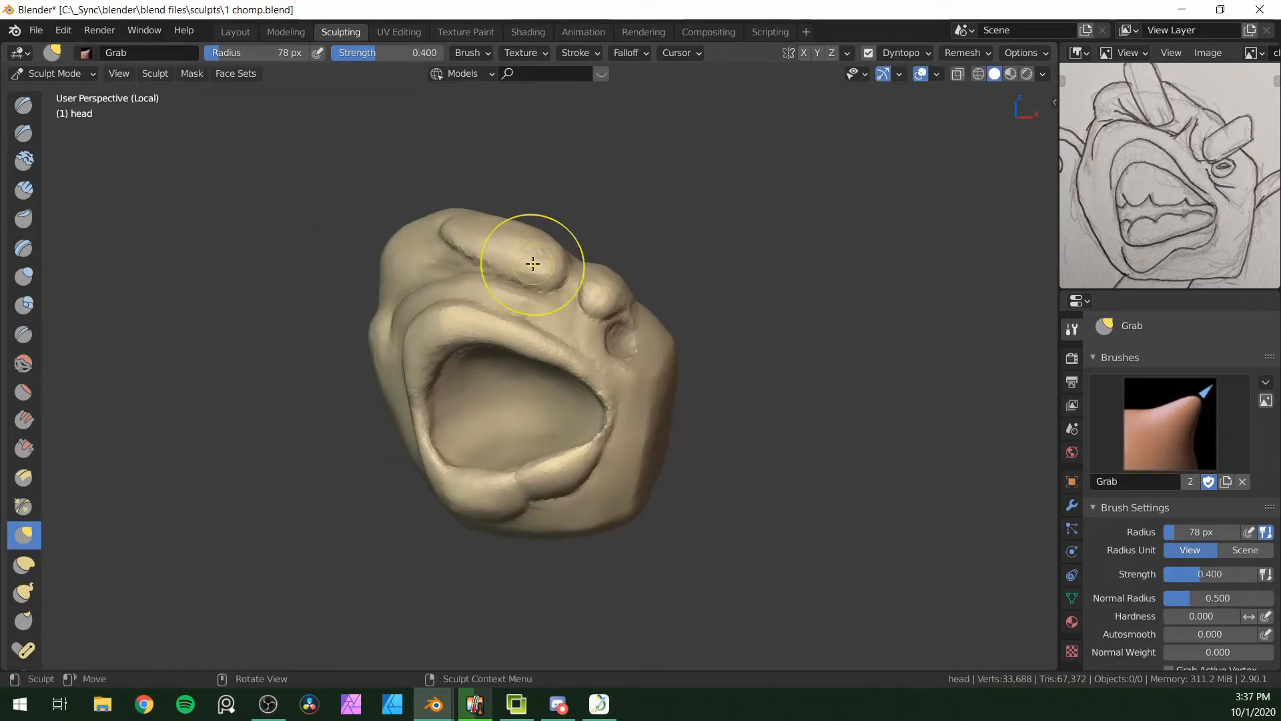
click(22, 191)
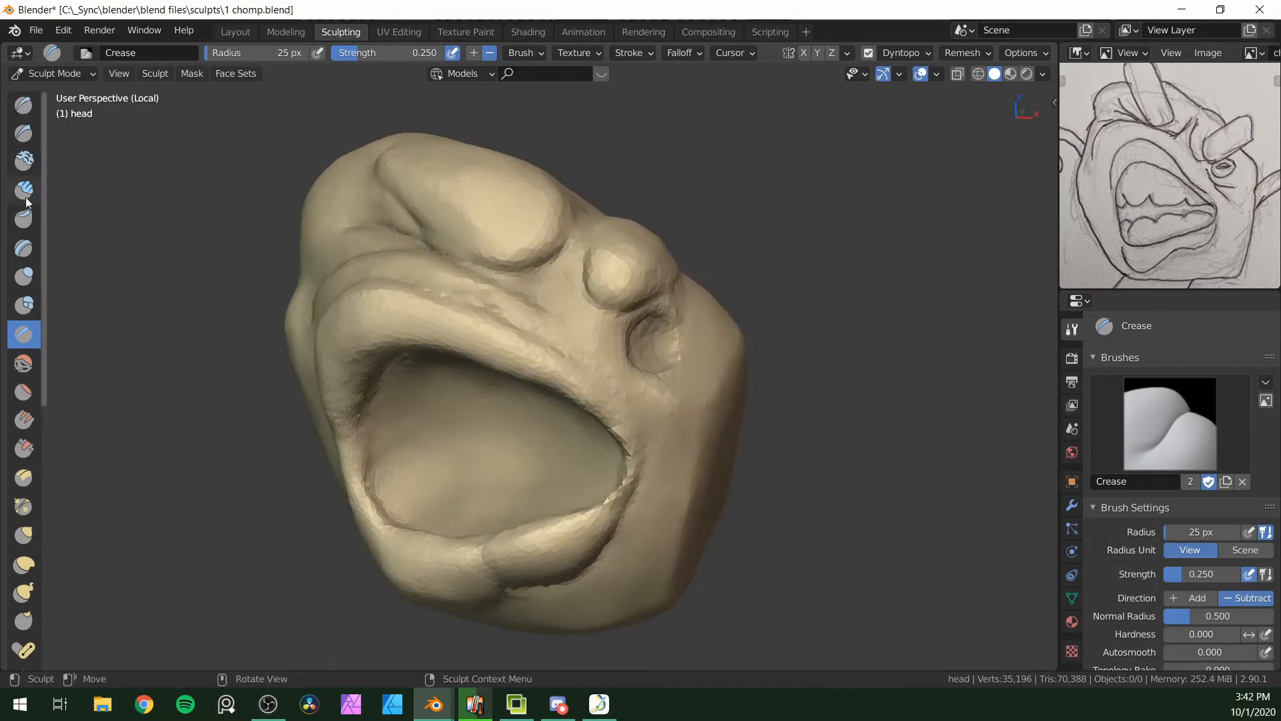
click(24, 189)
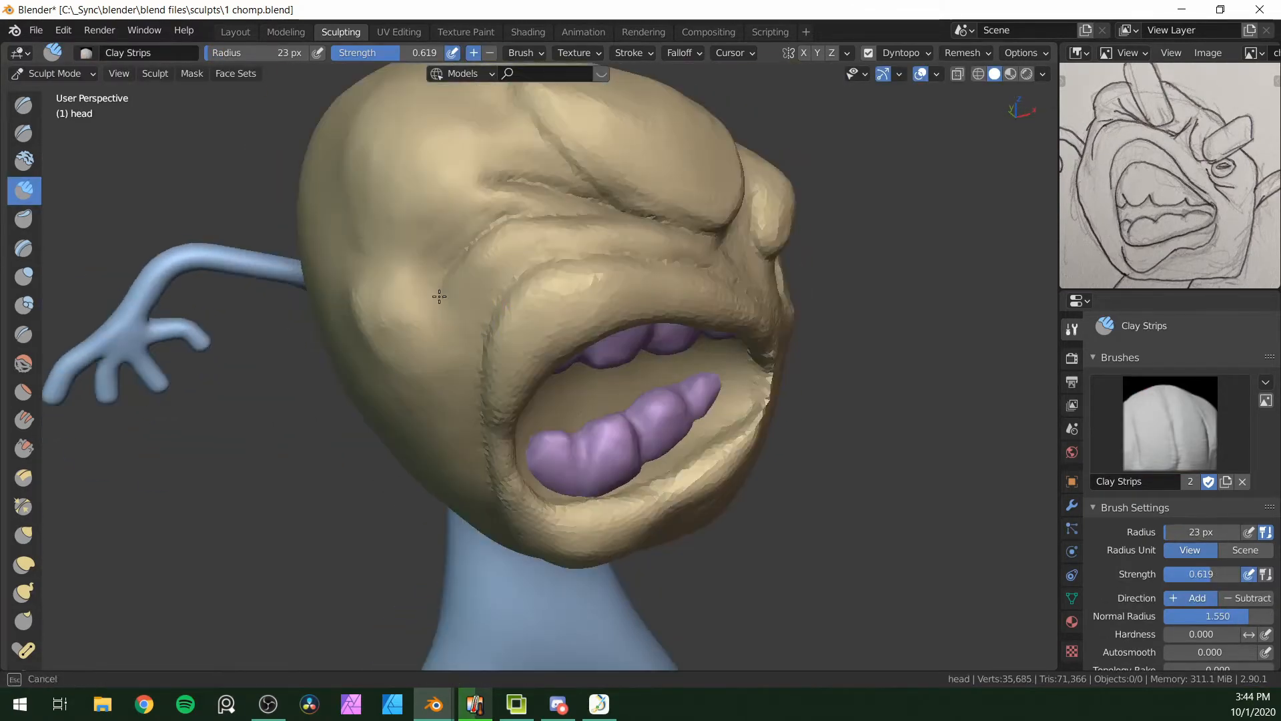
click(235, 31)
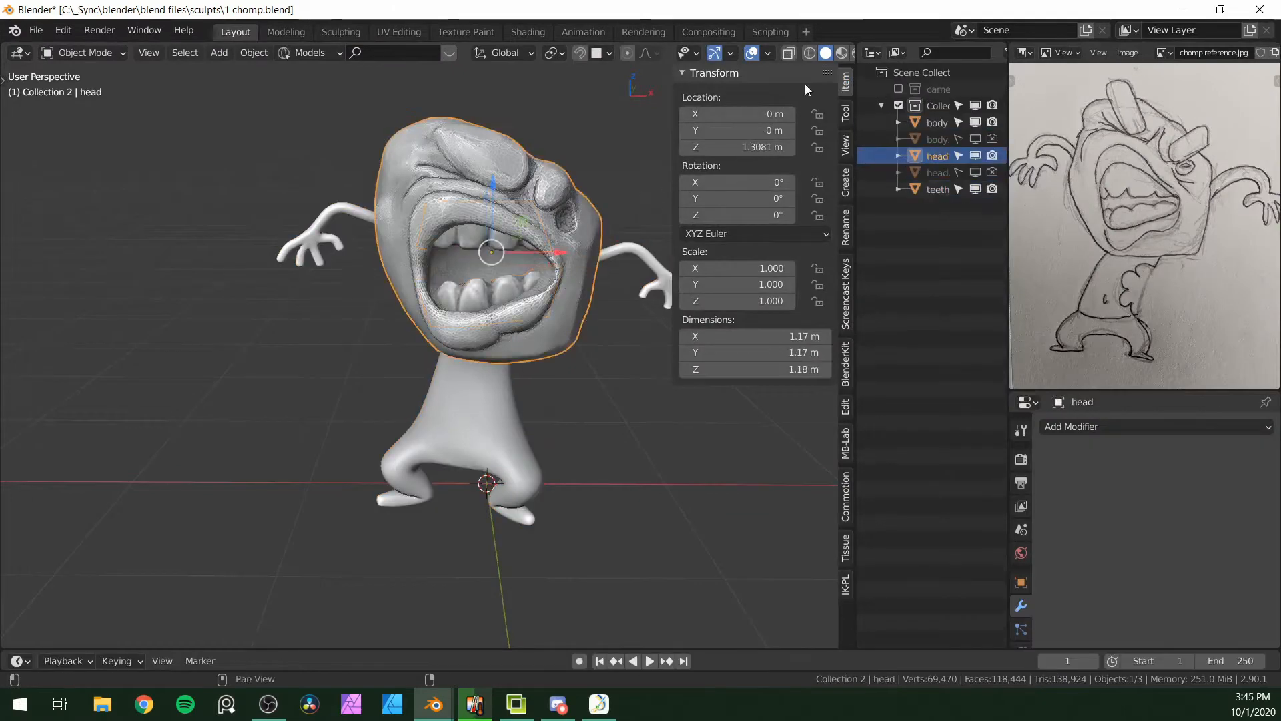
- Voxel-remesh the body at 0.01 size, enable Dyntopo and start sculpting the feet
click(340, 31)
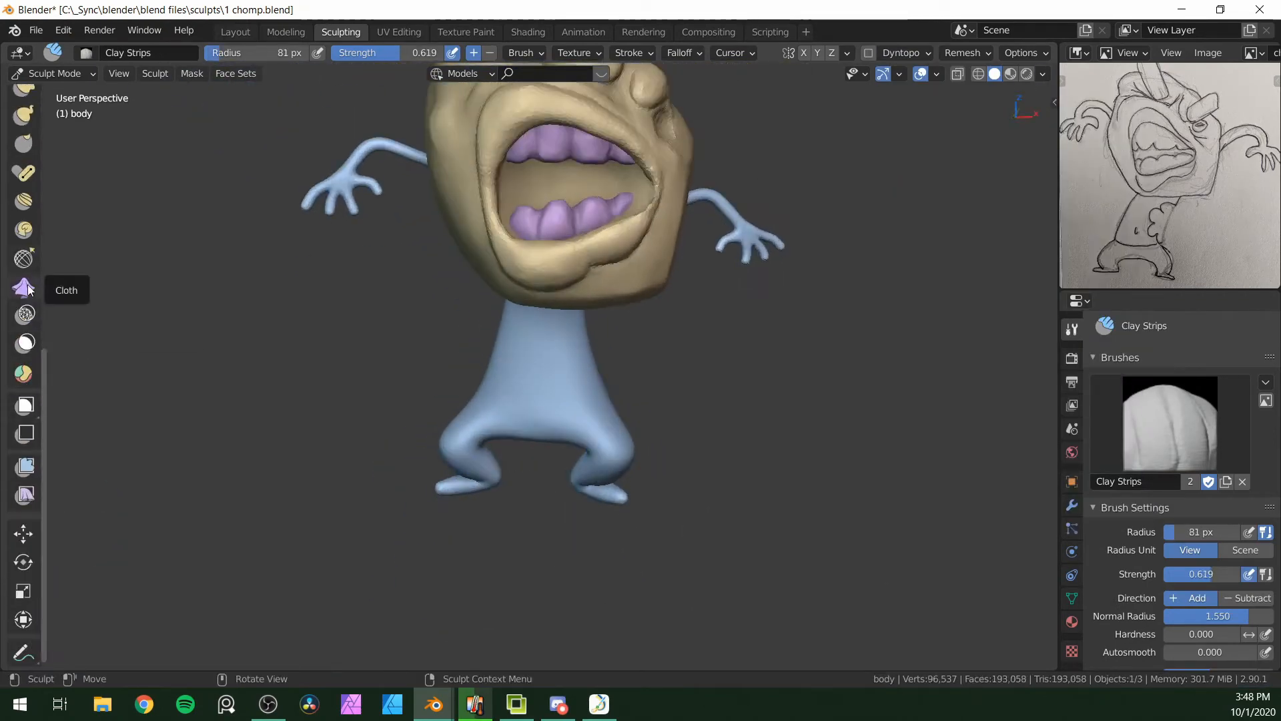
click(963, 53)
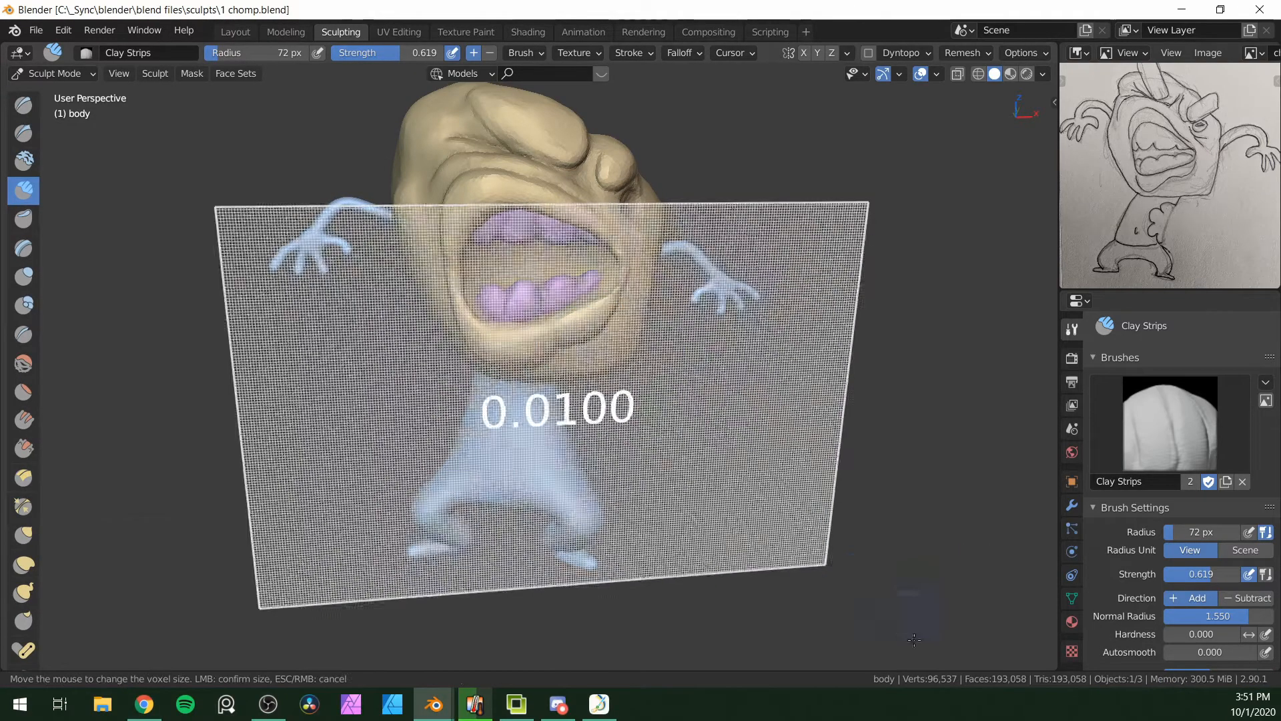
click(558, 405)
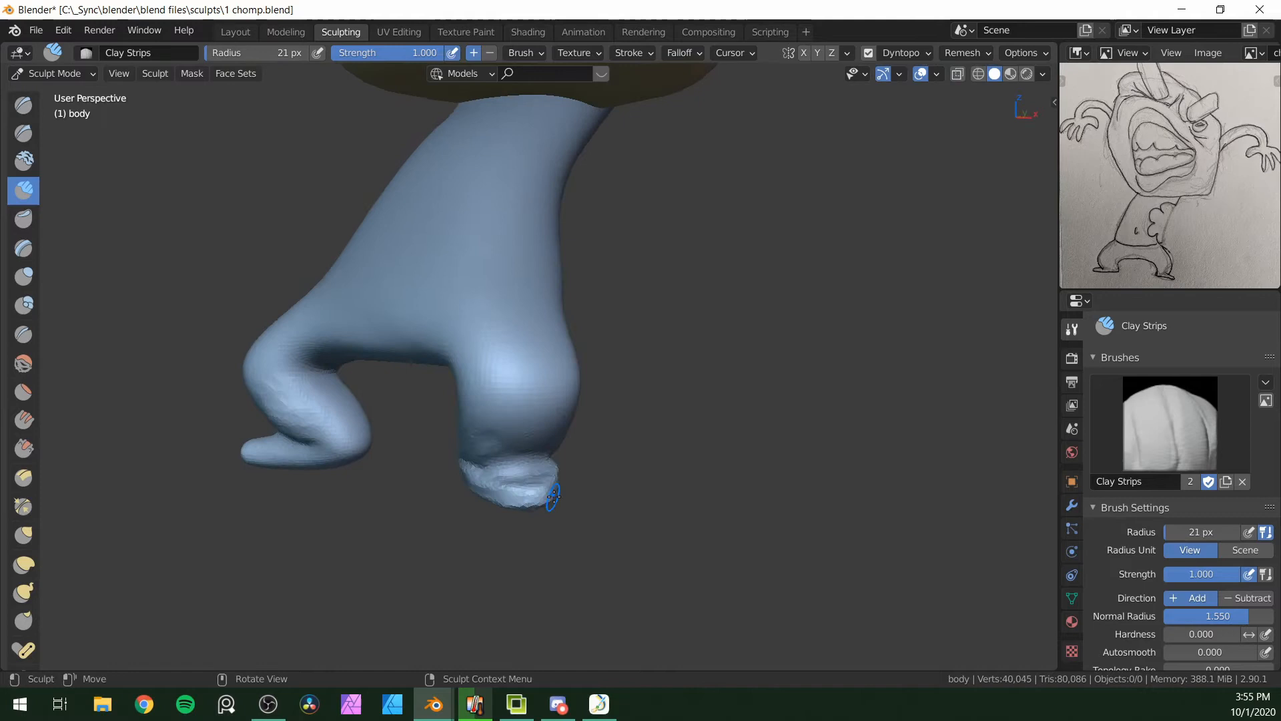
- Sculpt knee bends into the legs and flattened toe-like feet with added clay
click(24, 593)
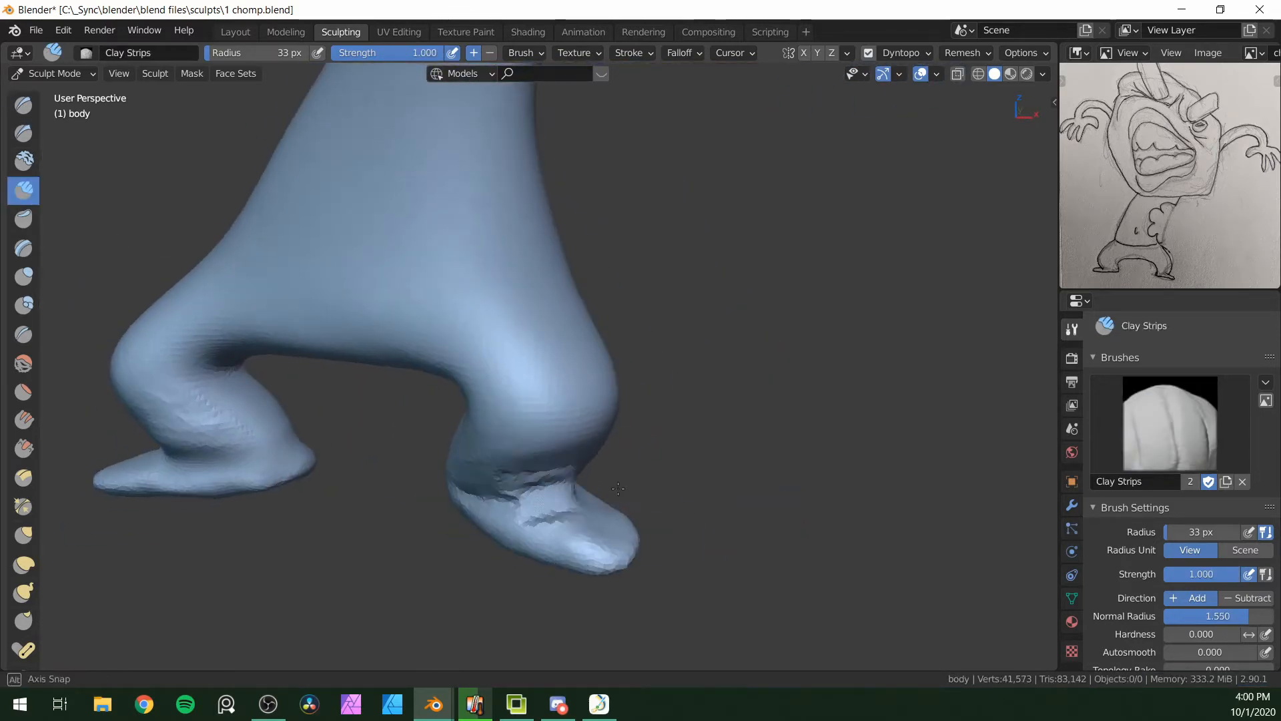
click(24, 334)
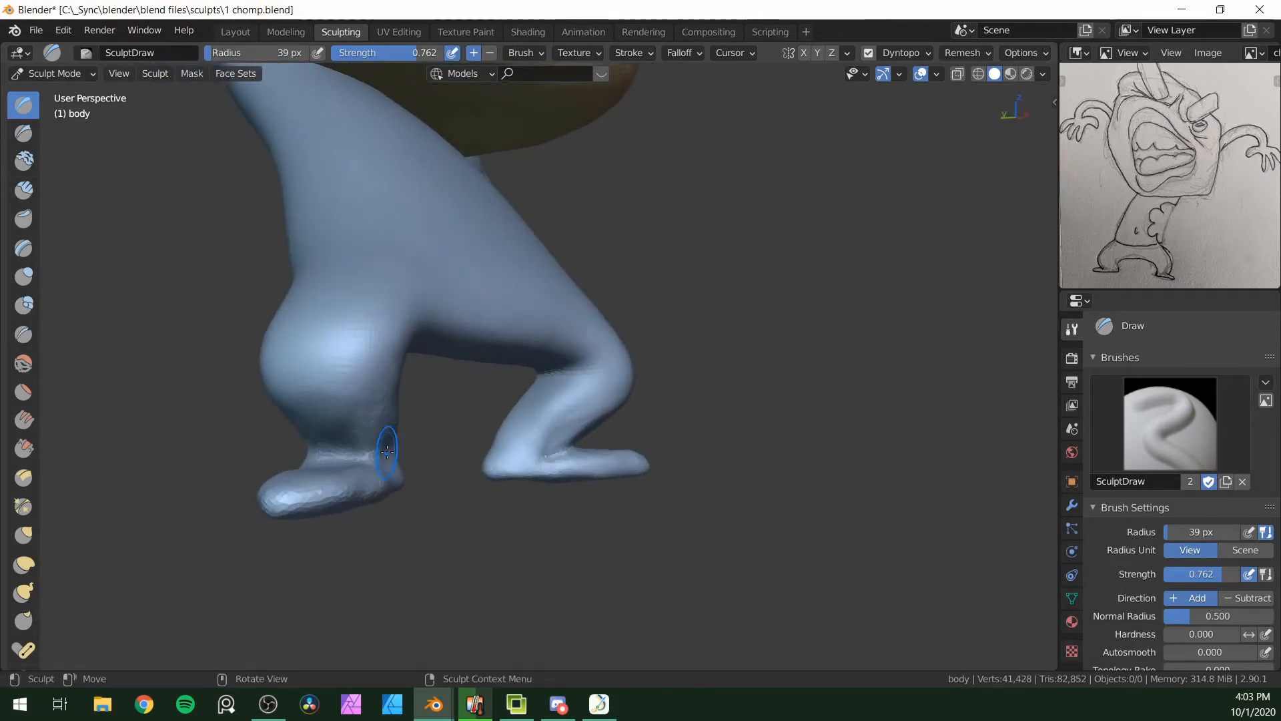
- Build up extra volume on the upper legs and hips with a larger Draw brush
click(24, 189)
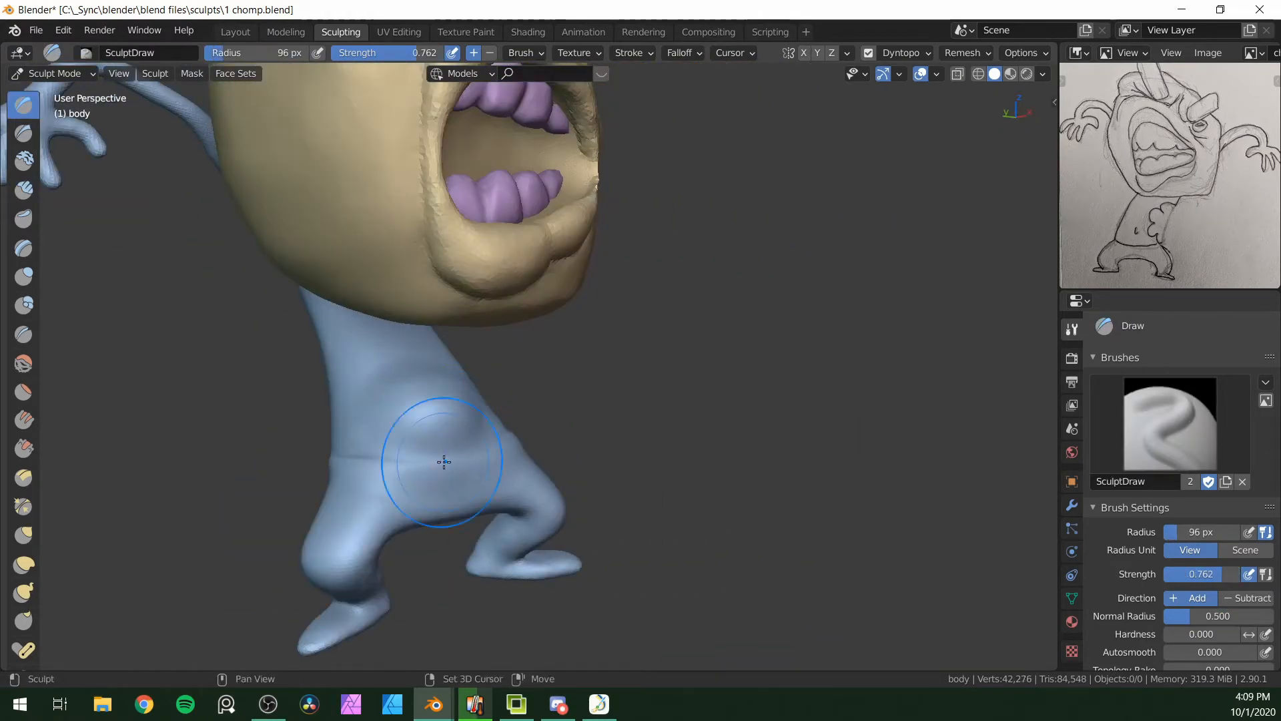
click(23, 189)
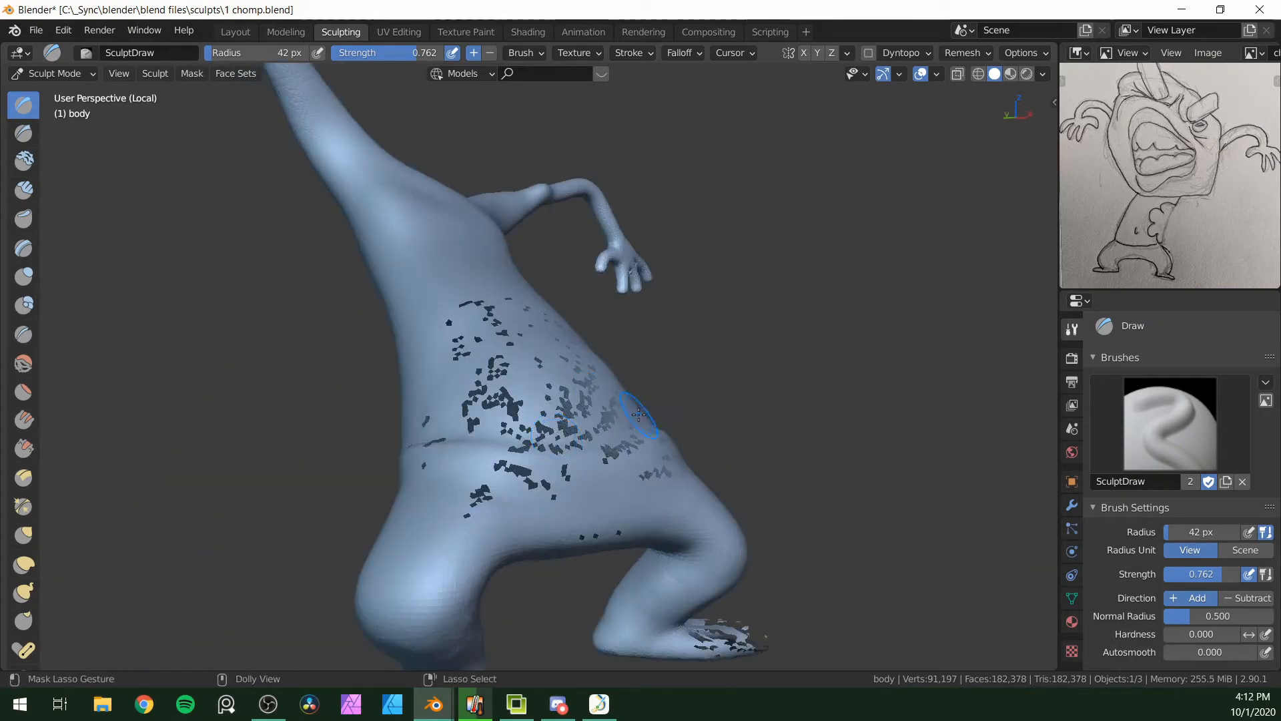
- Sculpt the fingers with Draw and carve a navel into the belly with Clay Strips
click(963, 52)
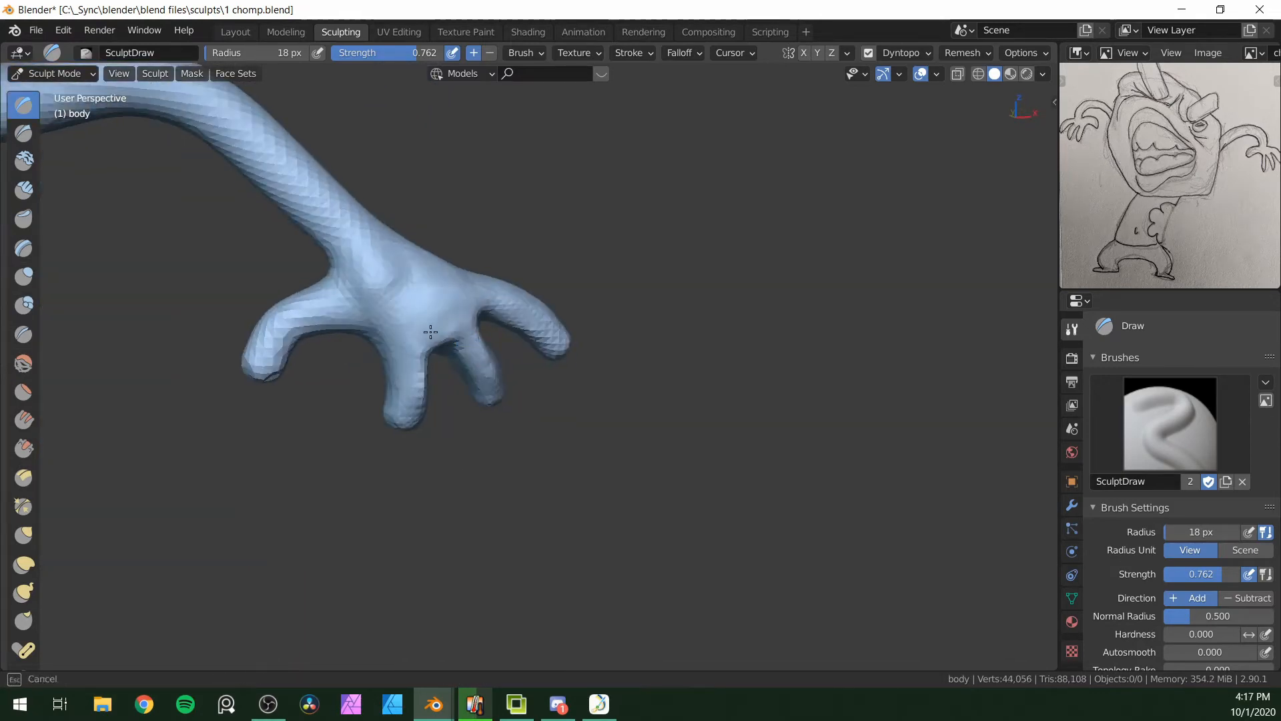
click(24, 191)
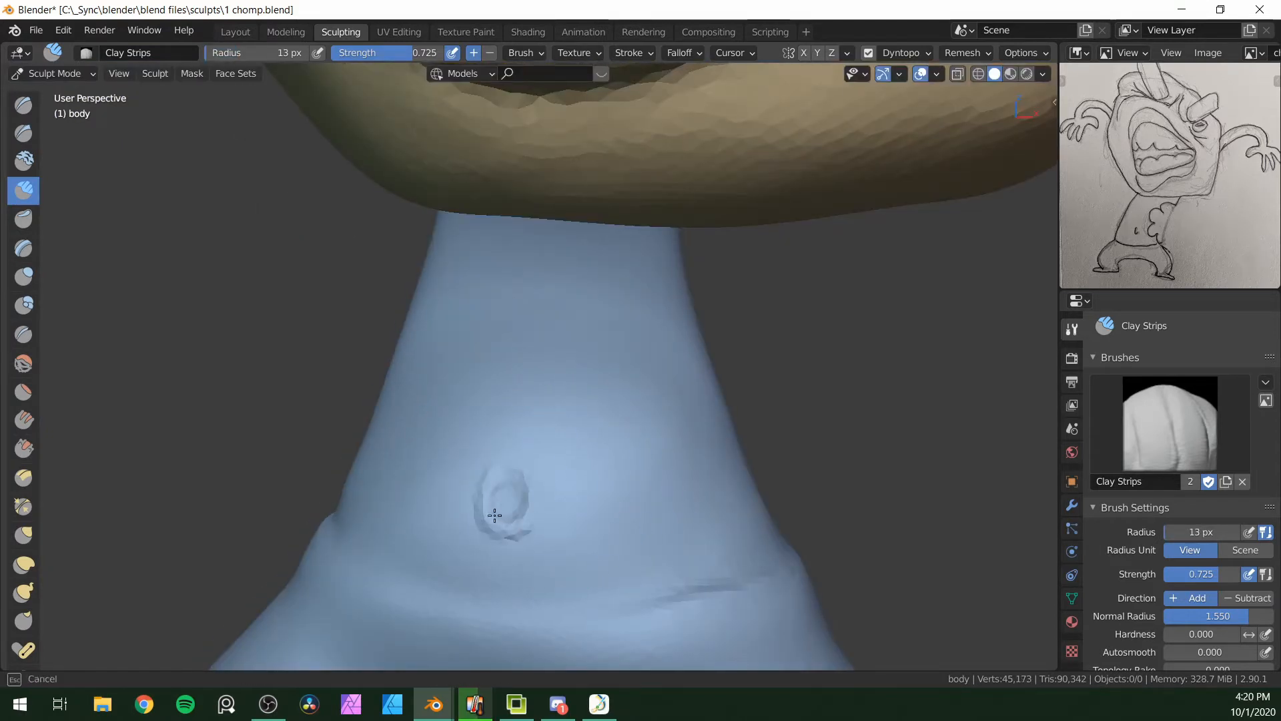
click(23, 335)
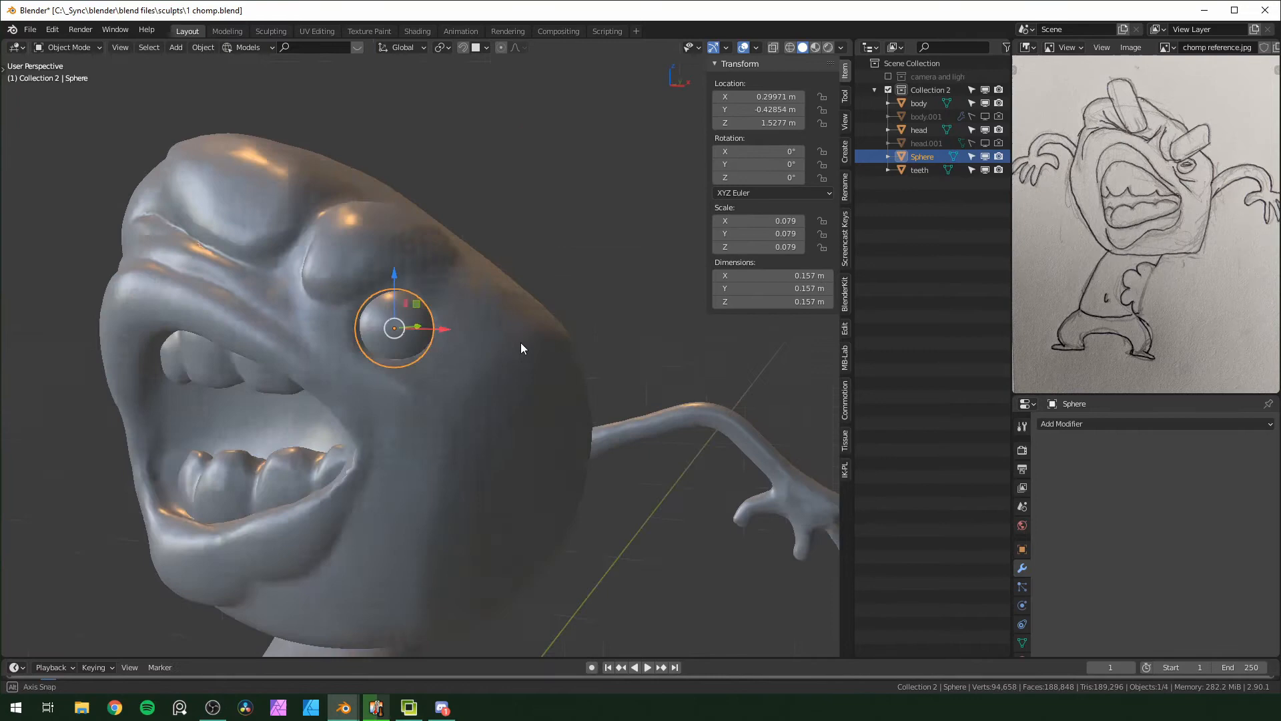
- Scale the eye sphere down to fit the socket and apply its transforms
key(s)
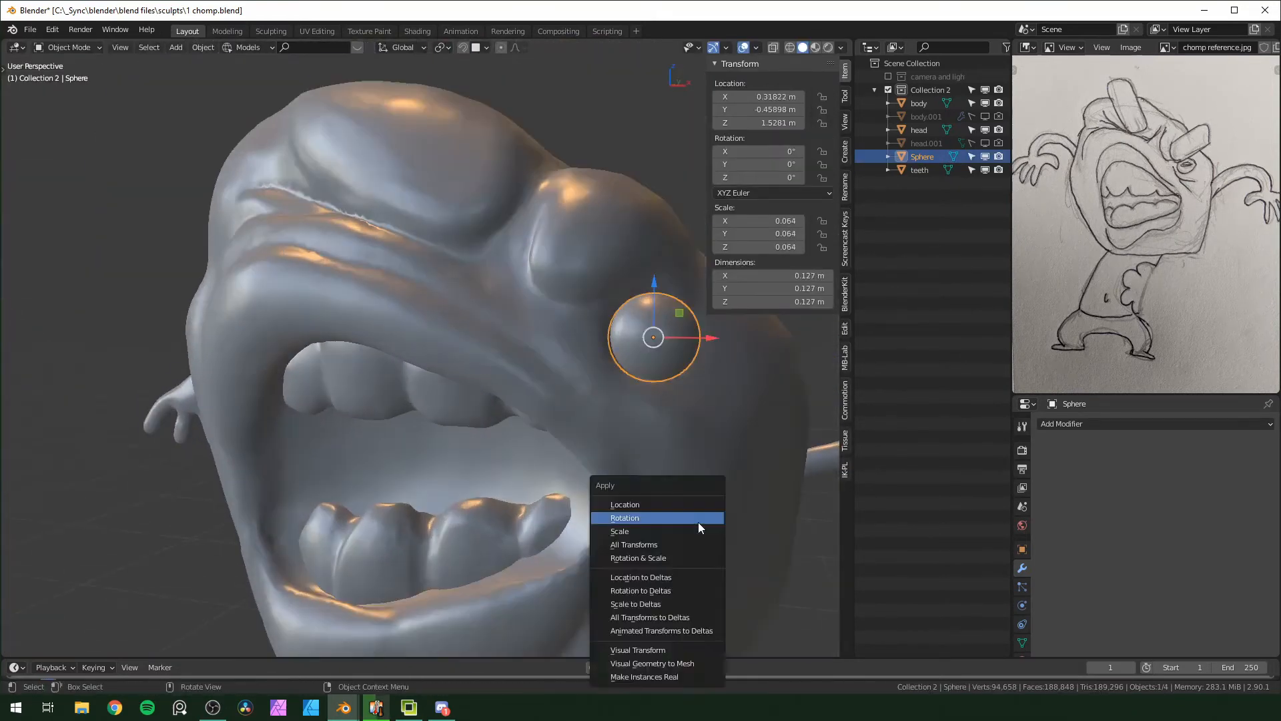
click(618, 531)
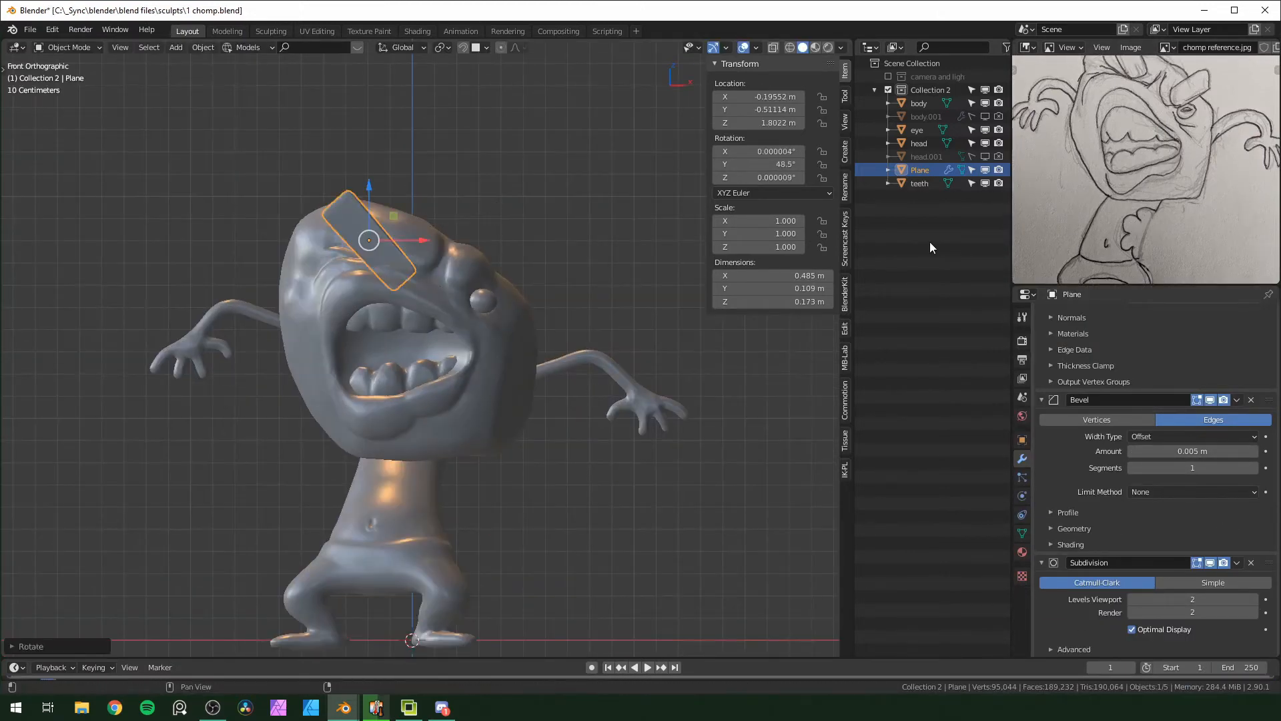
- Mirror the brow into brow.l/brow.r and finish shaping the curved backdrop plane
key(s)
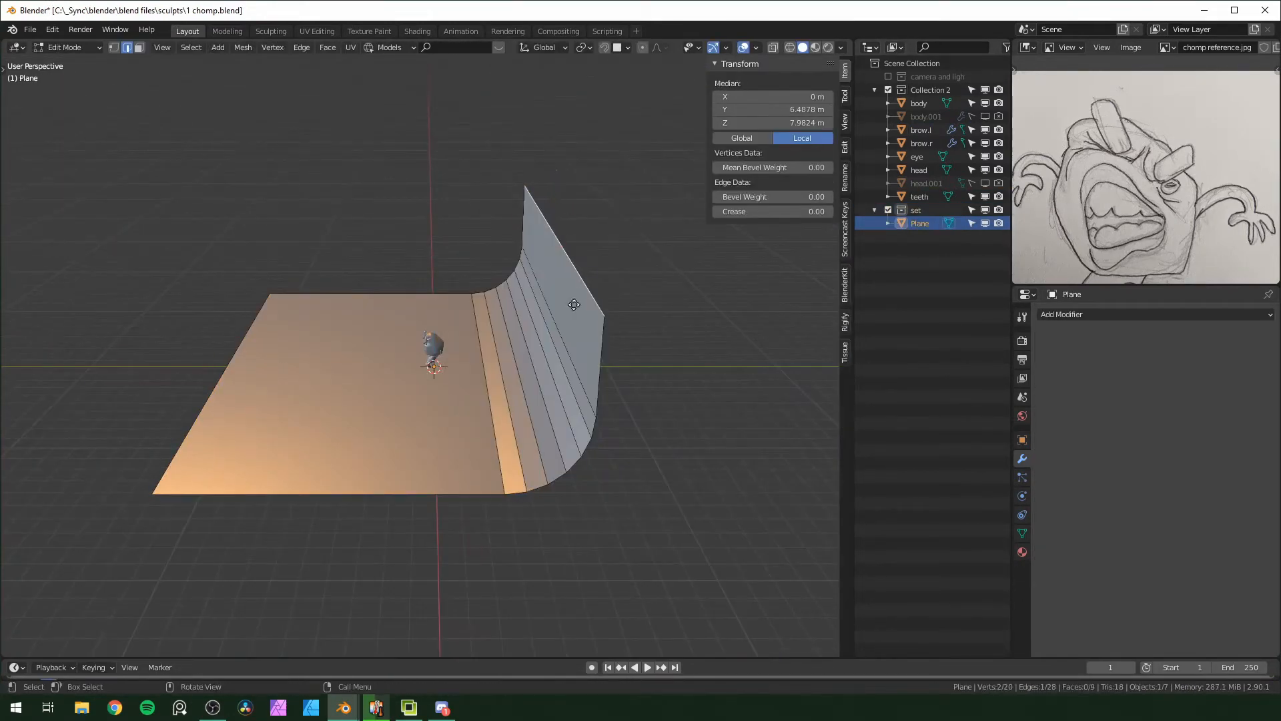
key(Tab)
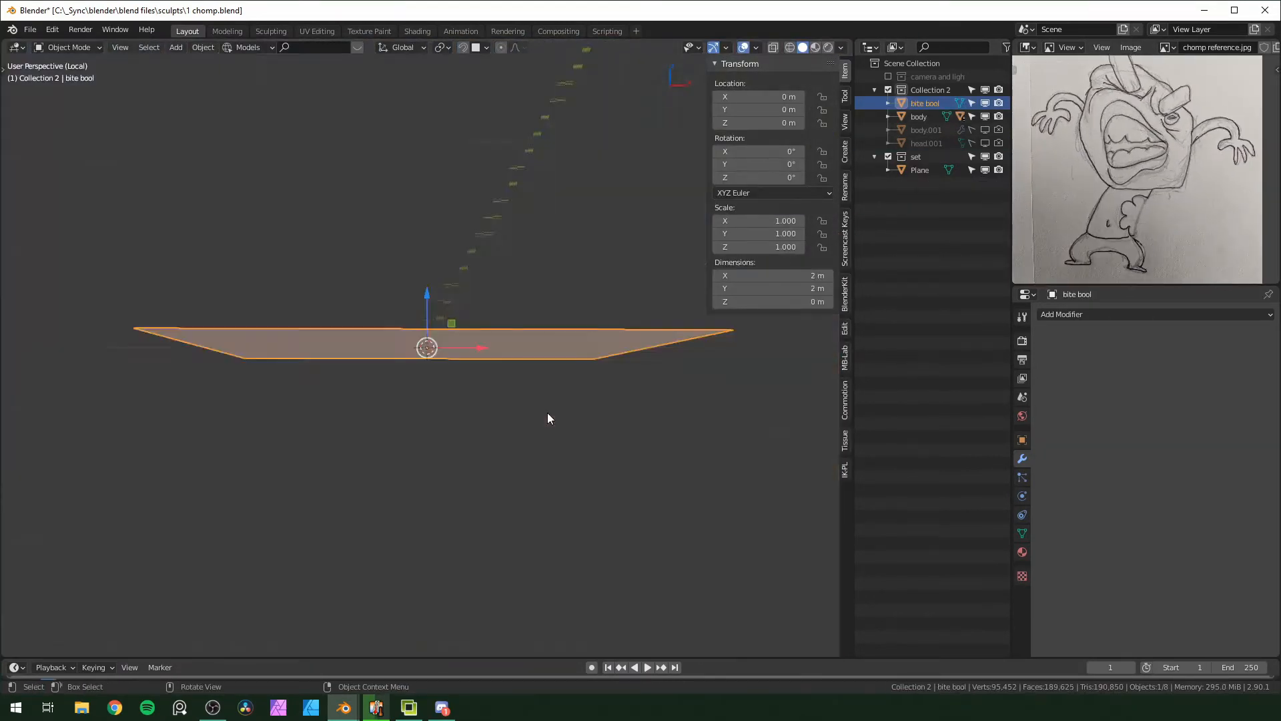
- Give the bite bool plane a scalloped edge by editing its mesh and the bevel segment count
key(Tab)
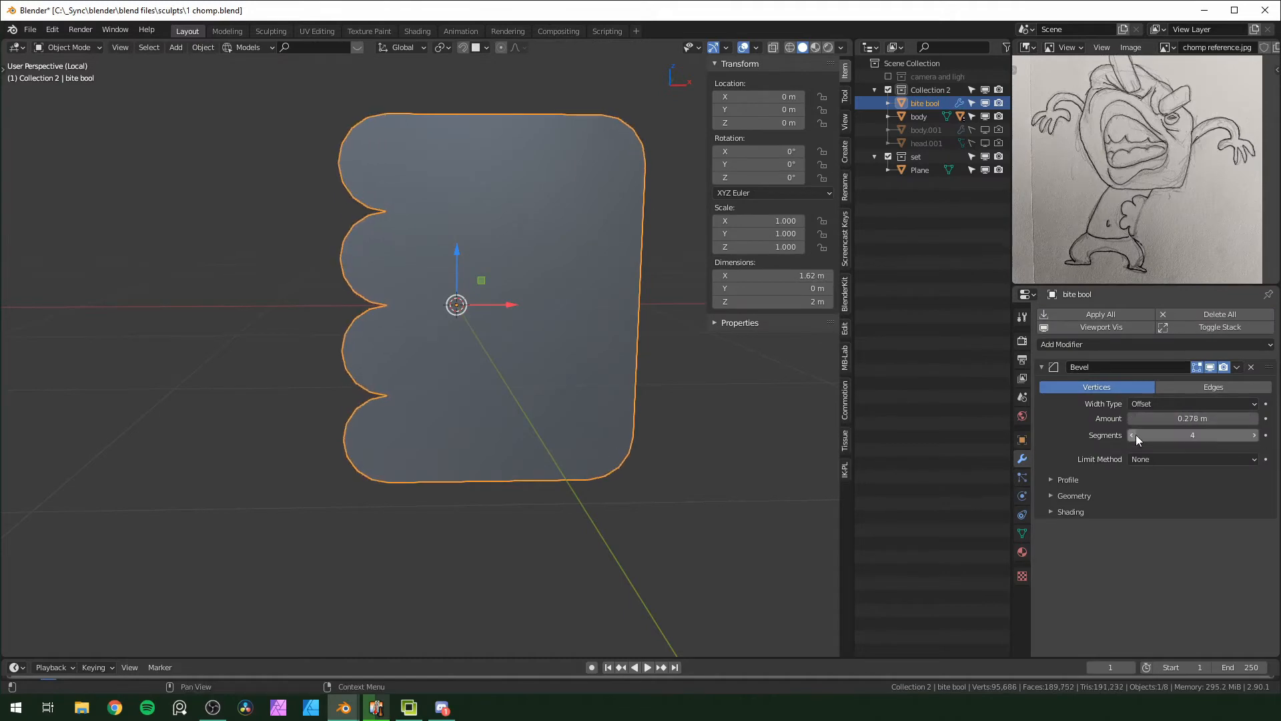
click(1061, 344)
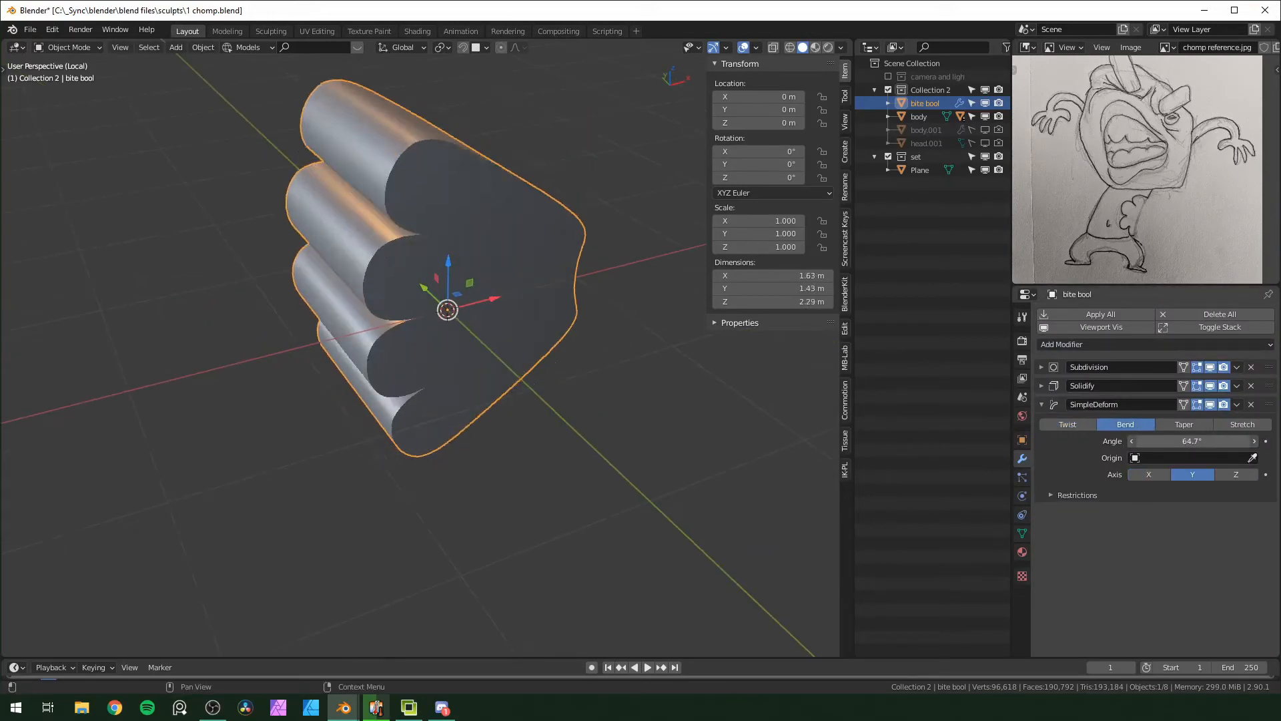
- Add a cut across the bent cutter mesh so it deforms cleanly, then finish editing
key(Tab)
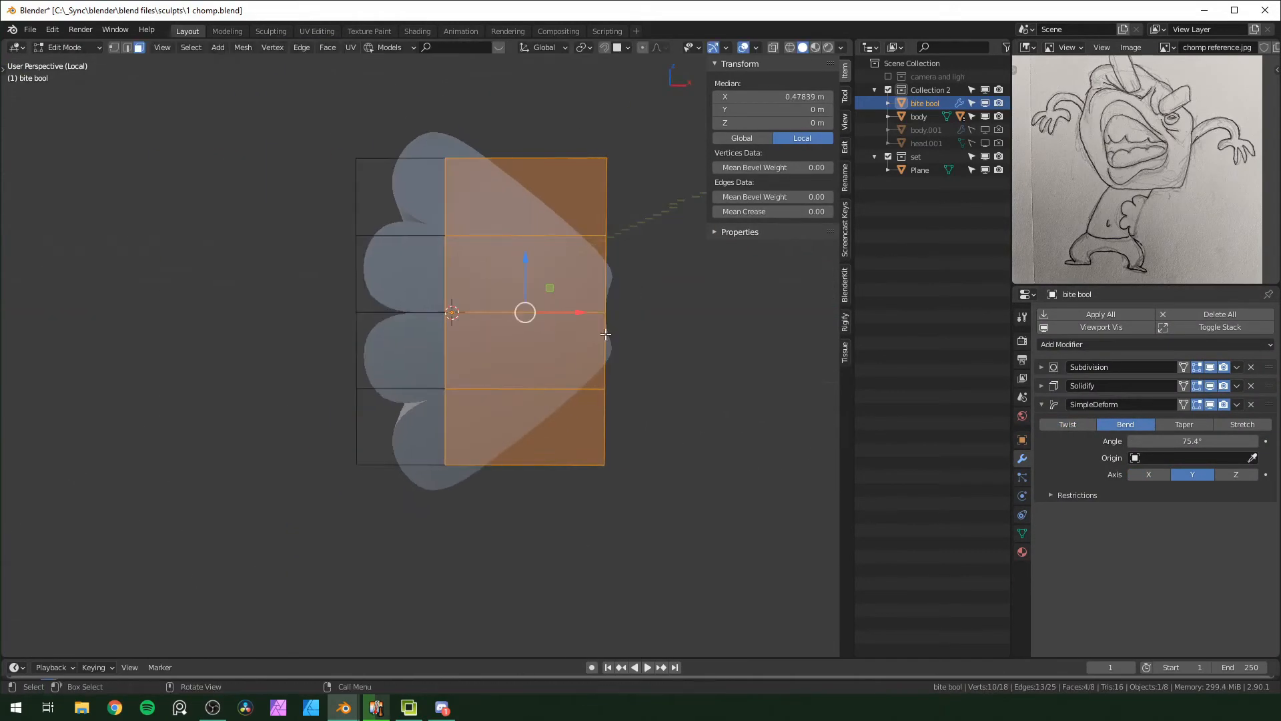
key(Tab)
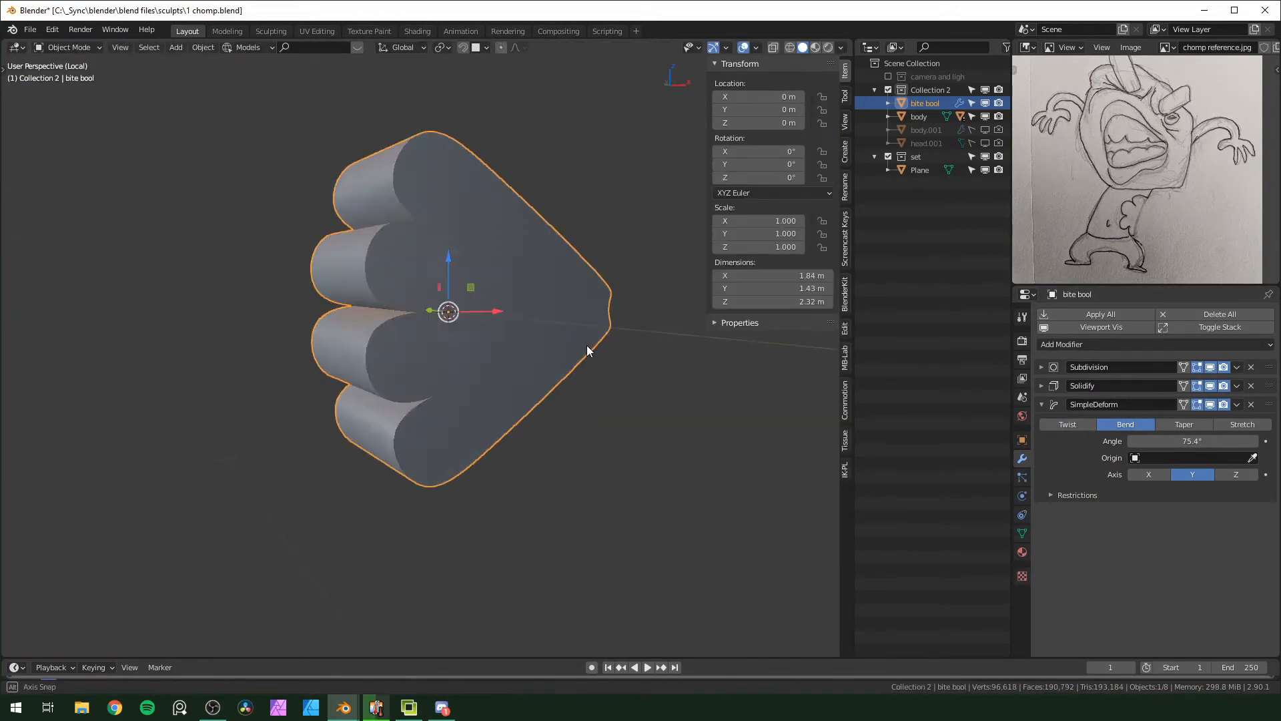
key(Tab)
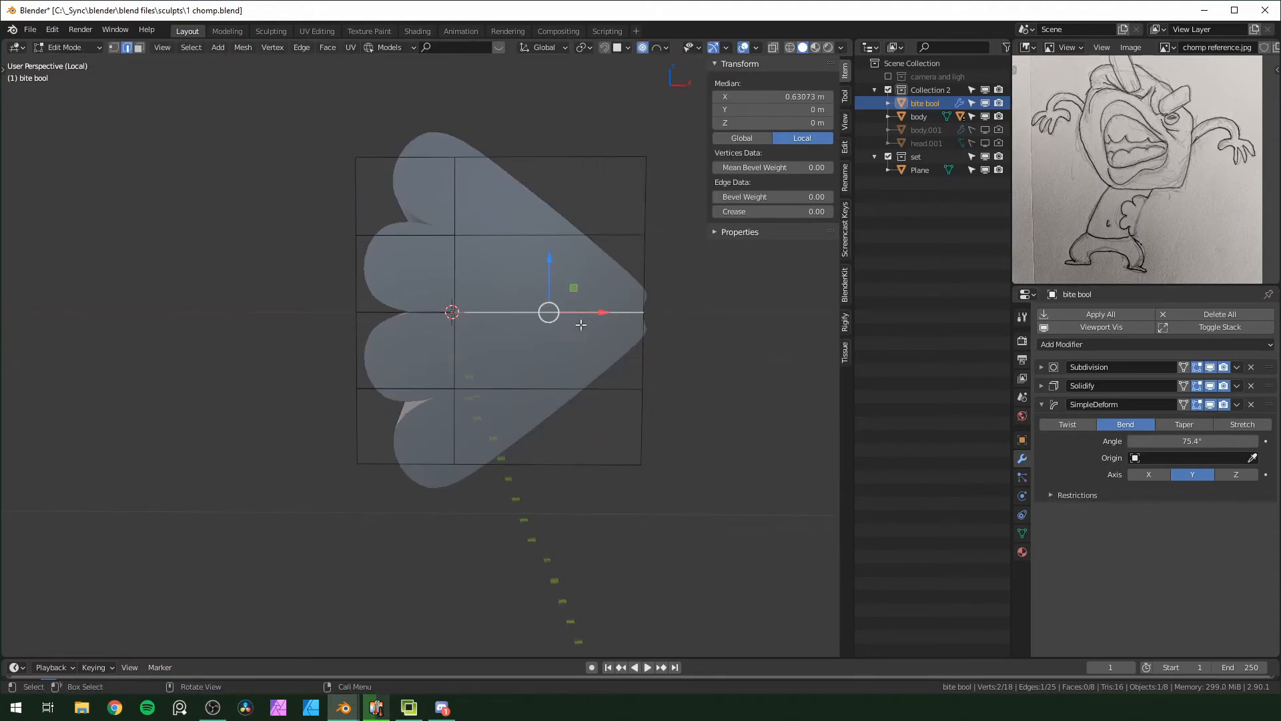
key(g)
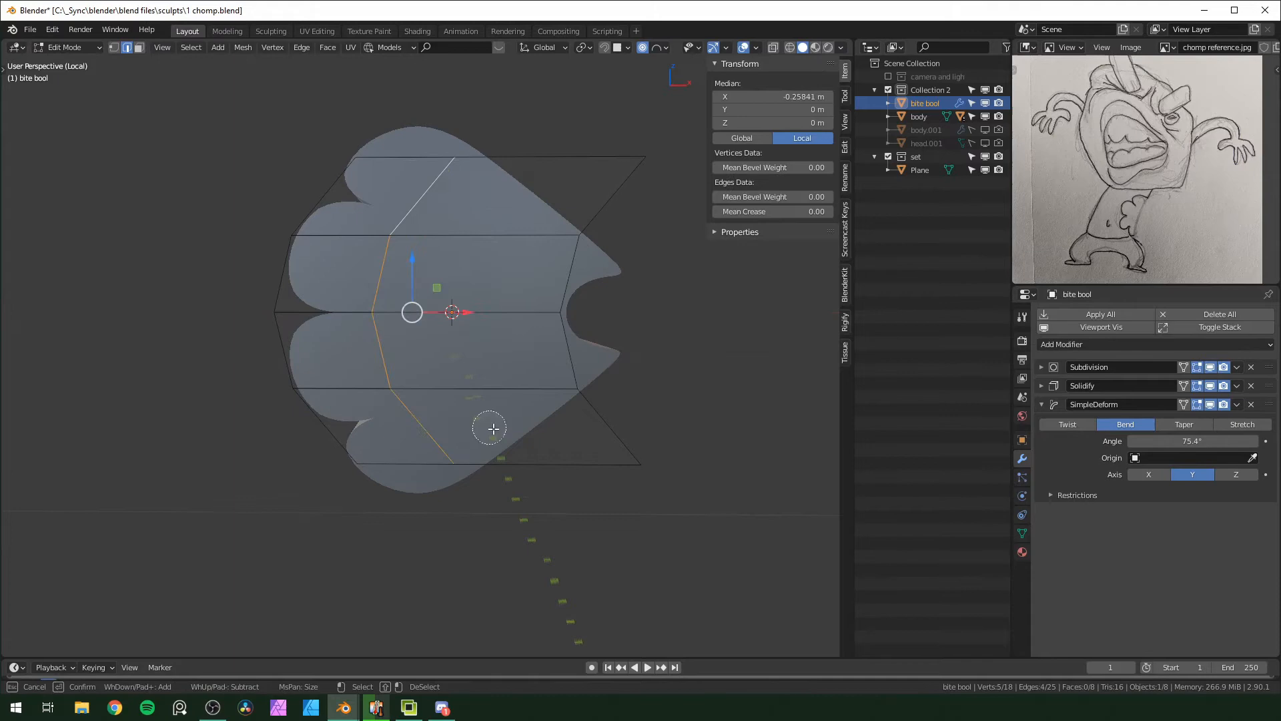
key(Tab)
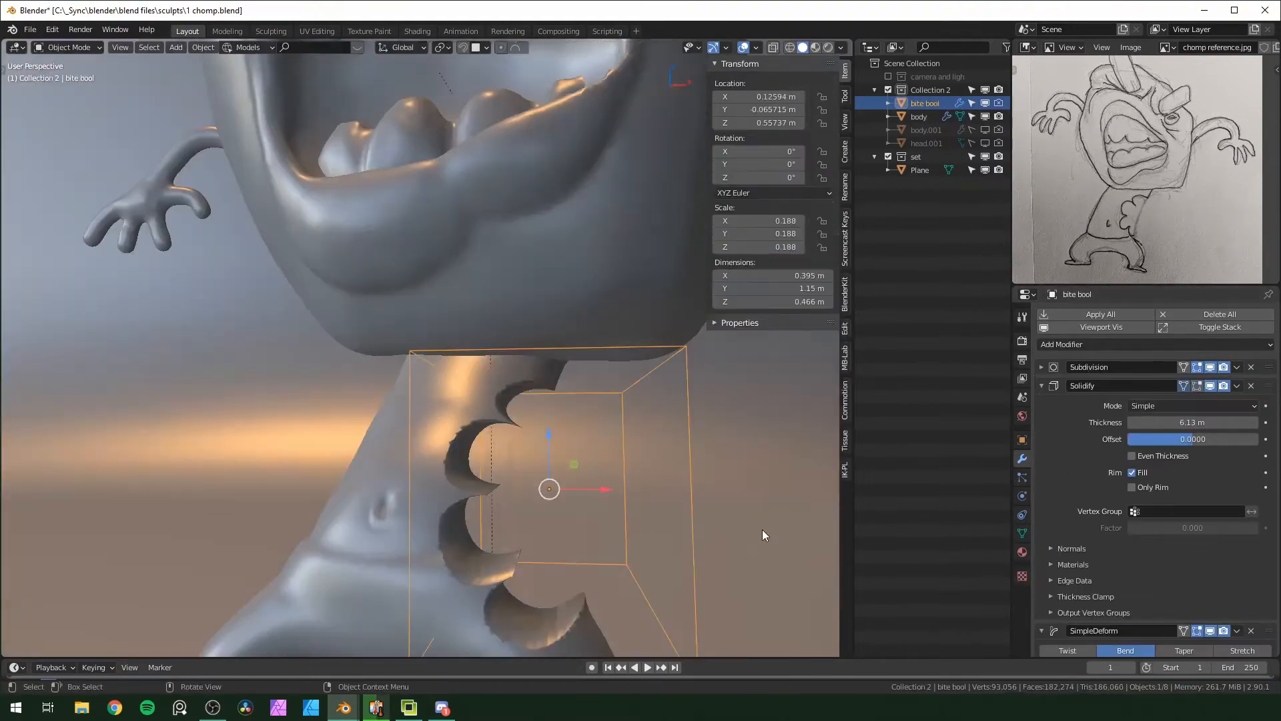
- Set output to 1920×1920, change the scene light's type, and rotate the body slightly about Z
click(918, 116)
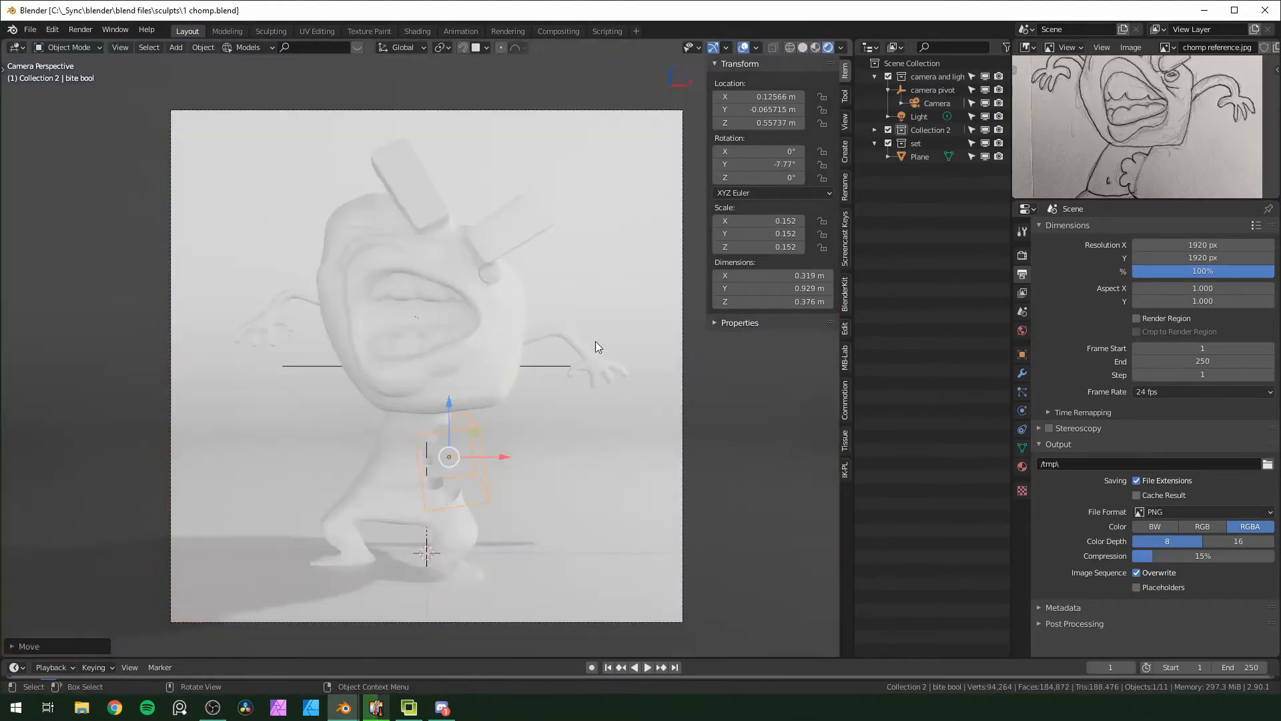
click(919, 116)
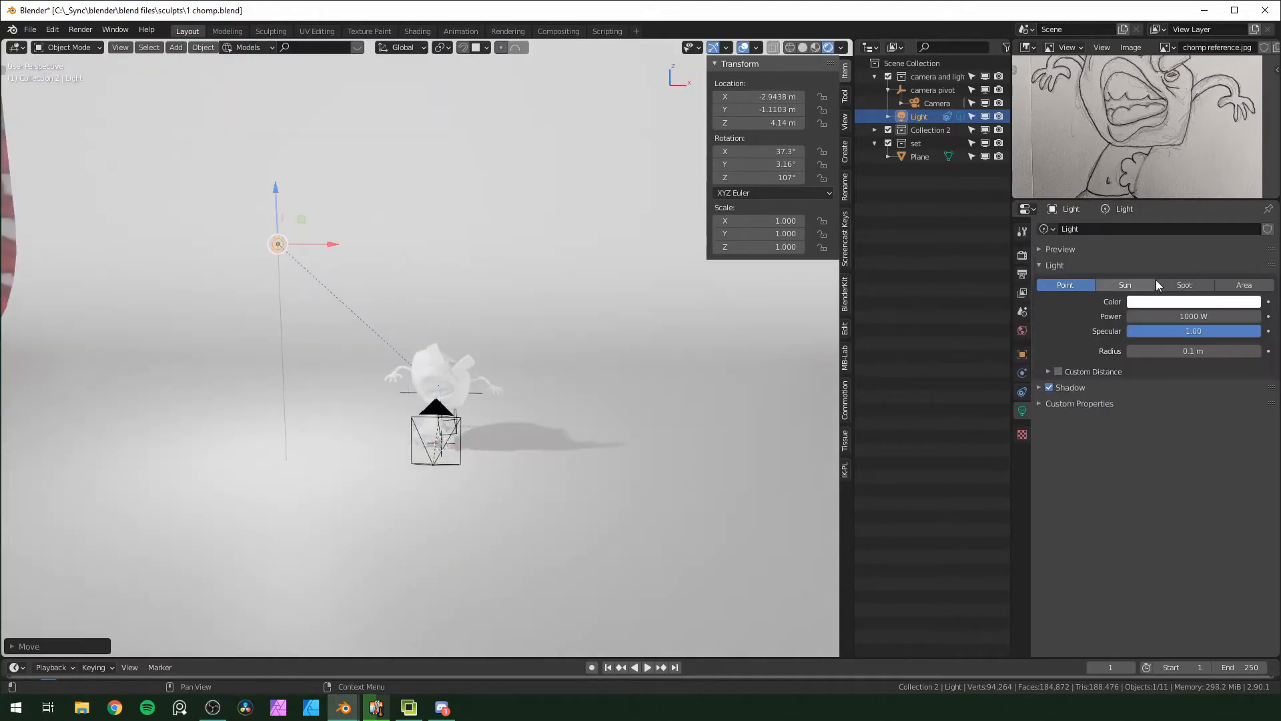
click(1242, 284)
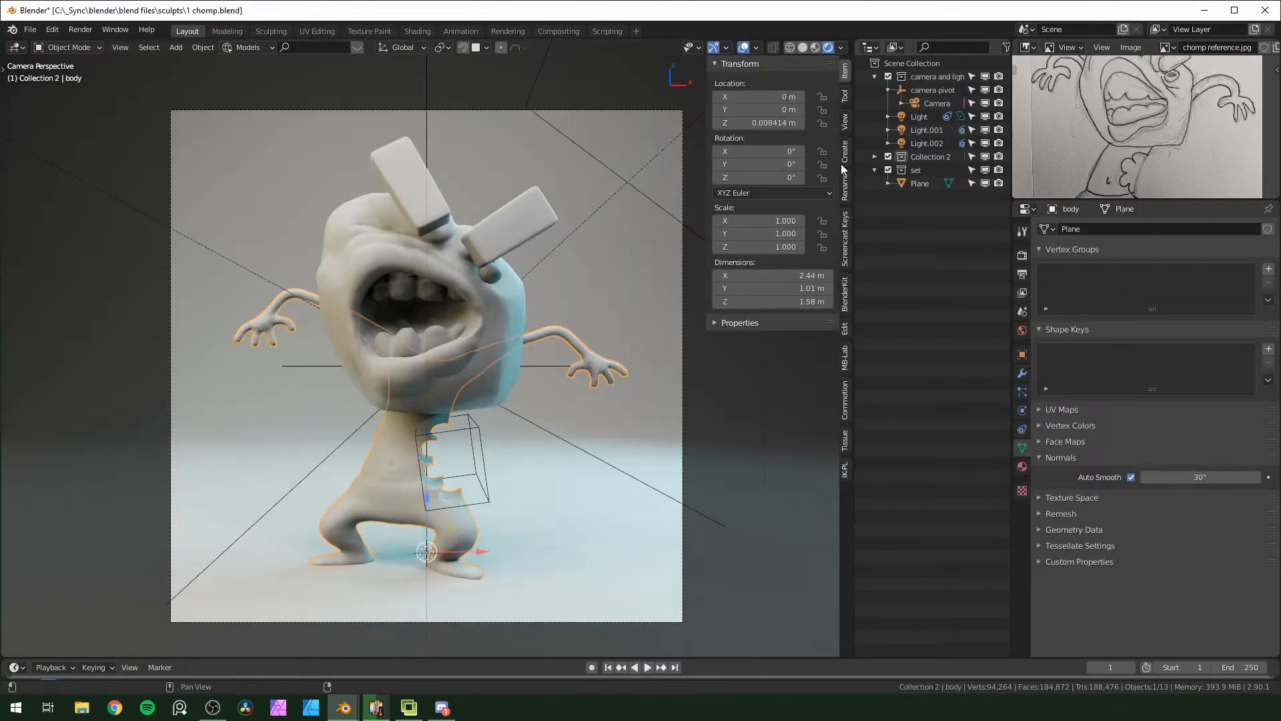
key(r)
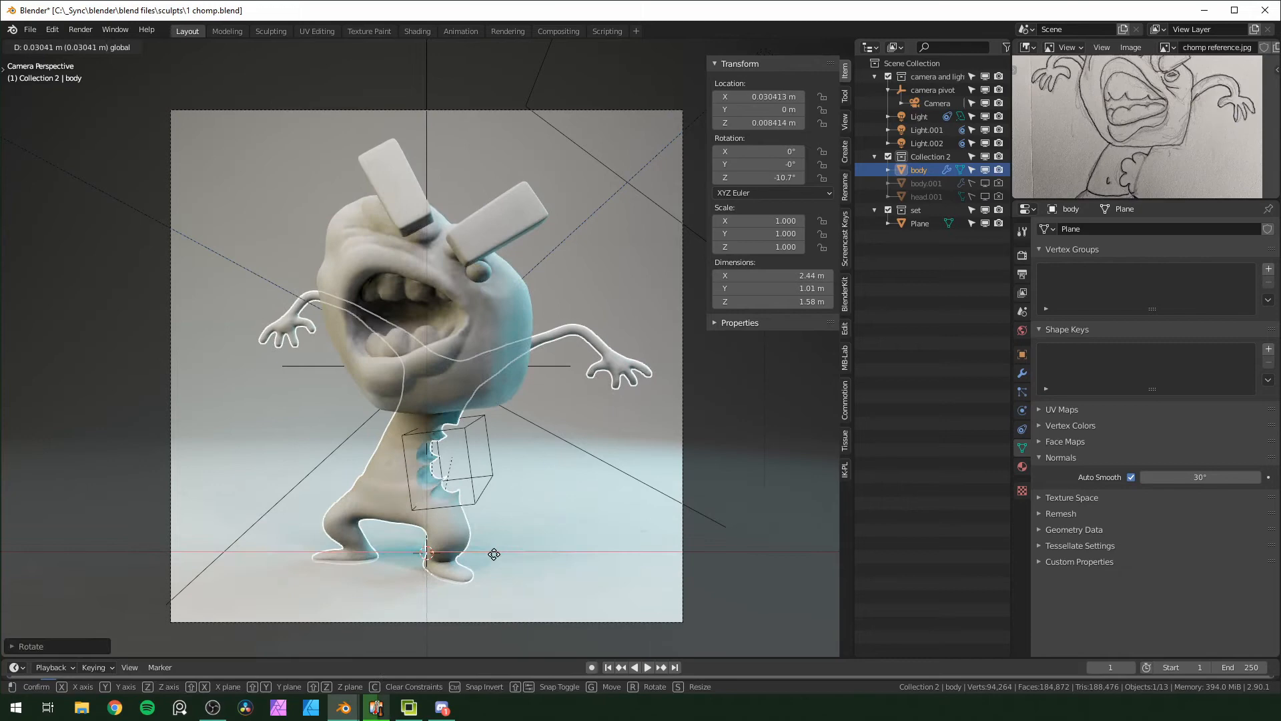
- Give the body's Principled BSDF a green base colour and add a material to the brow
click(416, 30)
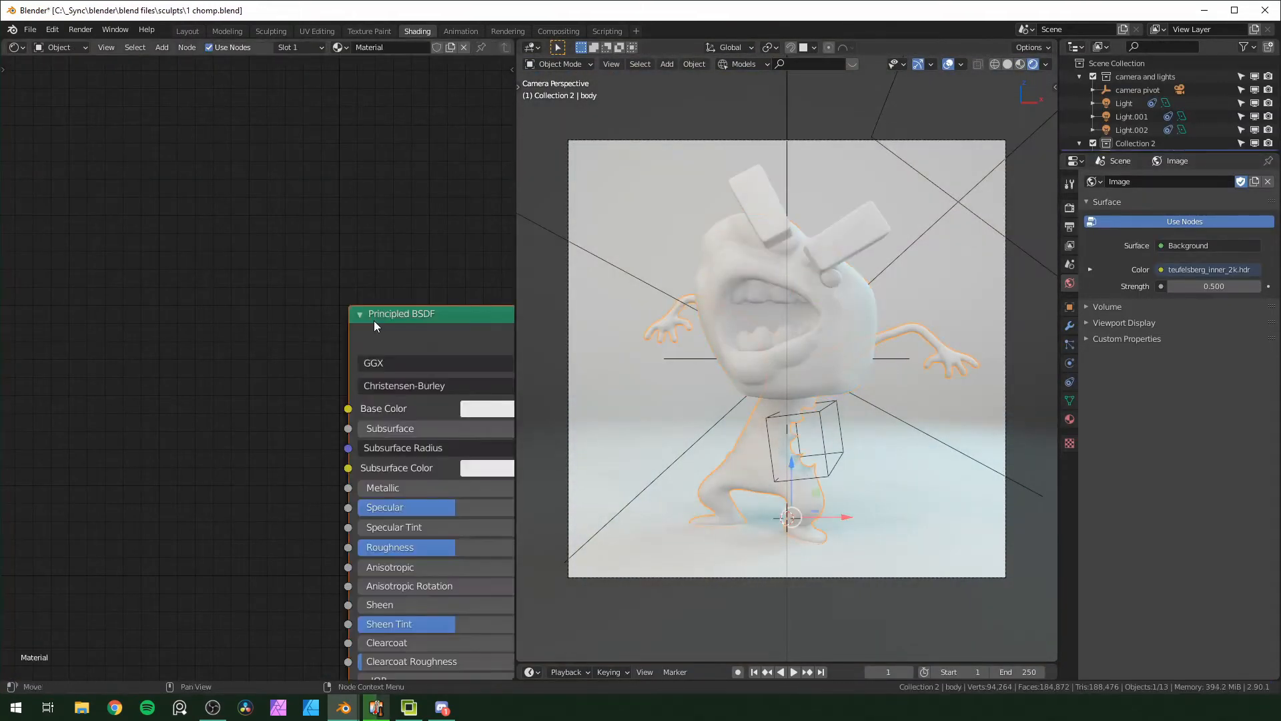
click(485, 408)
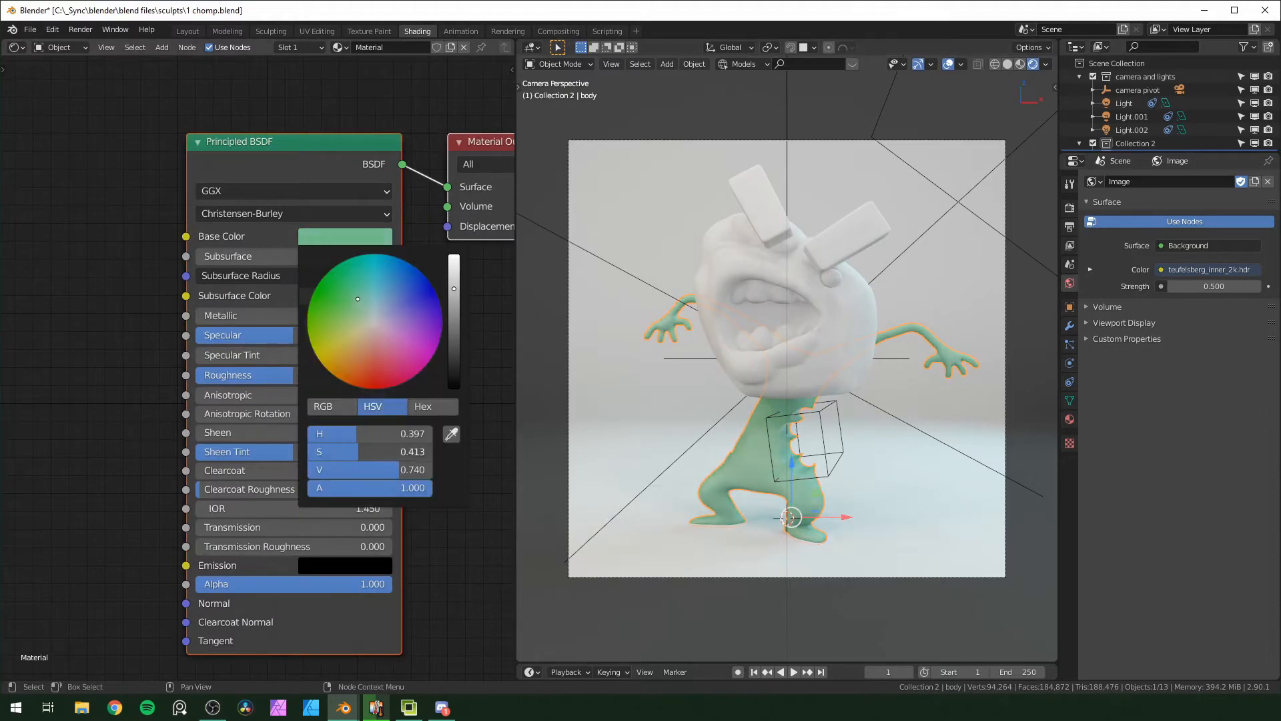
click(793, 323)
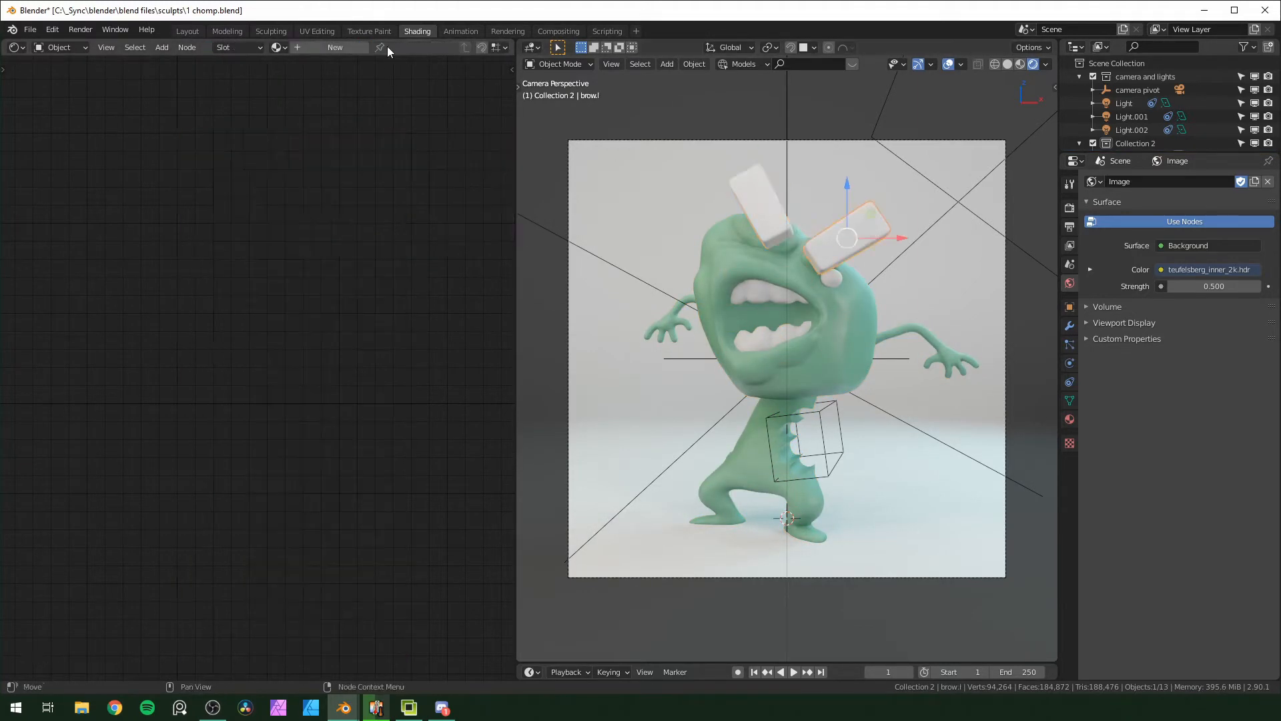
click(334, 47)
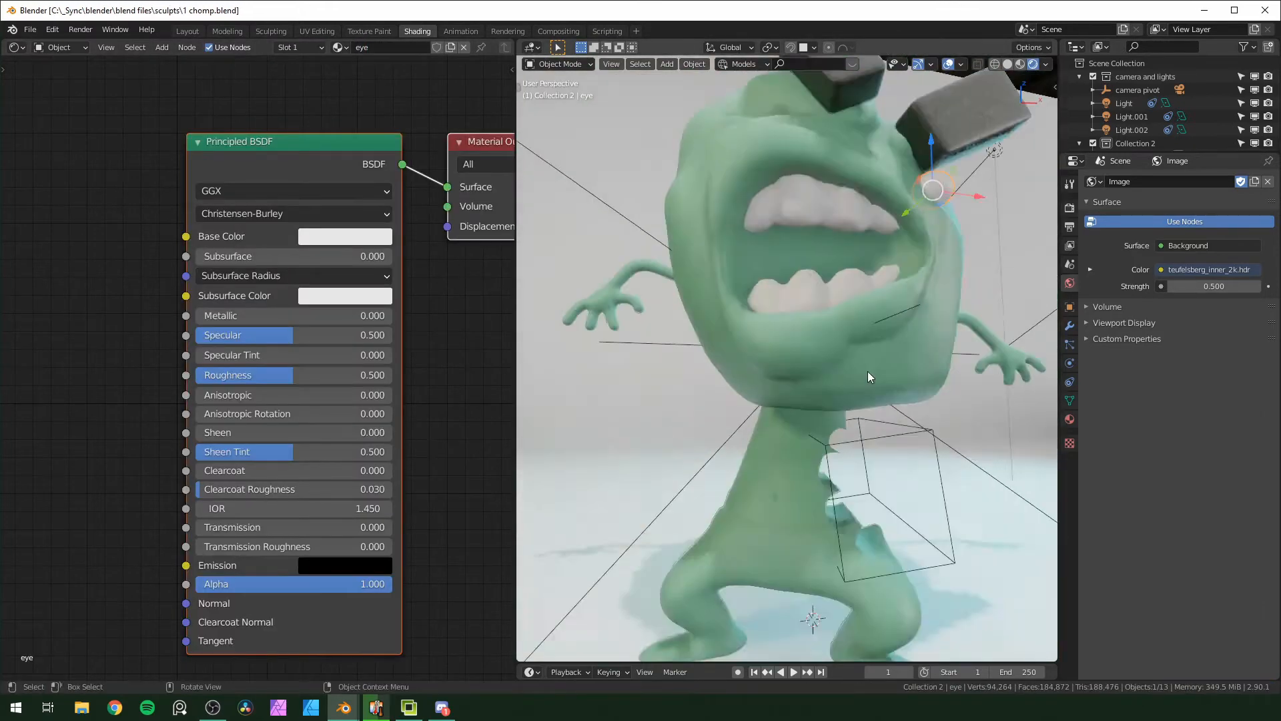
- Start a new 512×512 image named eye in Texture Paint
click(466, 31)
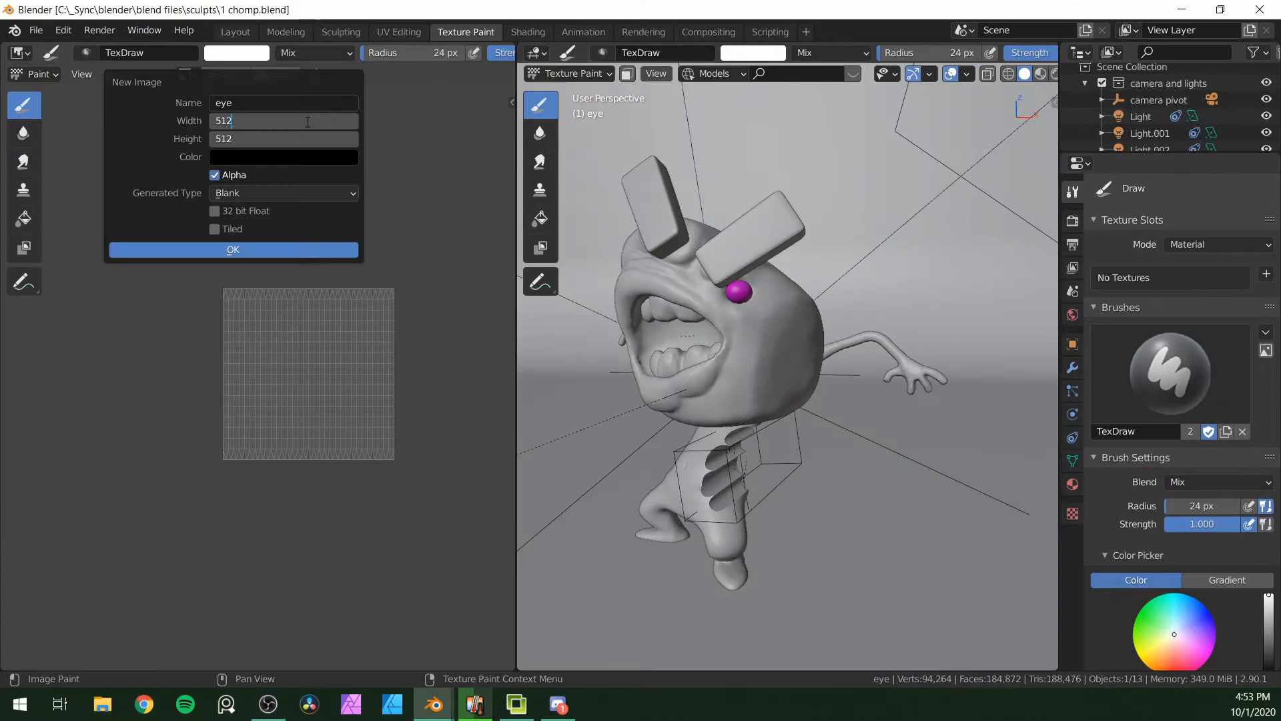
click(399, 31)
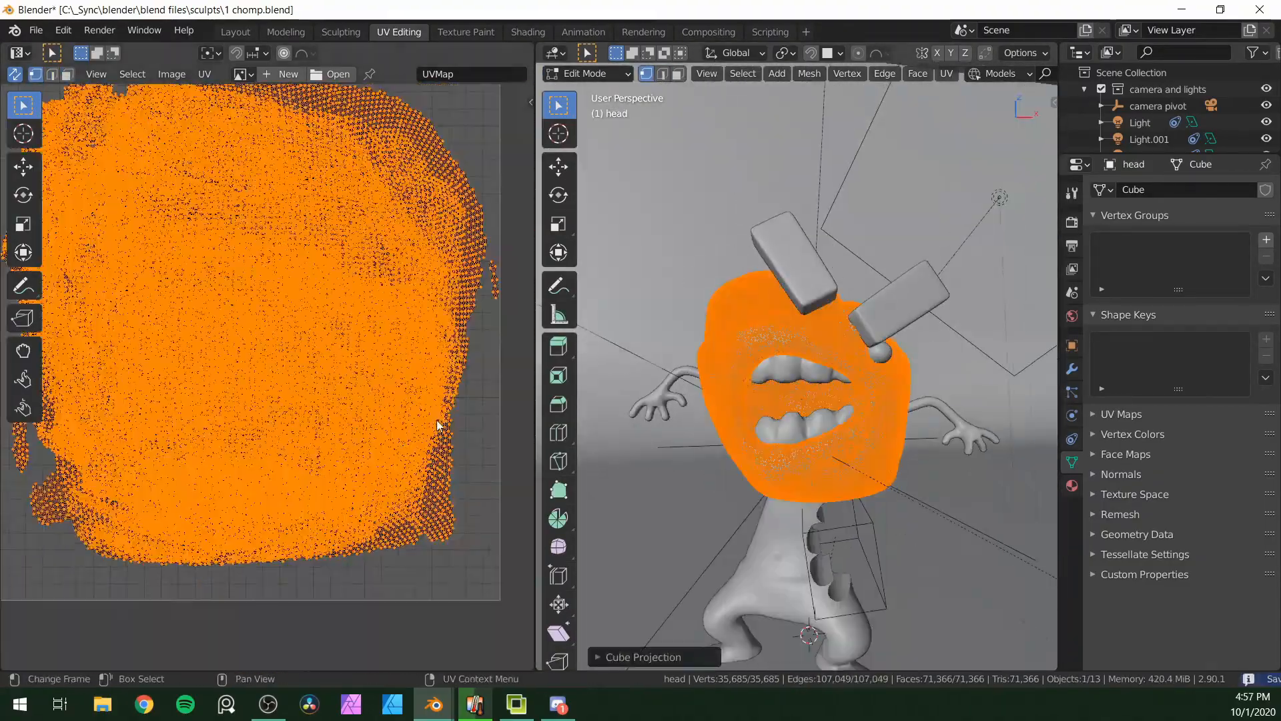
- Paint the head green with darker shading around the mouth, then return to Object Mode
click(465, 31)
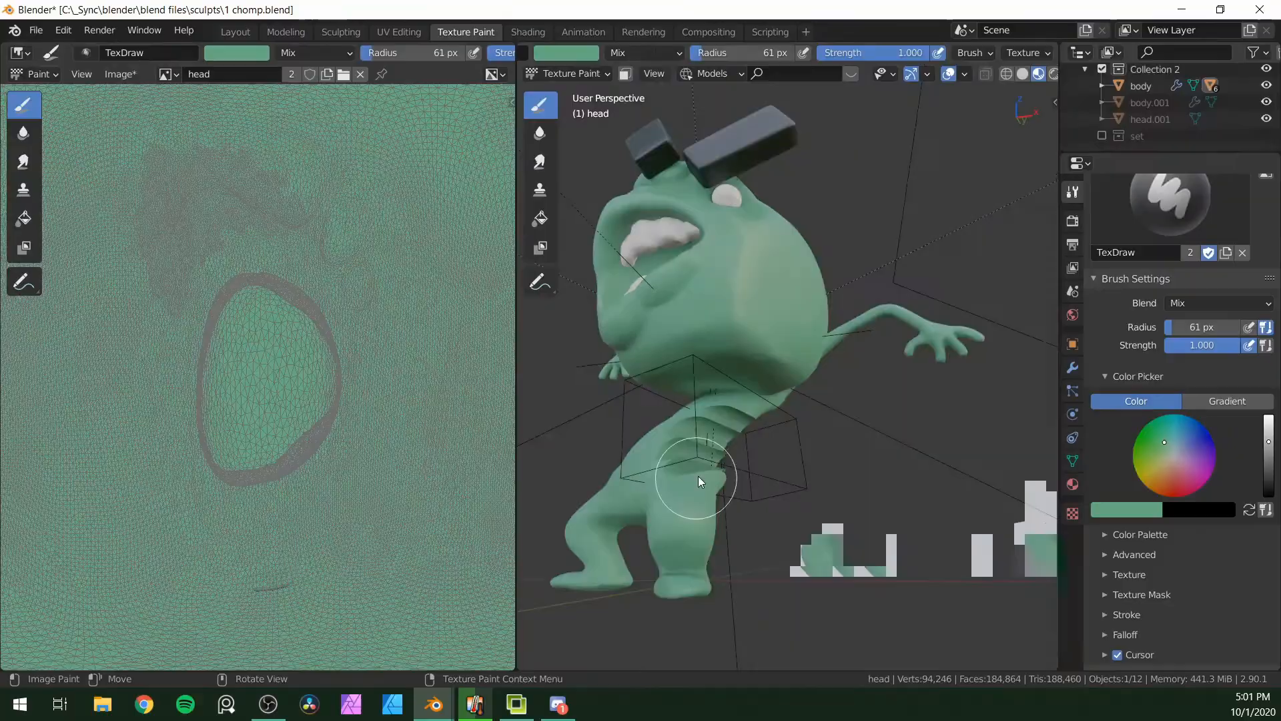
click(399, 31)
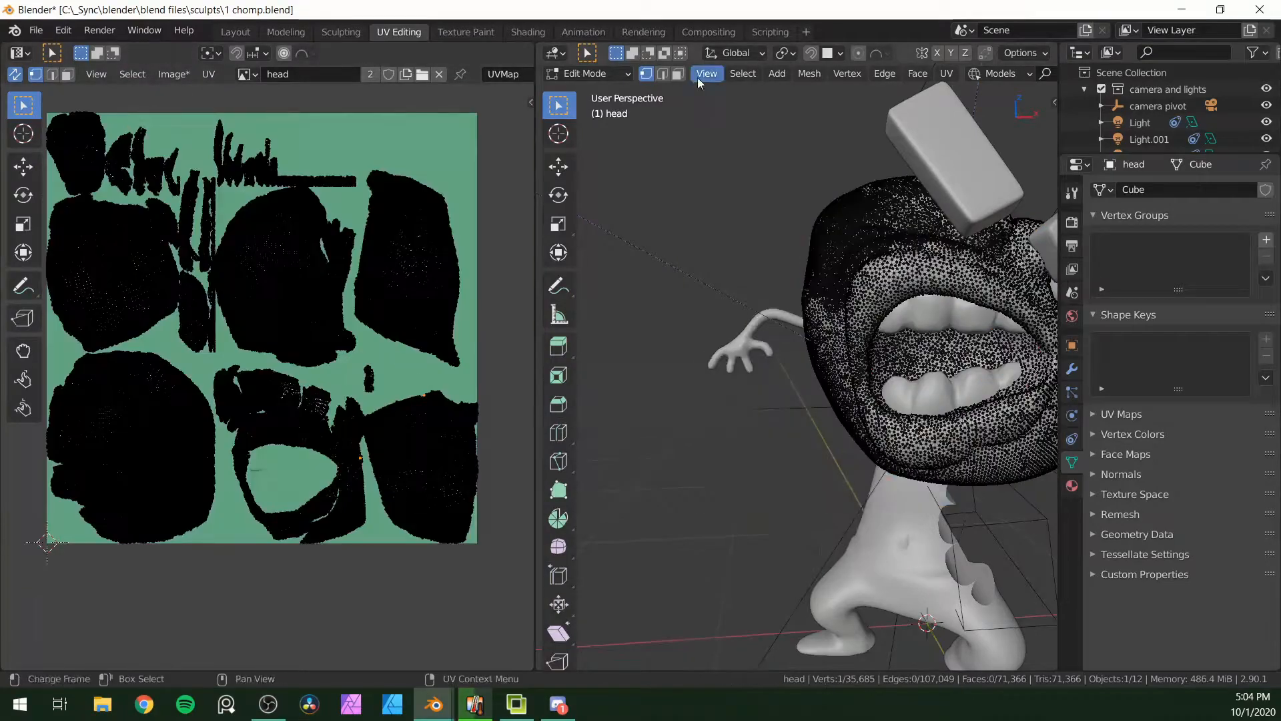
click(466, 31)
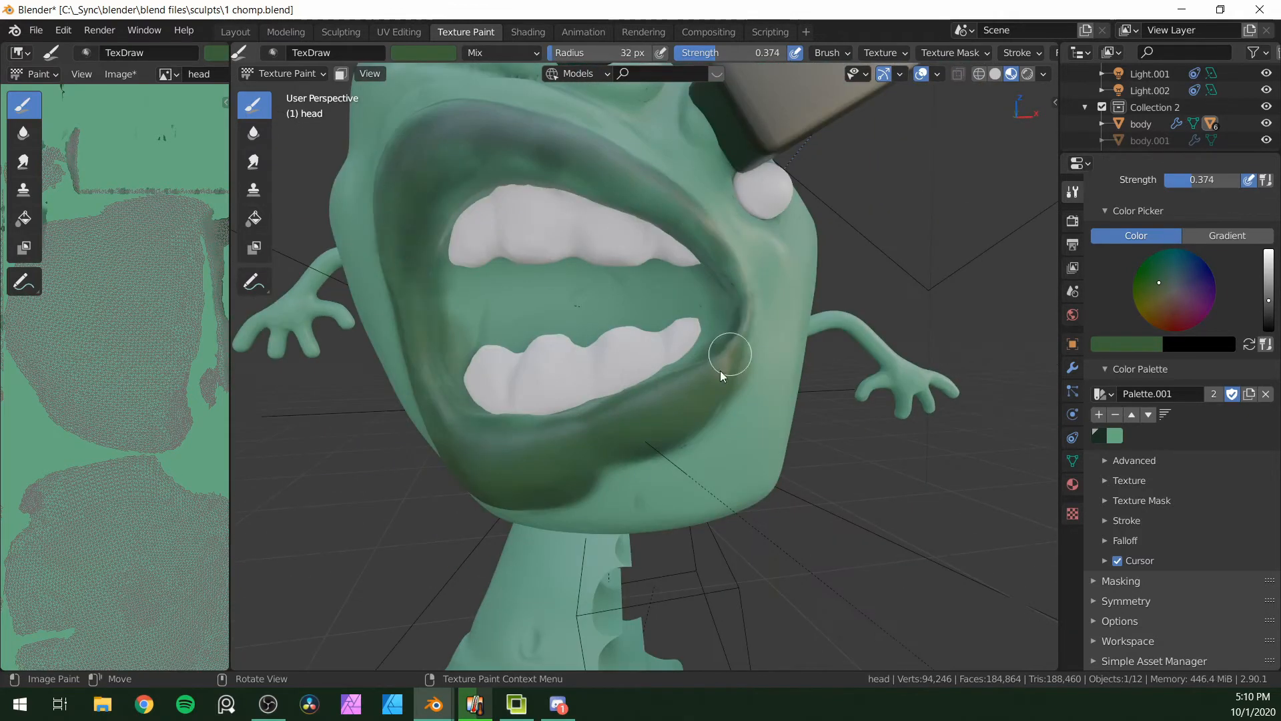
click(286, 73)
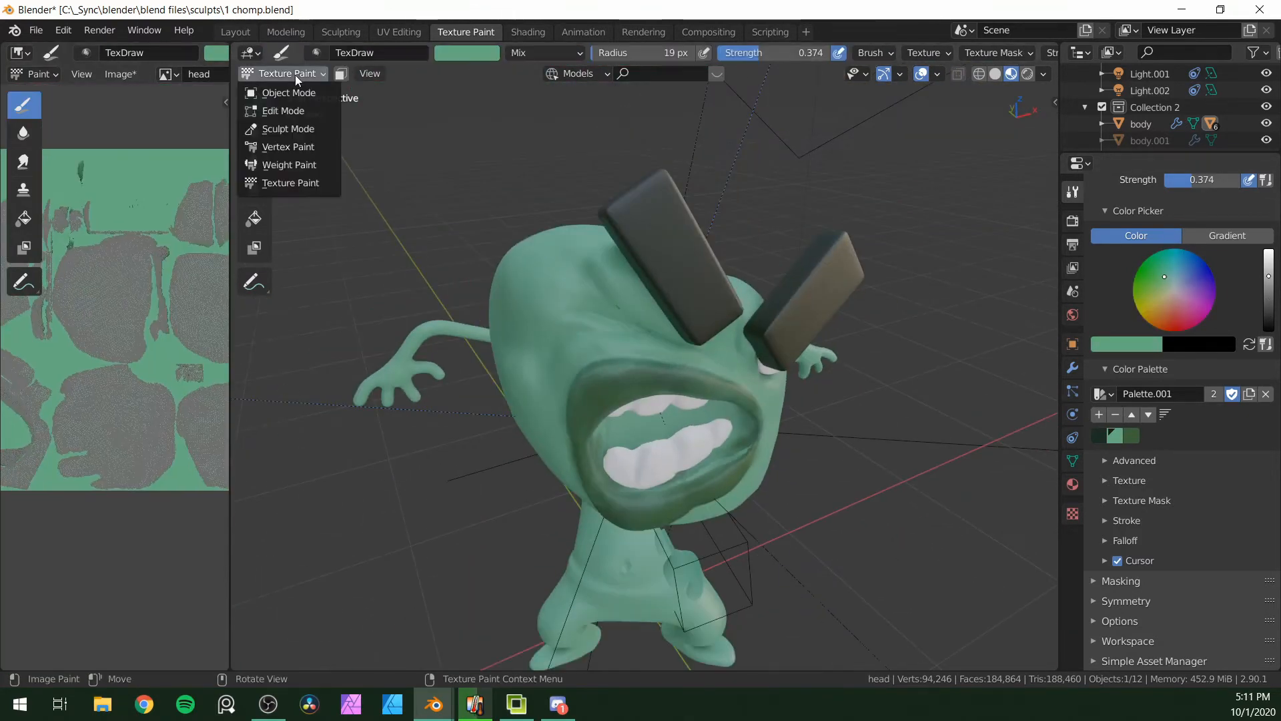
click(527, 31)
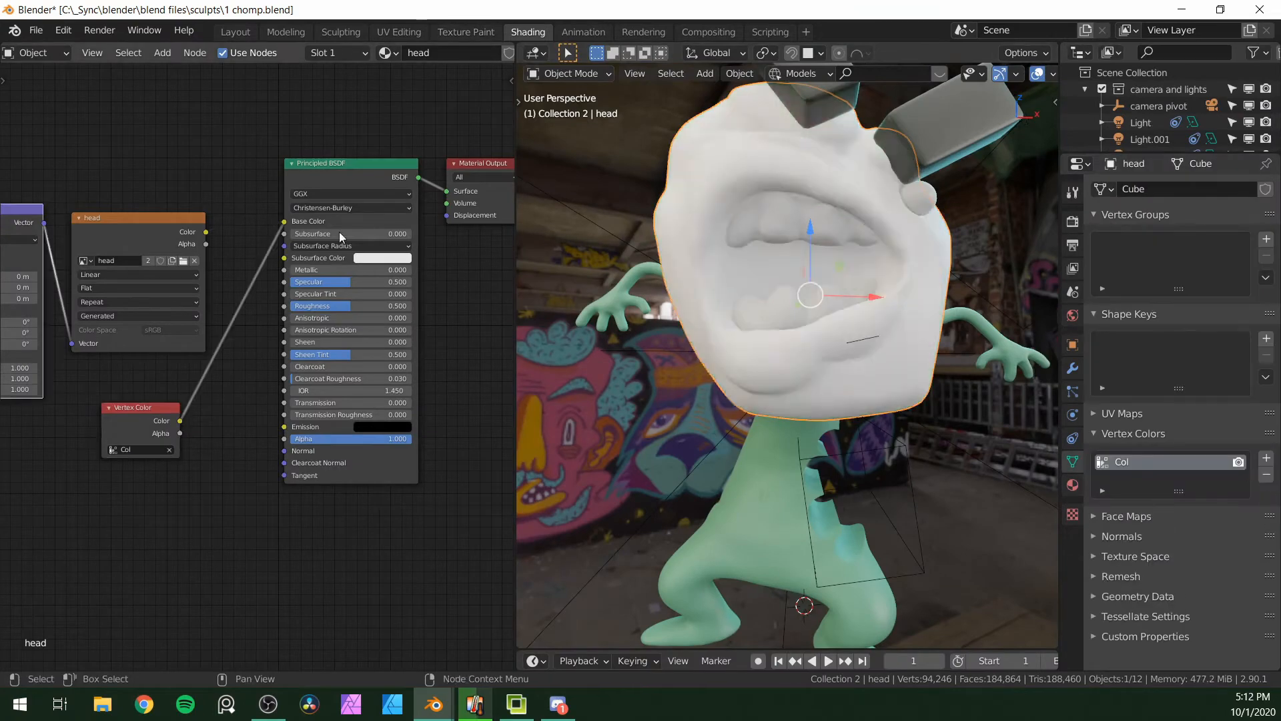
- Vertex-paint green over the whole white head and inside the mouth with a larger brush
click(466, 32)
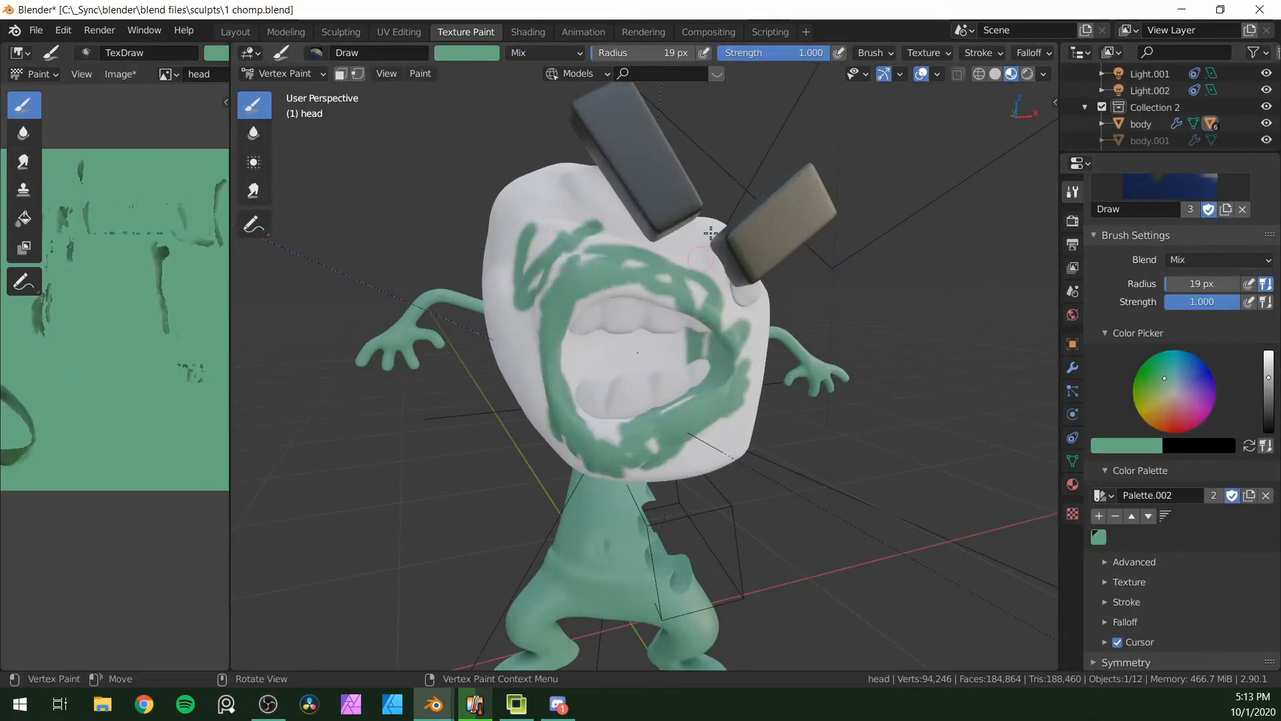
click(211, 74)
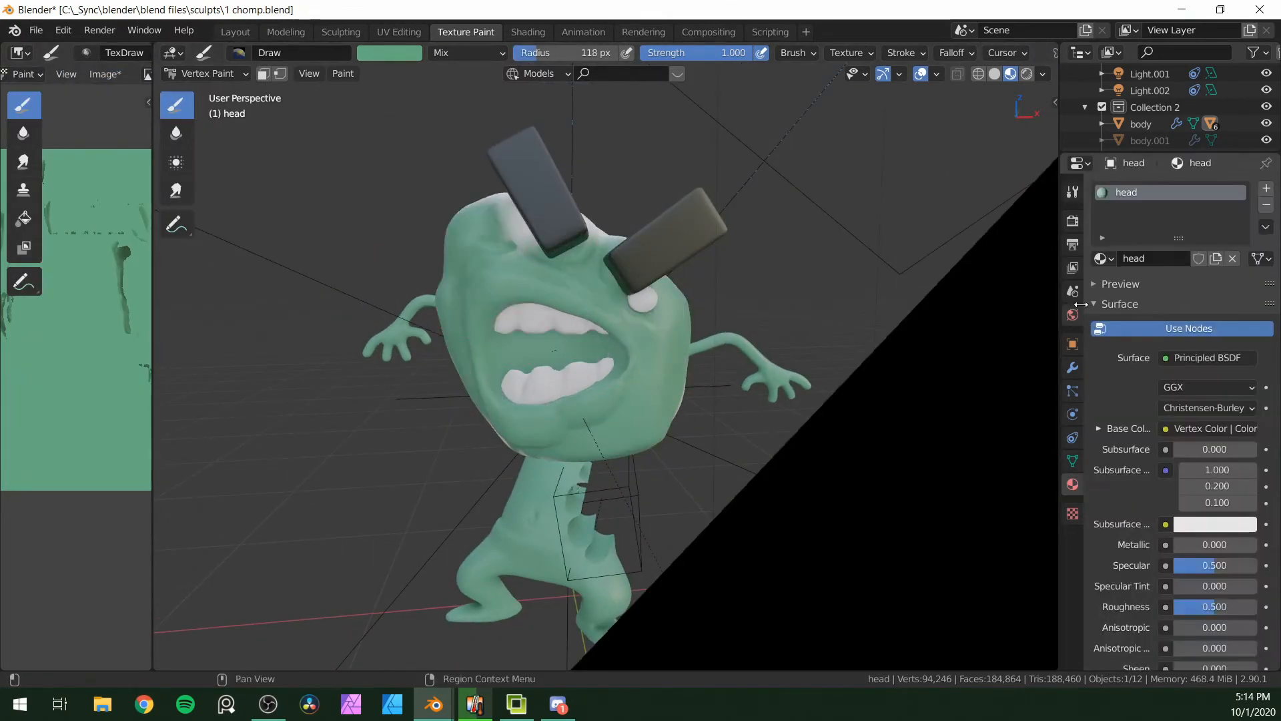
click(1073, 191)
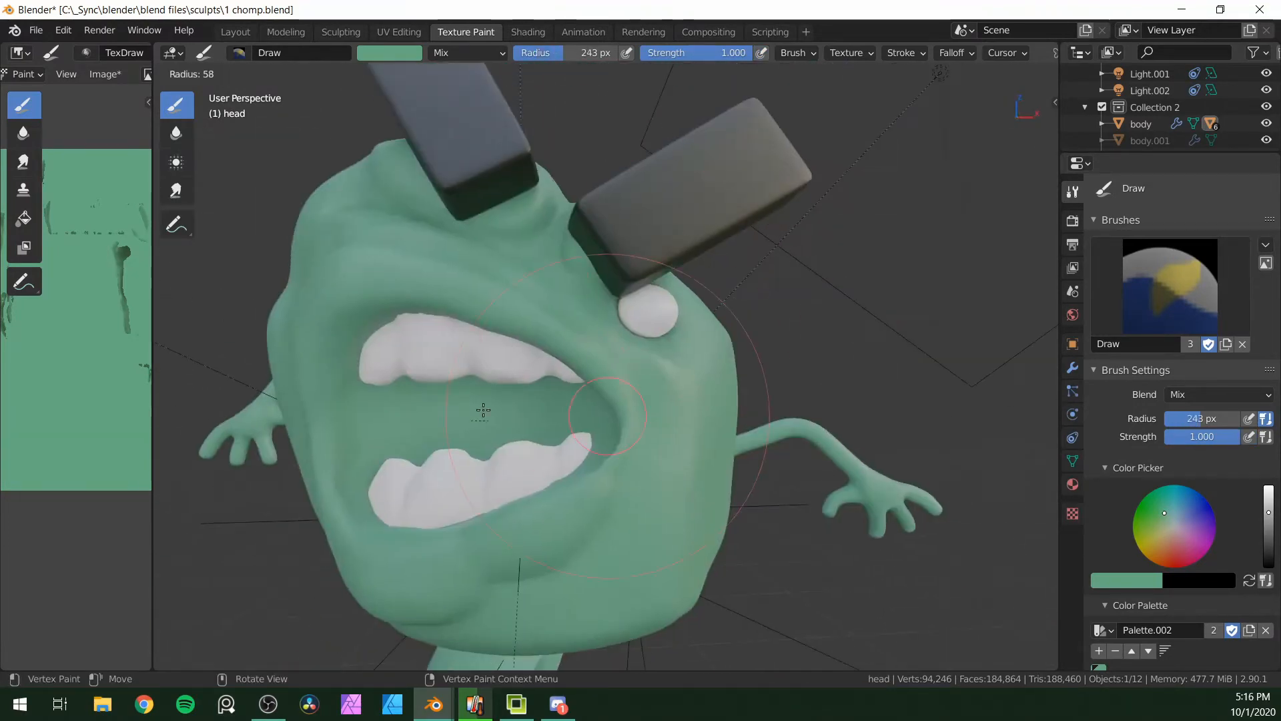
click(389, 52)
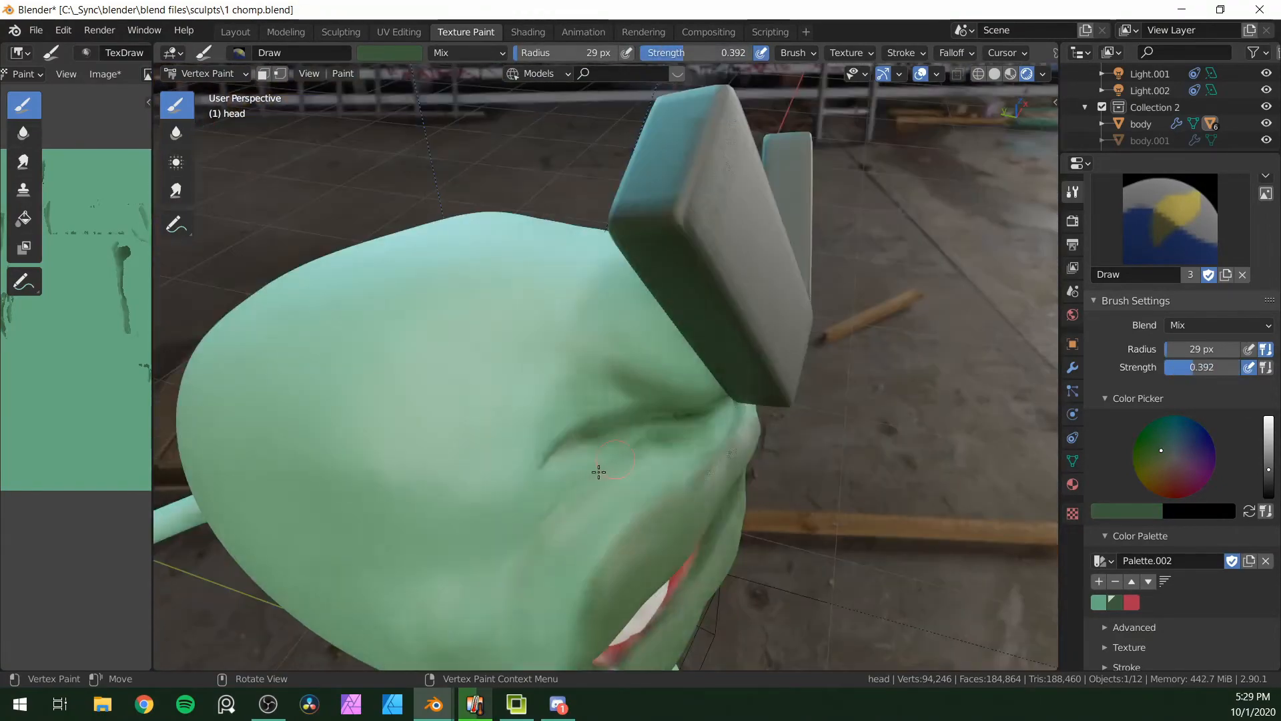
- Paint the mouth interior red and dark green shading onto the side of the head
click(235, 30)
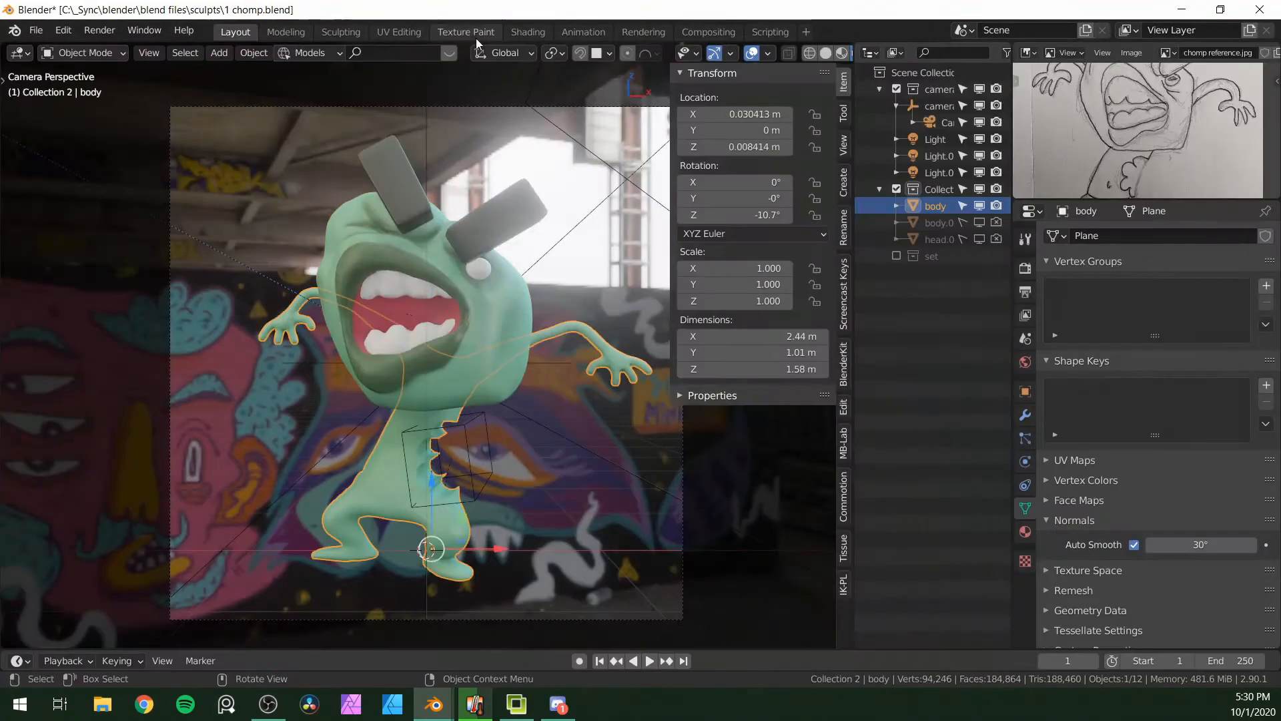
- Stroke dark green shading bands around the creature's legs in Vertex Paint
click(465, 31)
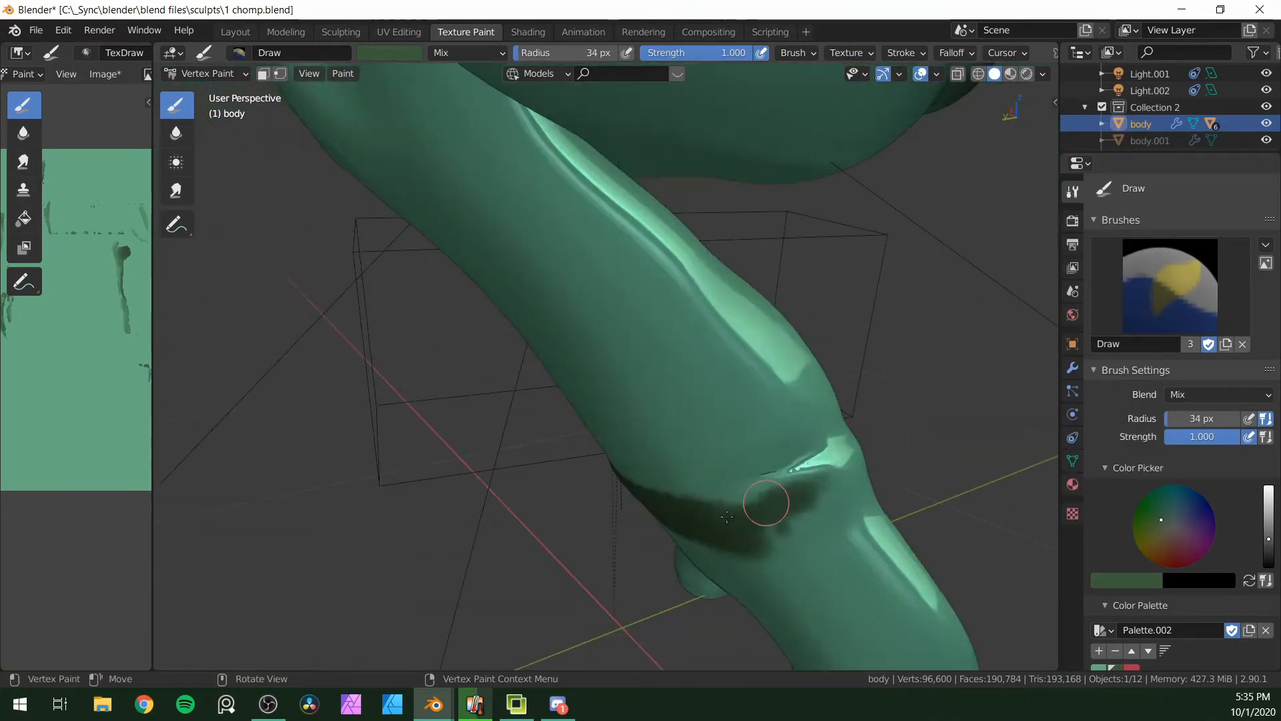
click(343, 73)
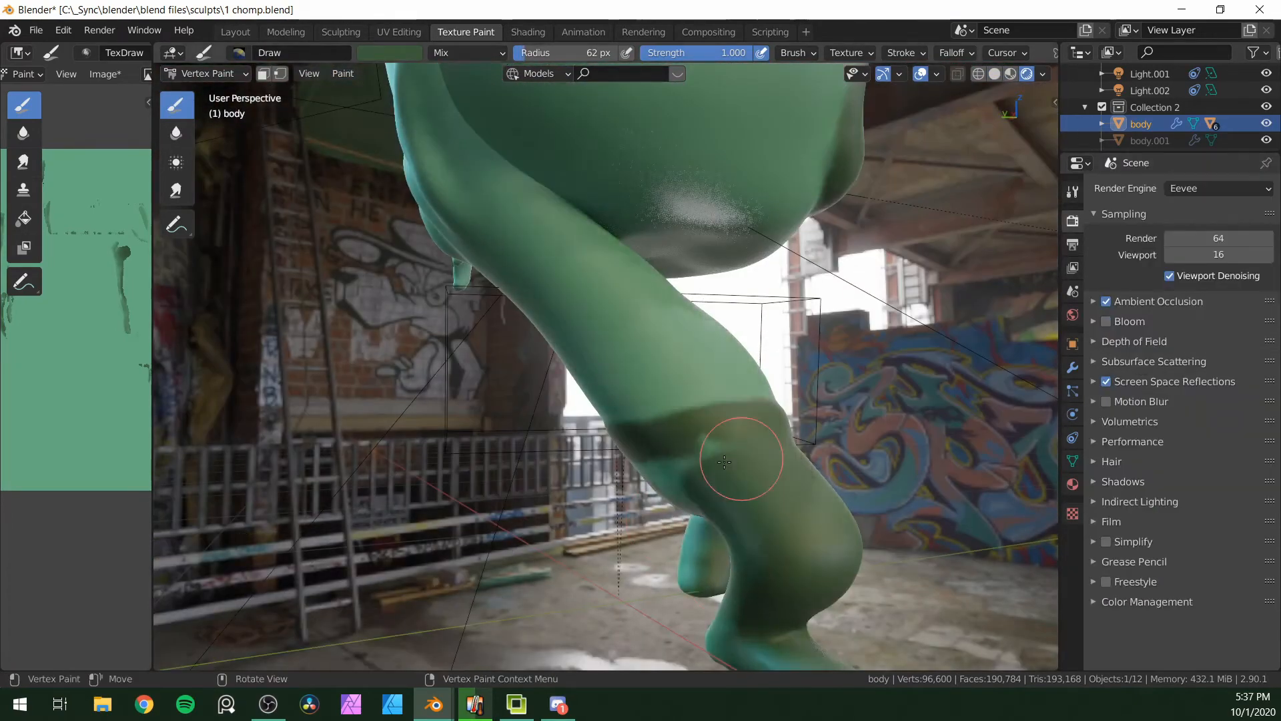
click(1042, 74)
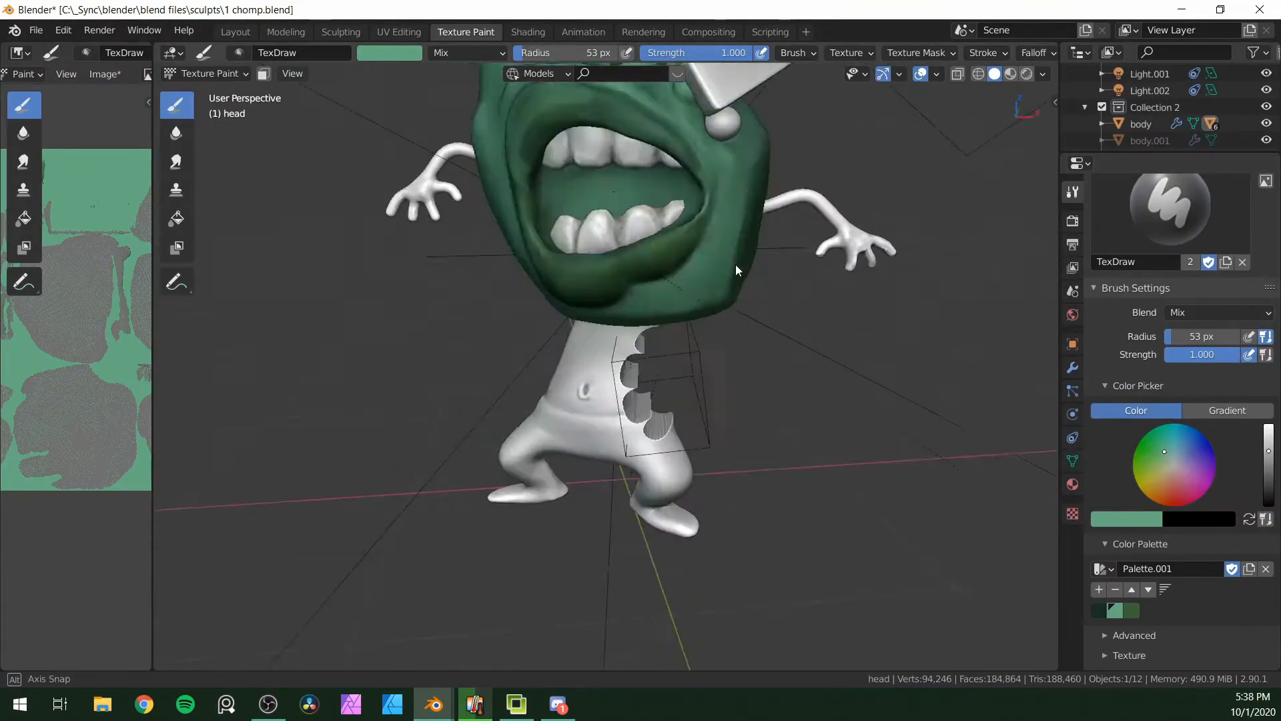
click(527, 32)
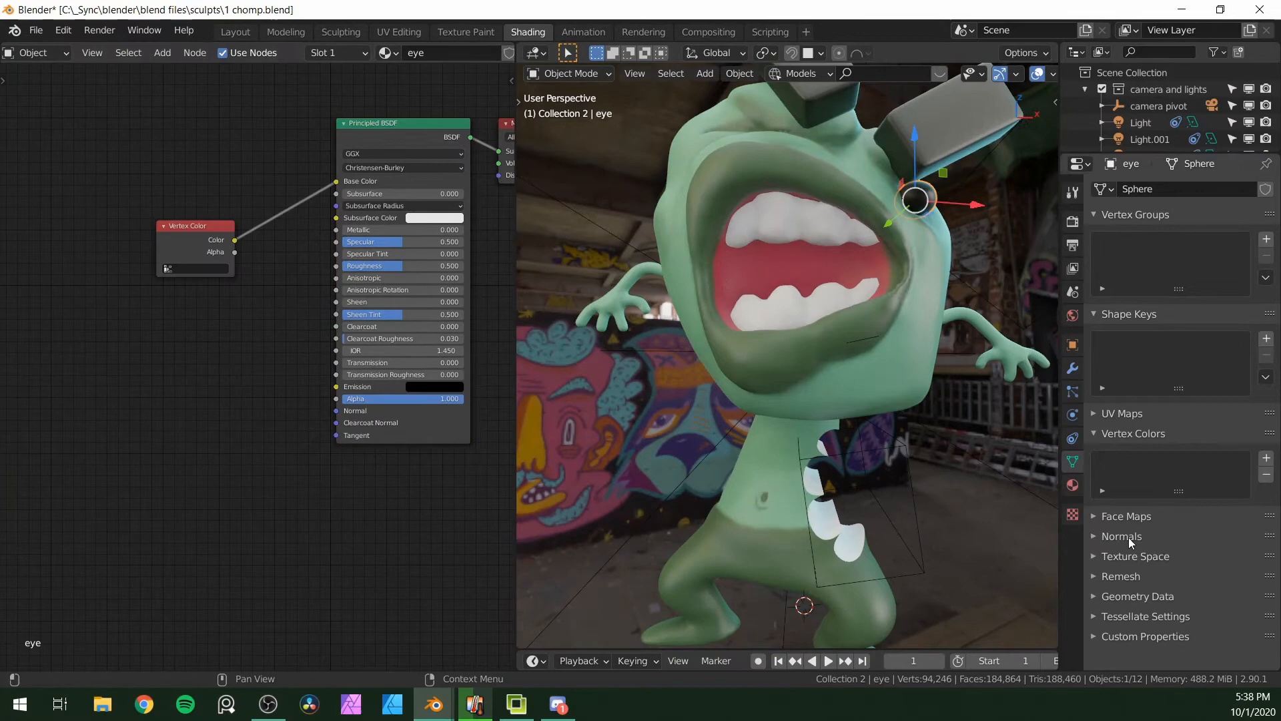
- Draw a black pupil onto the eyeball in Texture Paint from Front Orthographic view
click(465, 32)
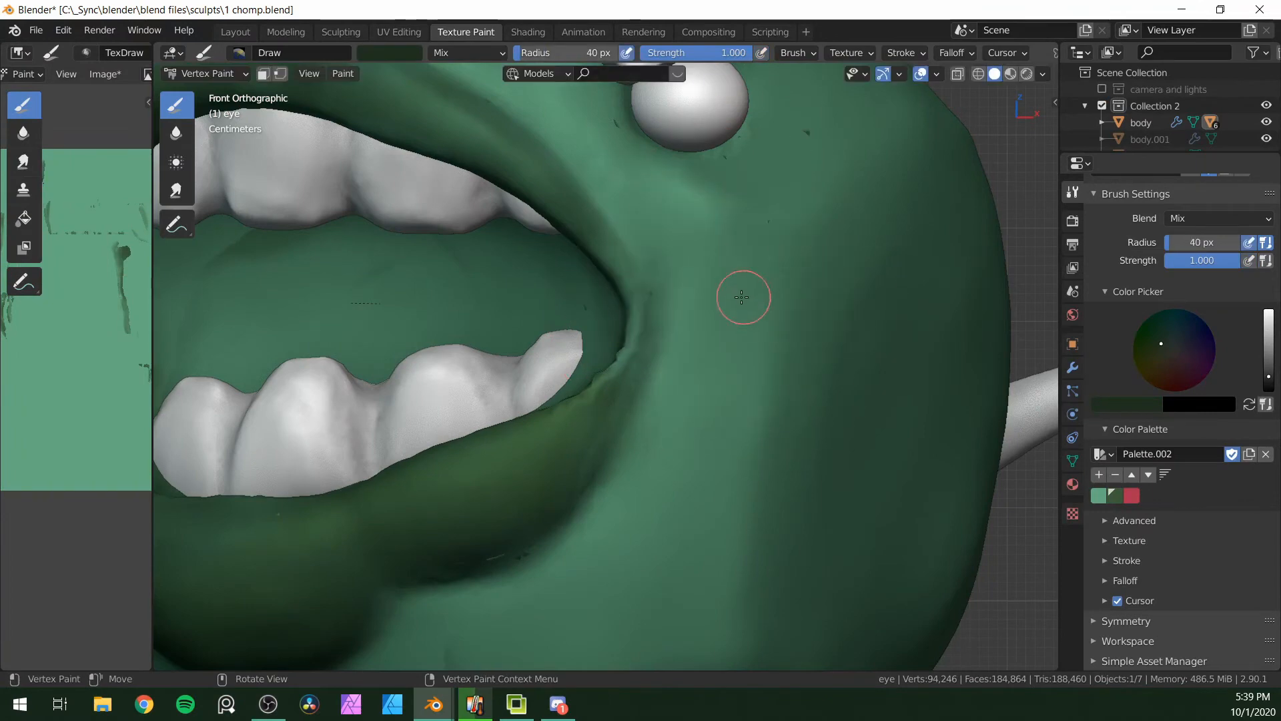
click(527, 32)
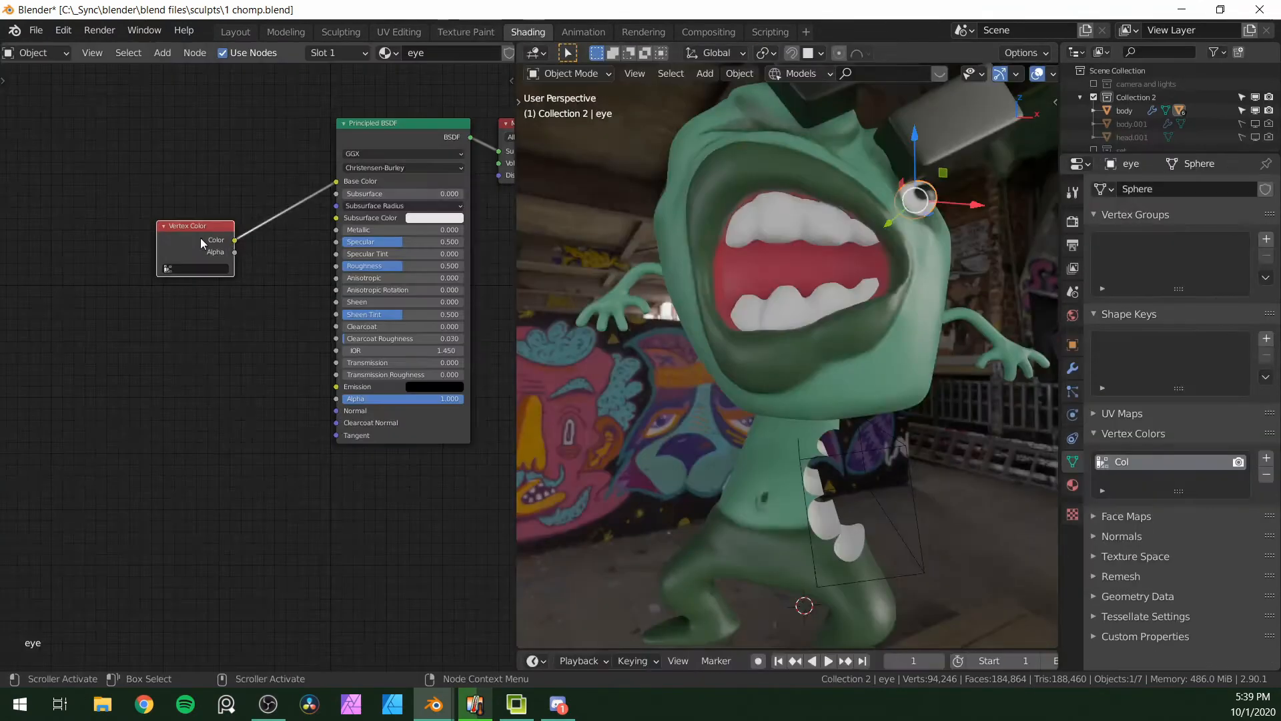
click(466, 32)
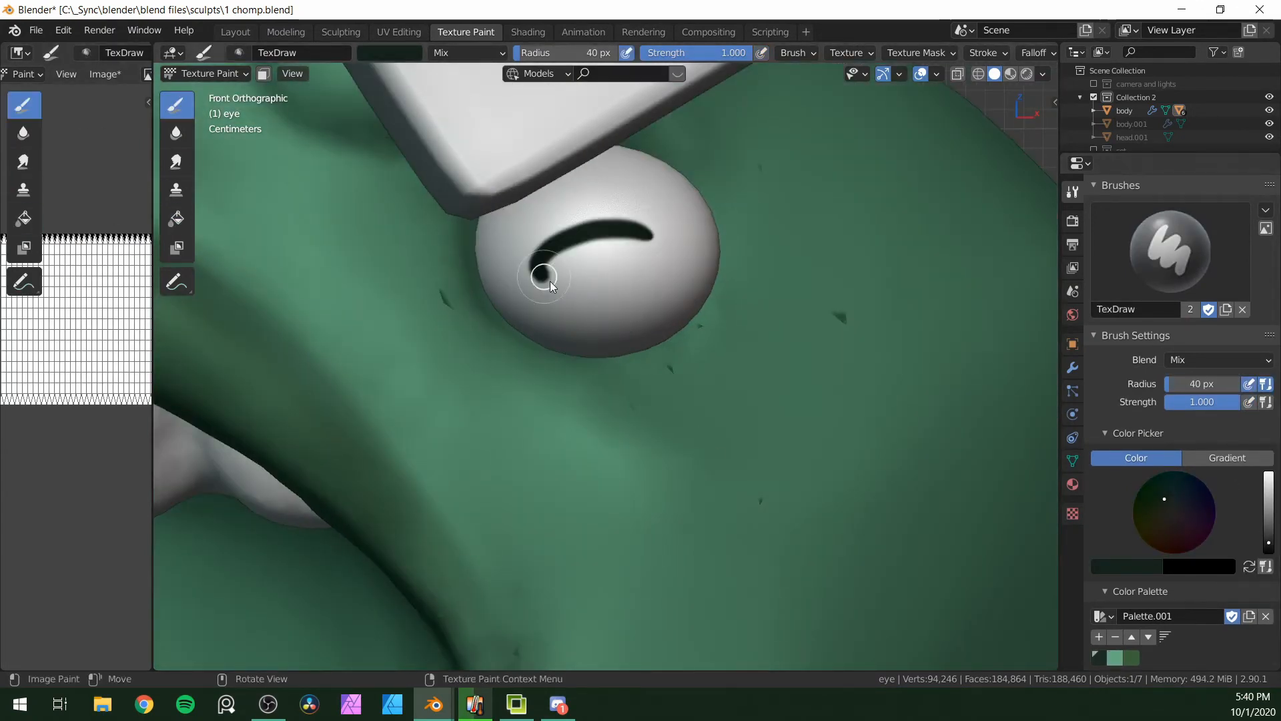
scroll(down, 3)
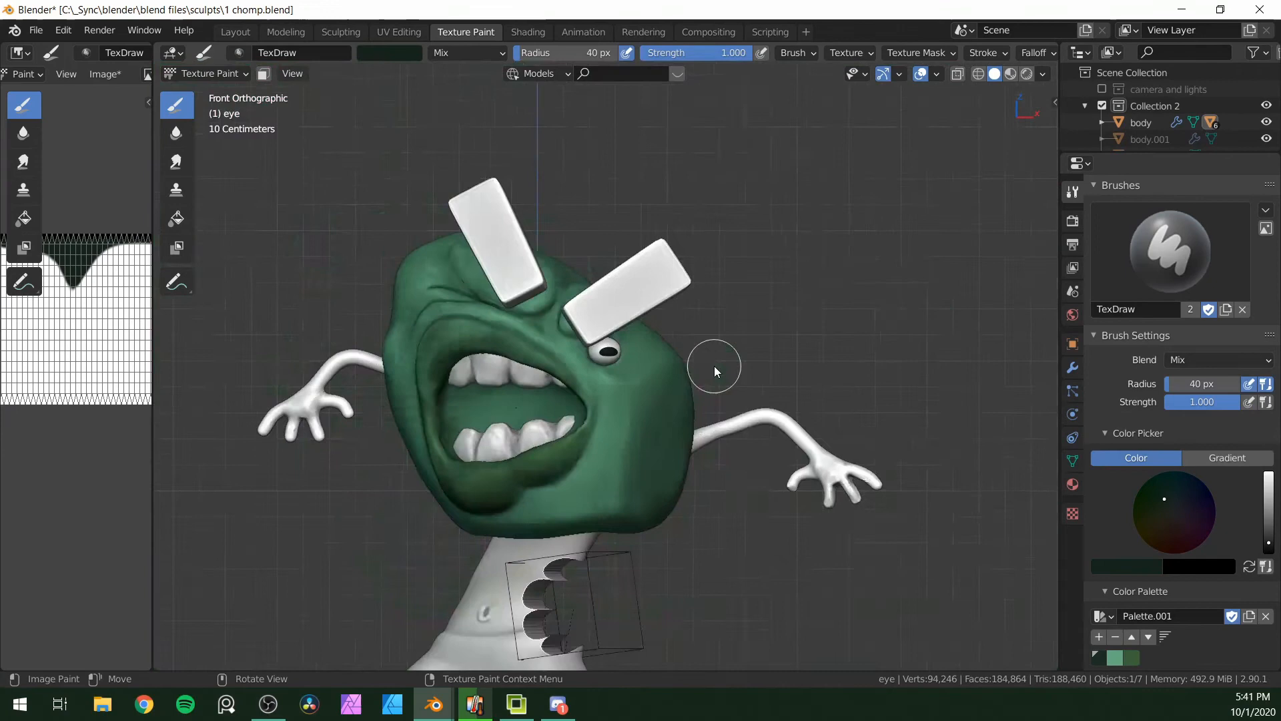
click(527, 32)
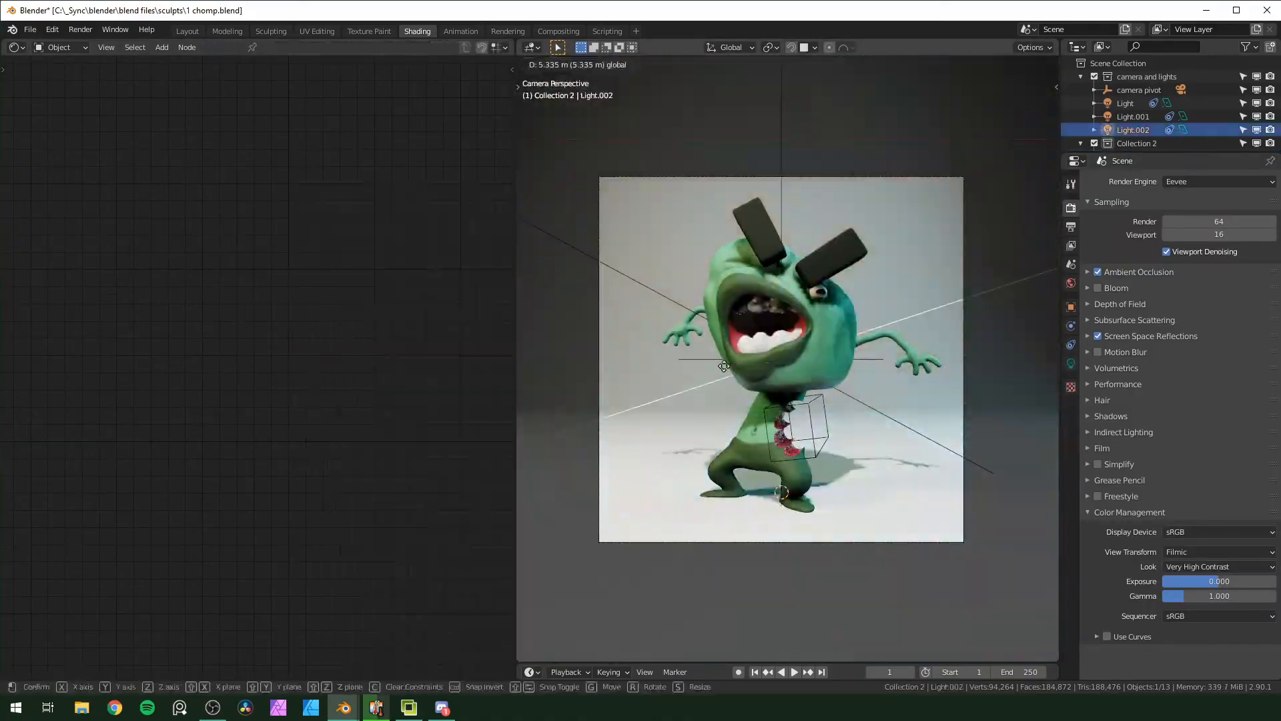
- Confirm Light.002's new position to relight the creature in Camera Perspective
click(1125, 103)
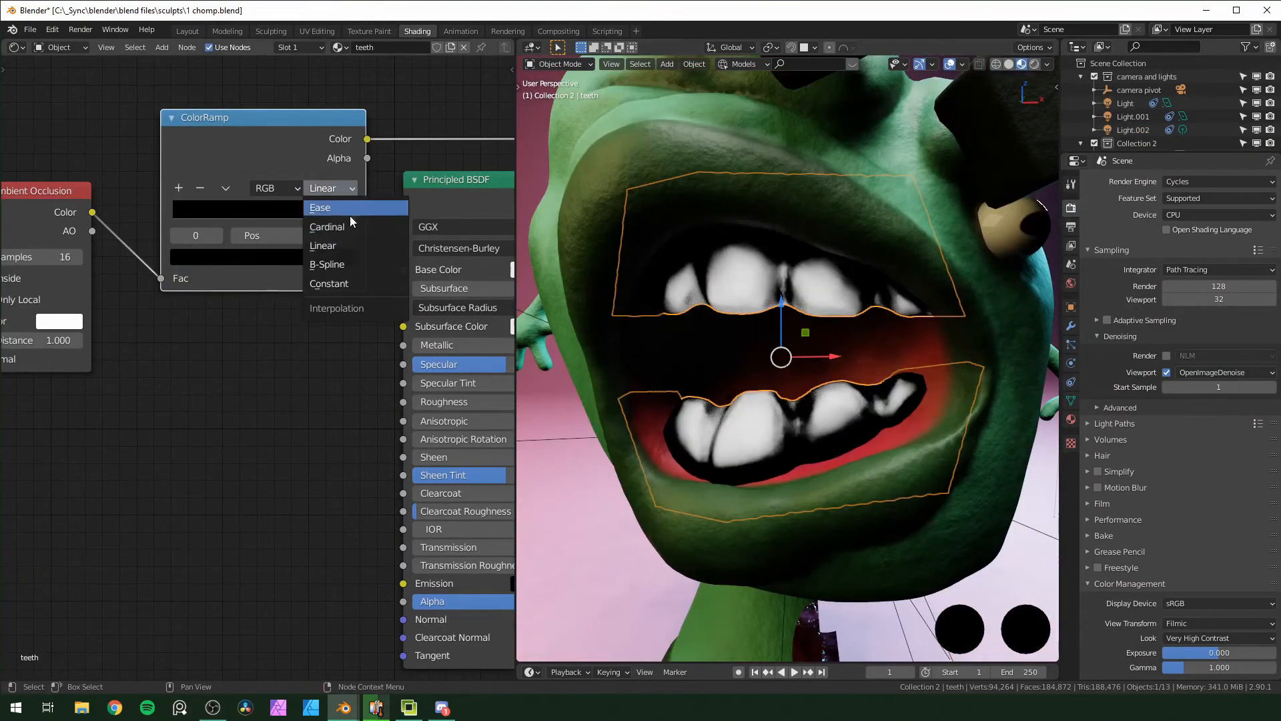
- Set the teeth ColorRamp fed by Ambient Occlusion to Ease interpolation under Cycles
click(327, 264)
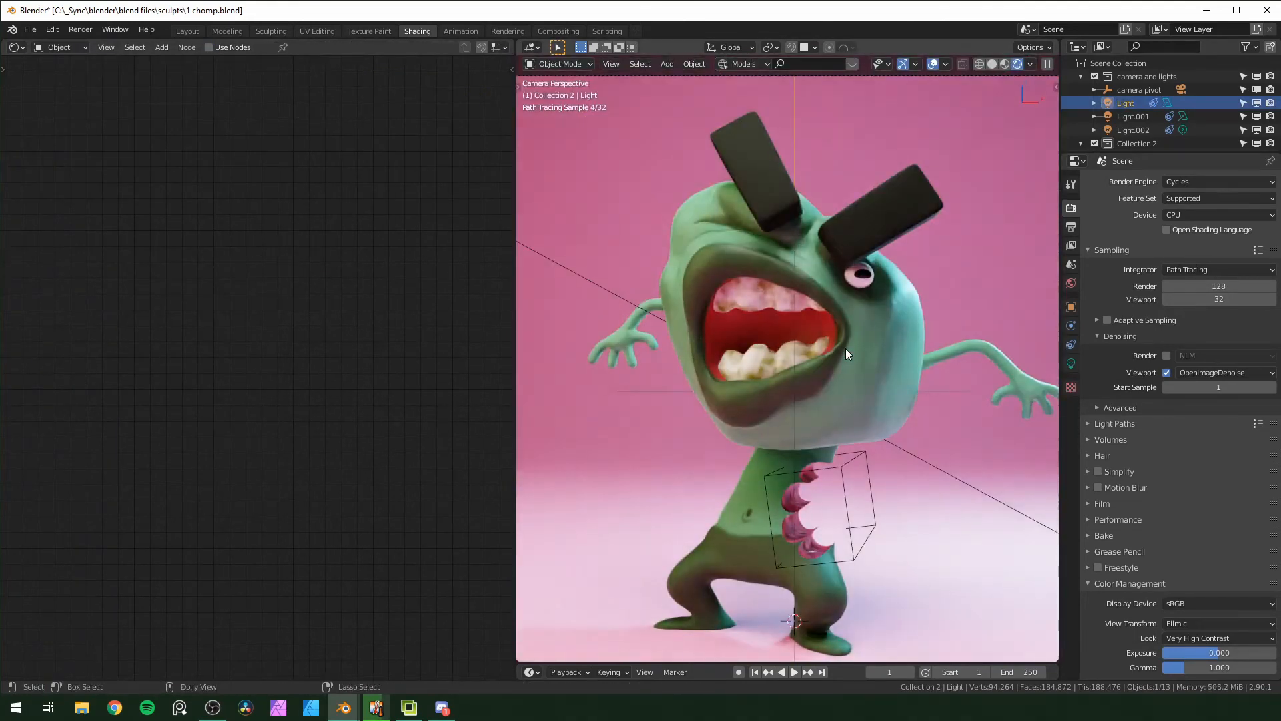
key(r)
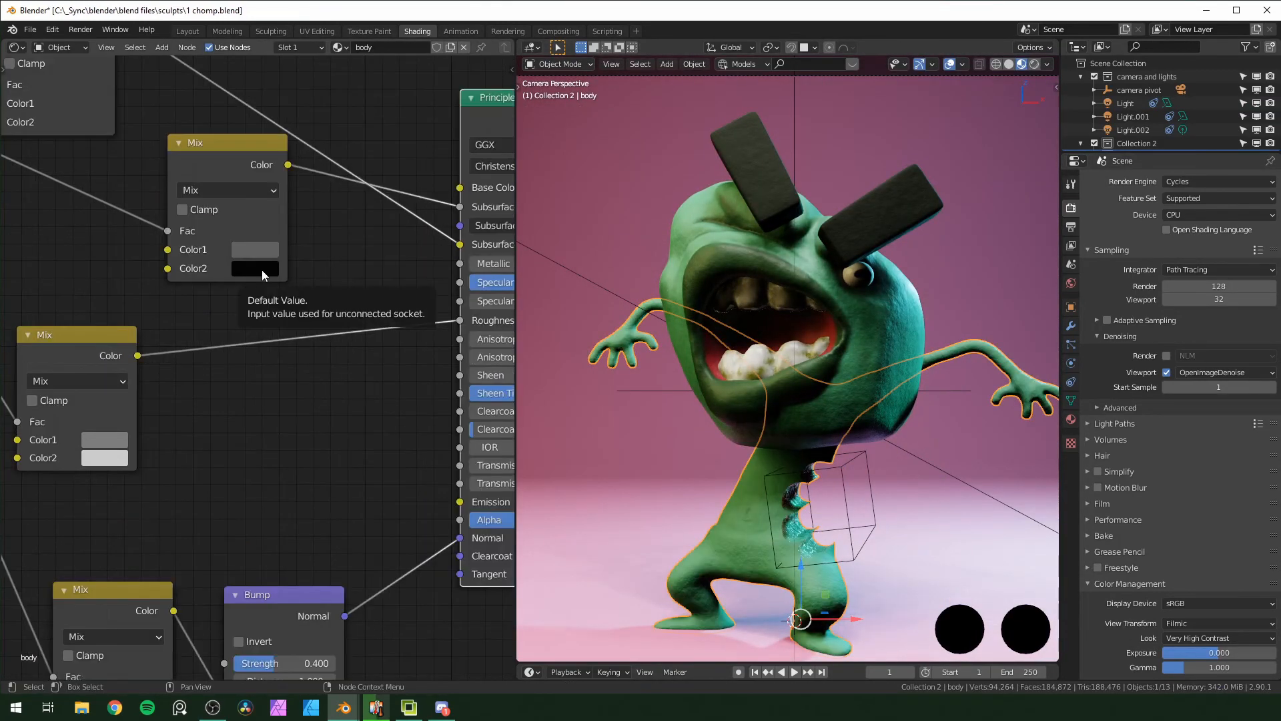
- Change the body Mix node's second colour, then give the set Plane a pink Base Color
click(253, 270)
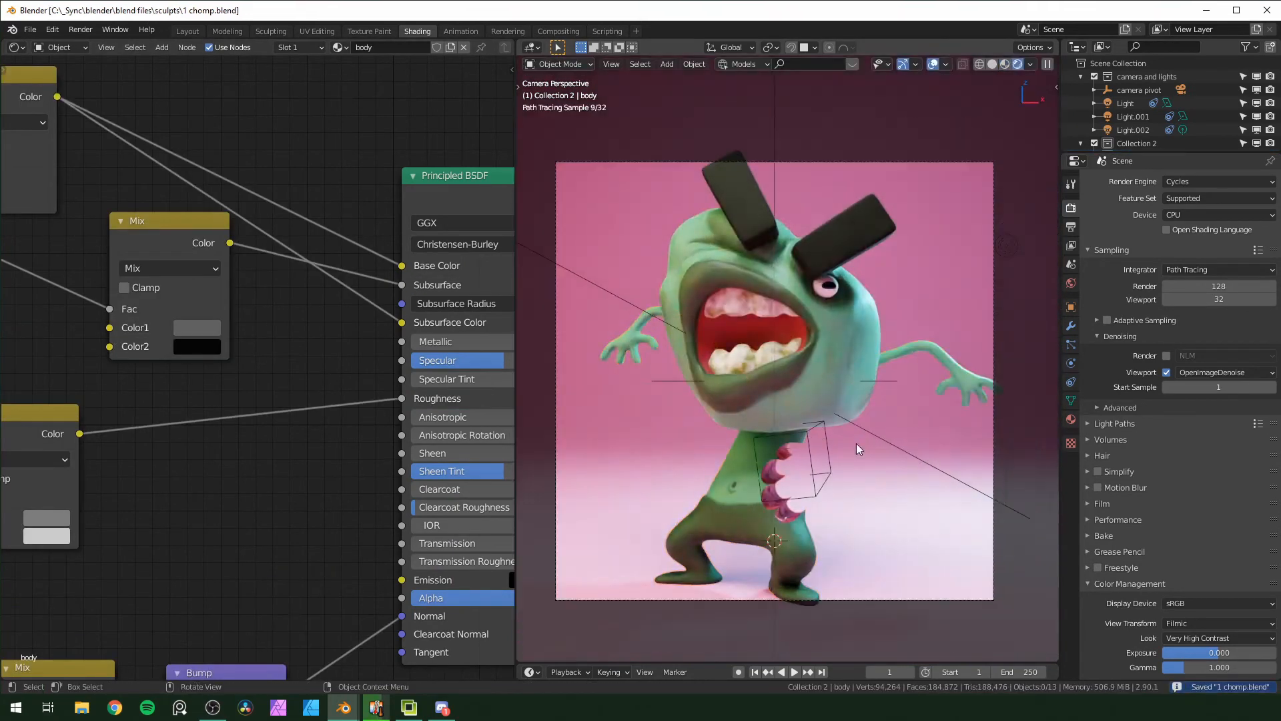
click(456, 264)
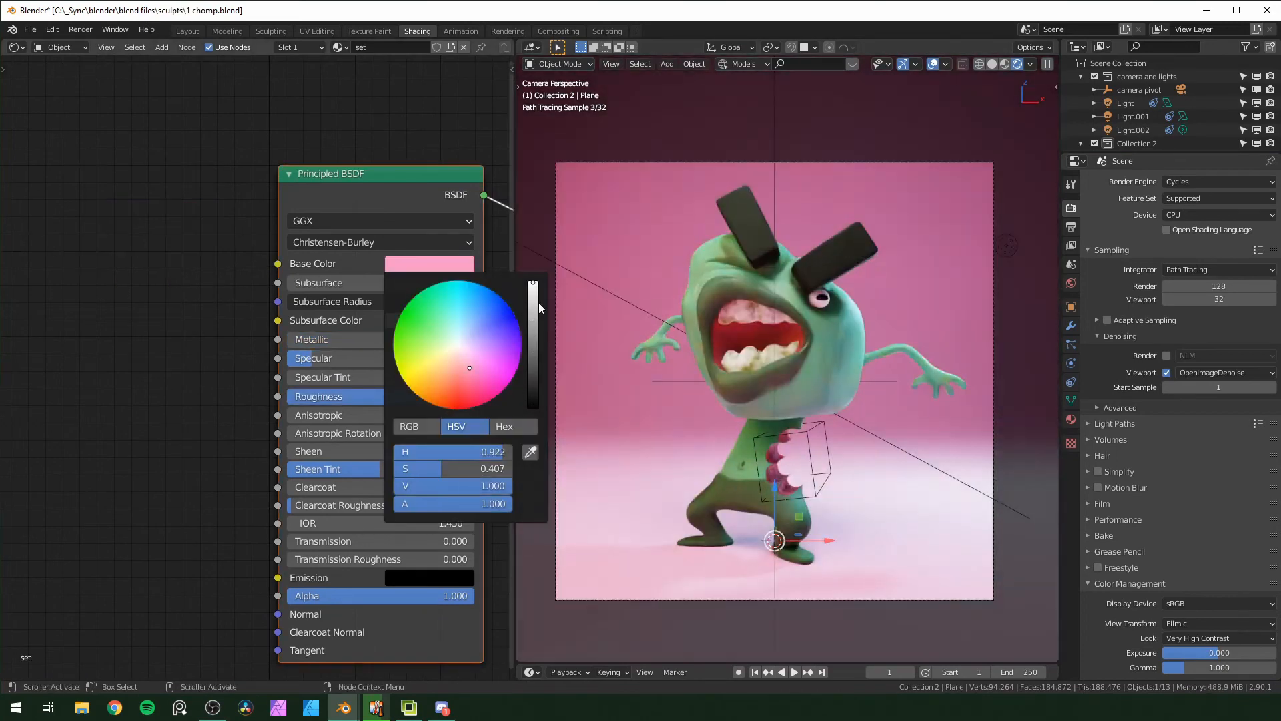
click(945, 343)
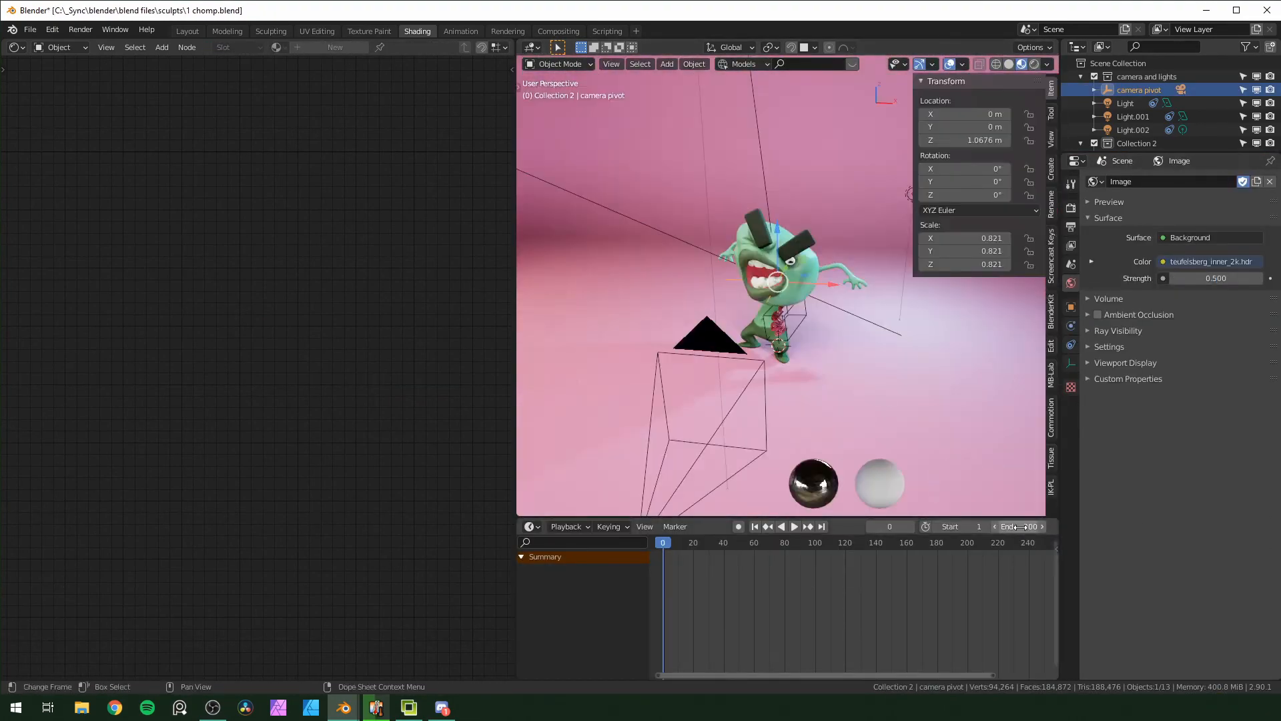
- Show the Layout camera shot in Rendered shading and play the turntable animation
click(187, 31)
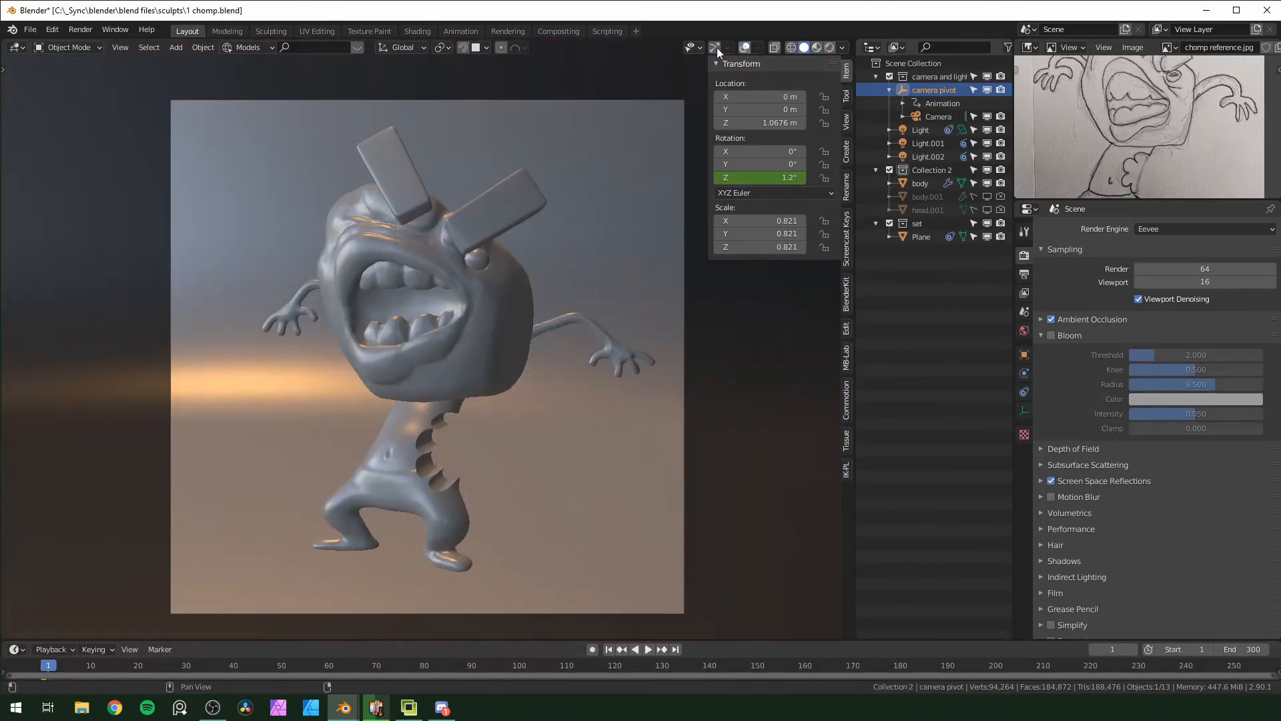
click(649, 648)
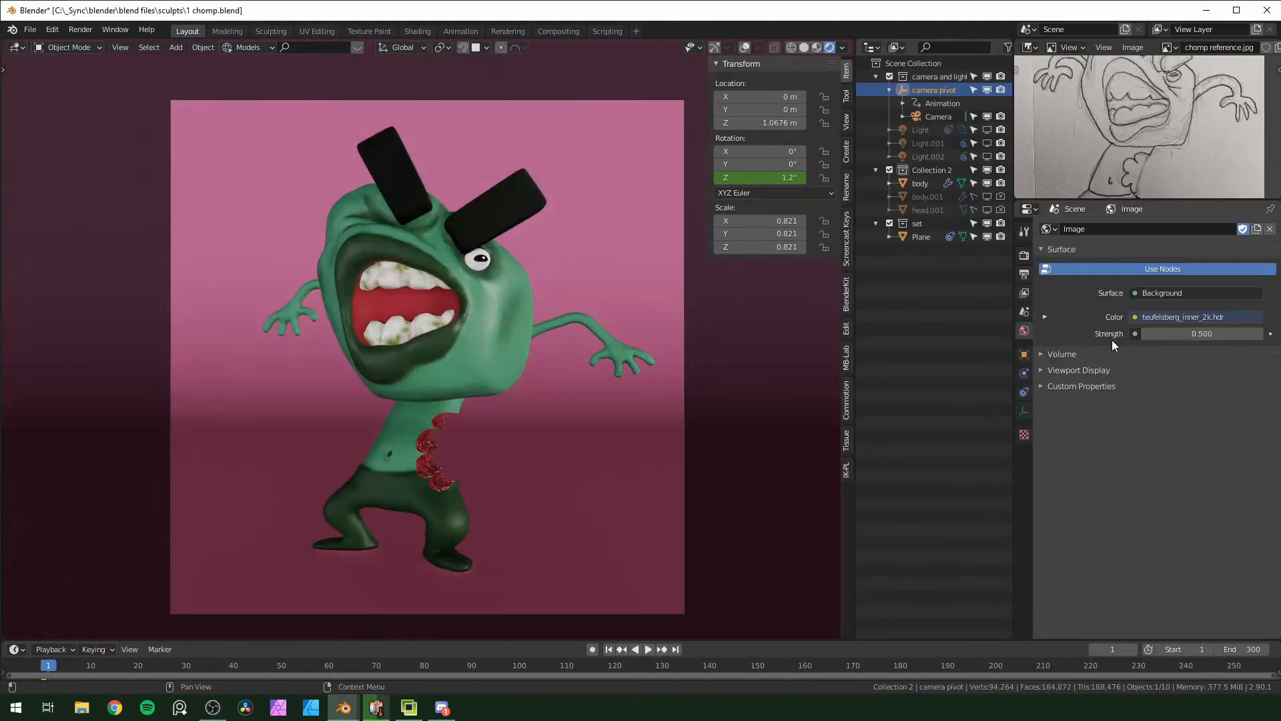
click(649, 649)
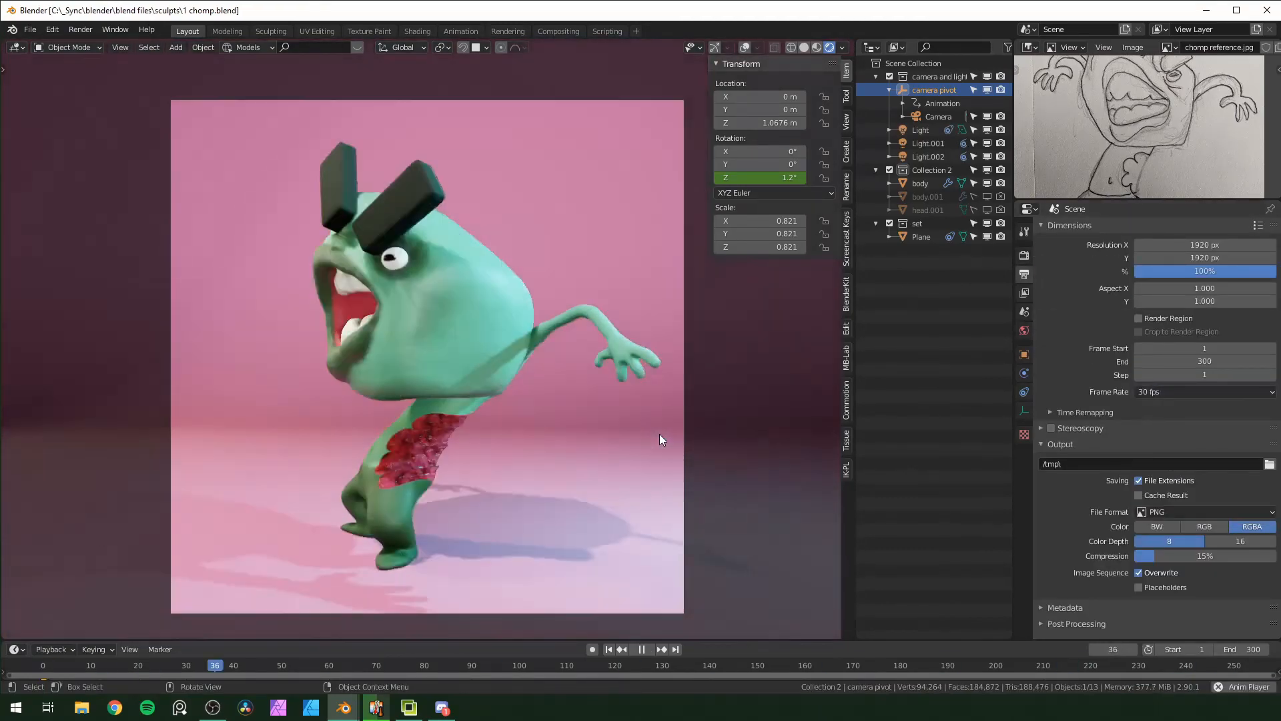